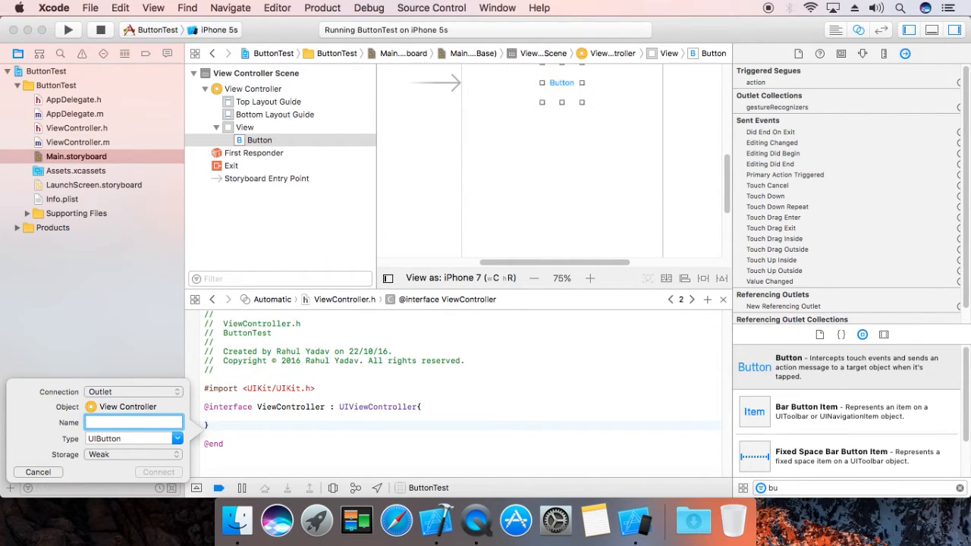
Step: Connect the button's Touch Up Inside event to a new action named CreateDatabase
type("CreateDat")
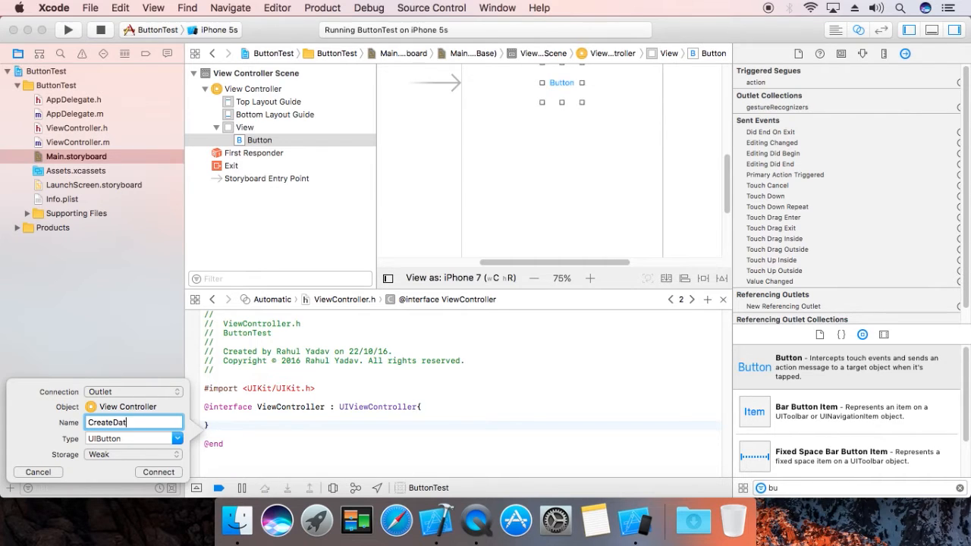
type("abase")
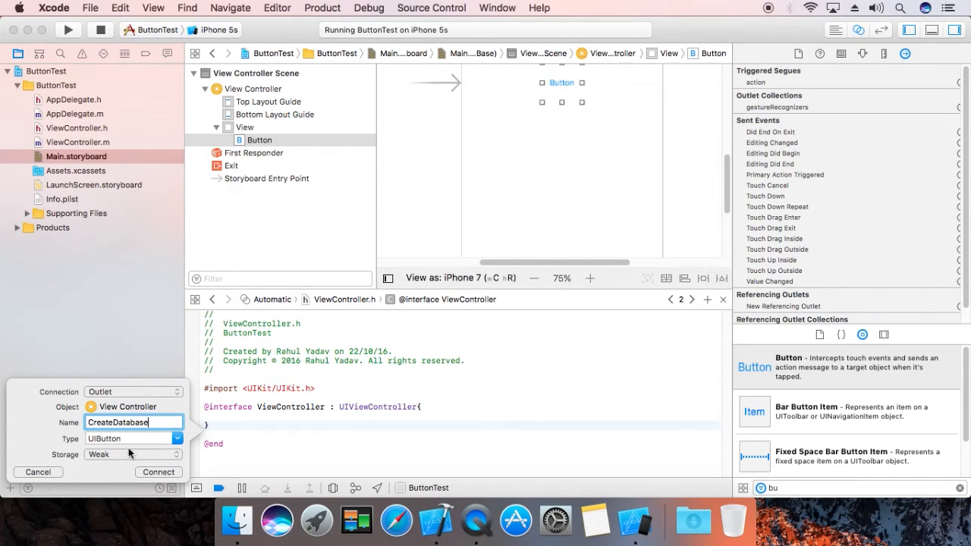
left_click(133, 391)
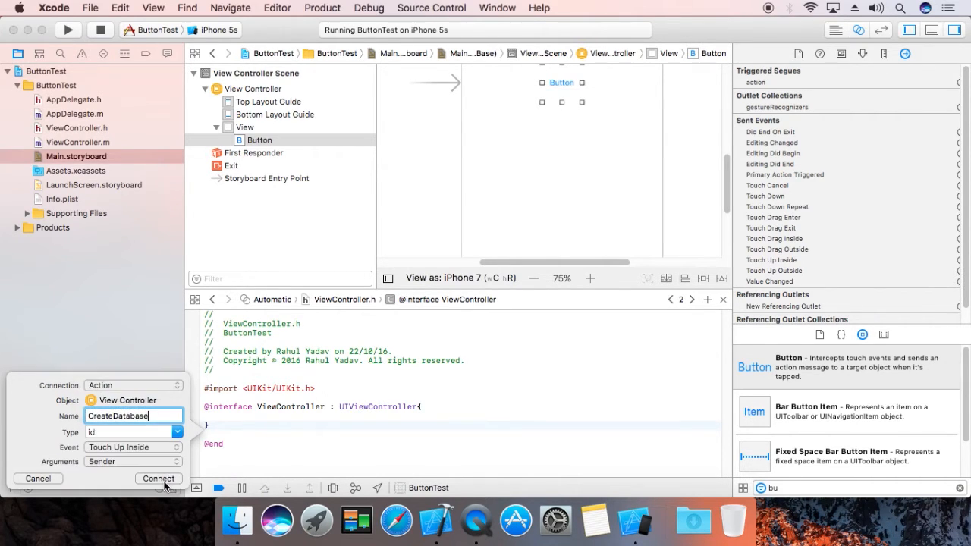
left_click(158, 480)
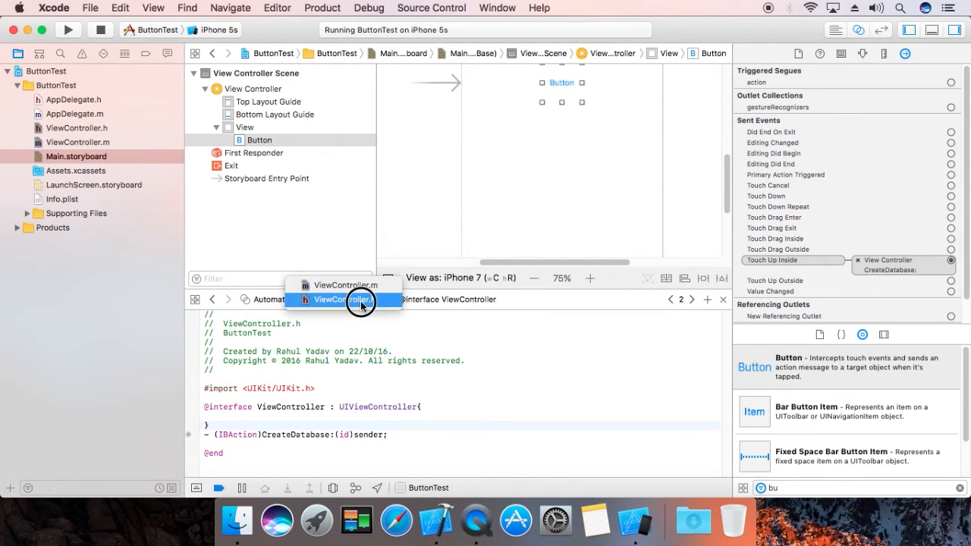
Step: Check the button's event connections and show ViewController.m with the empty CreateDatabase stub
left_click(346, 299)
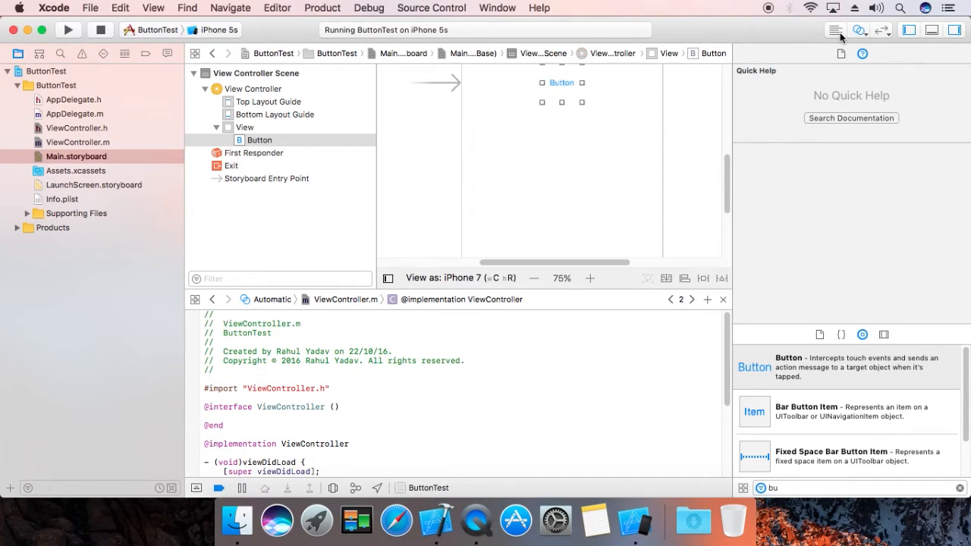
left_click(904, 55)
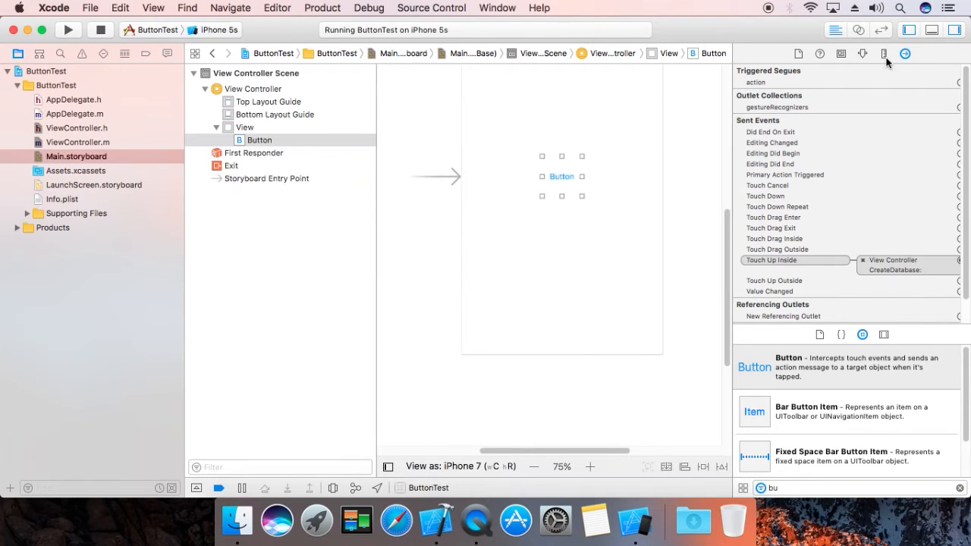
left_click(78, 143)
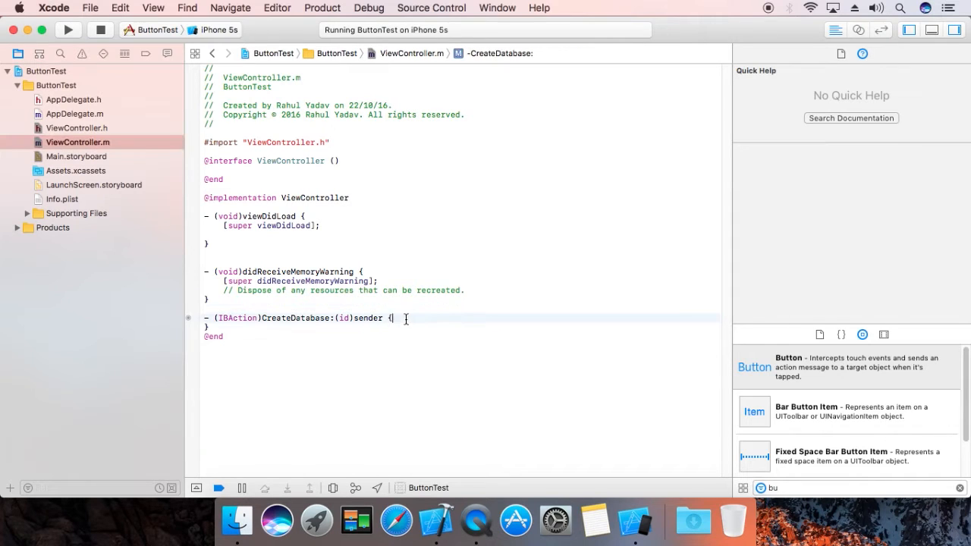
Step: Declare NSString *DBPath from NSSearchPathForDirectoriesInDomains(NSDocumentDirectory, NSUserDomainMask, YES) objectAtIndex:0
type("NSString *")
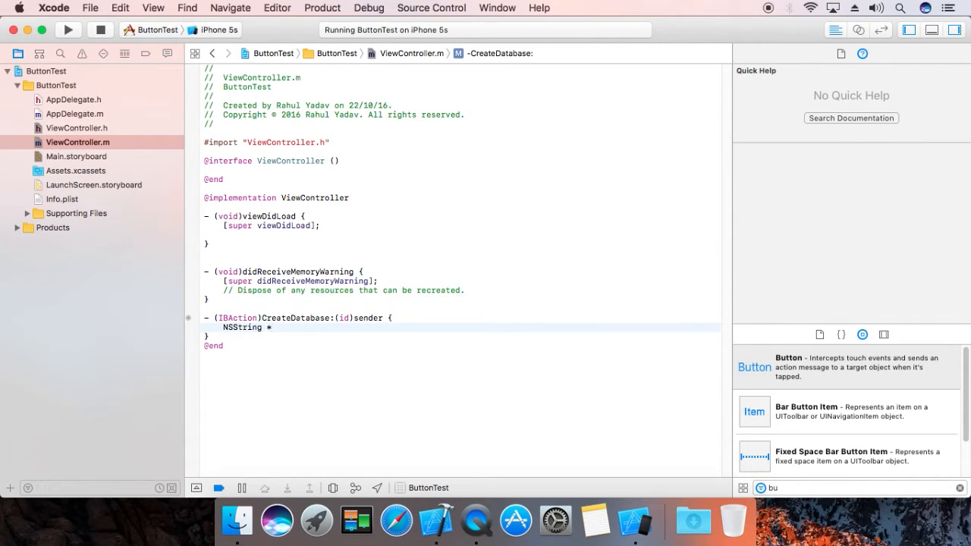
type("DBPath")
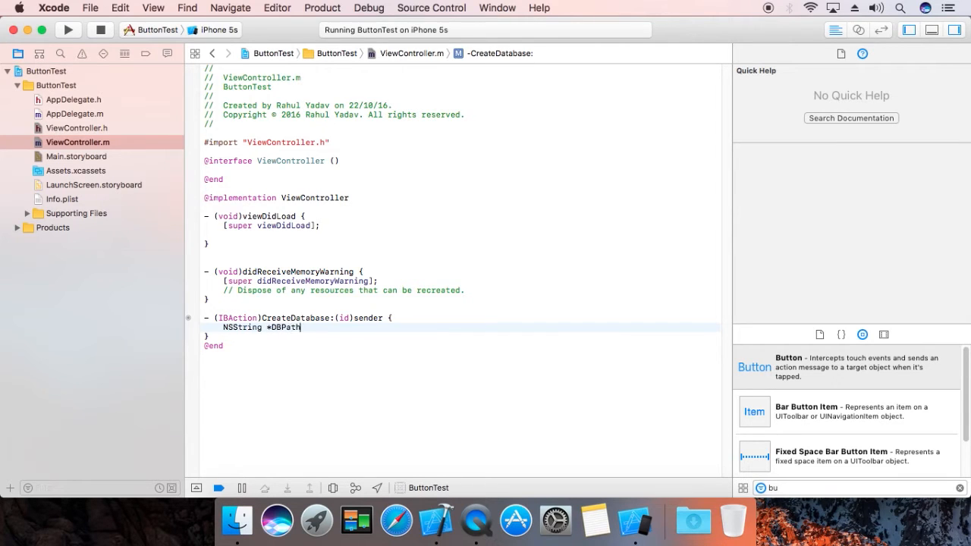
type("=")
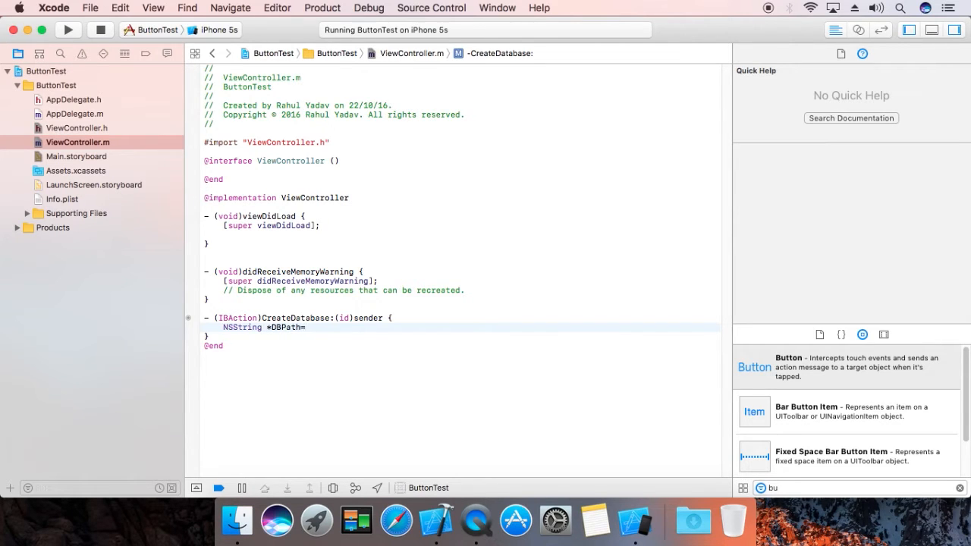
type("NS")
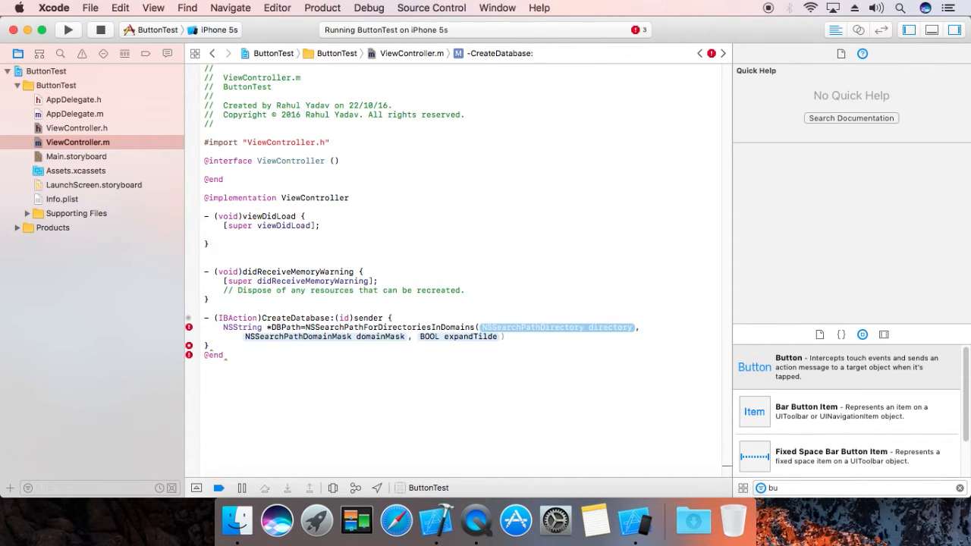
type("NS")
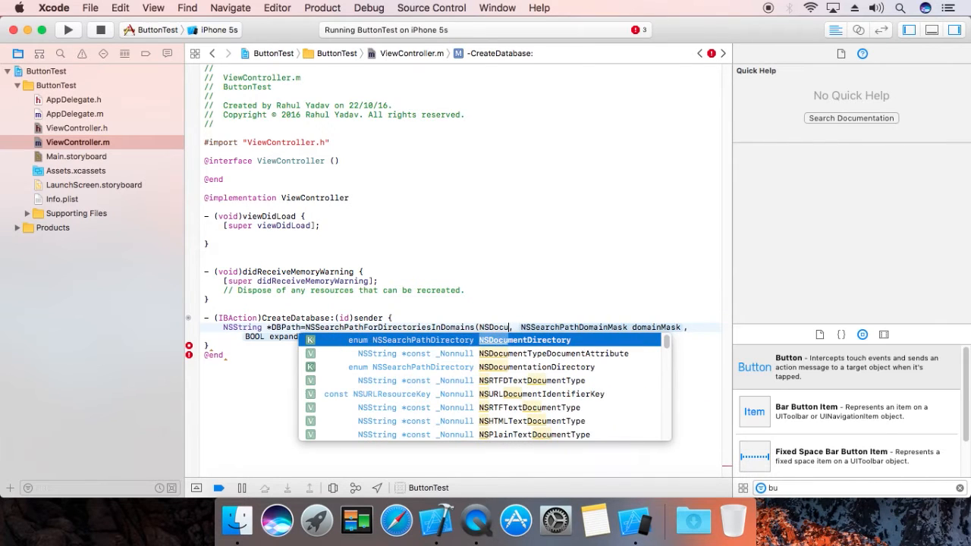
key("Return")
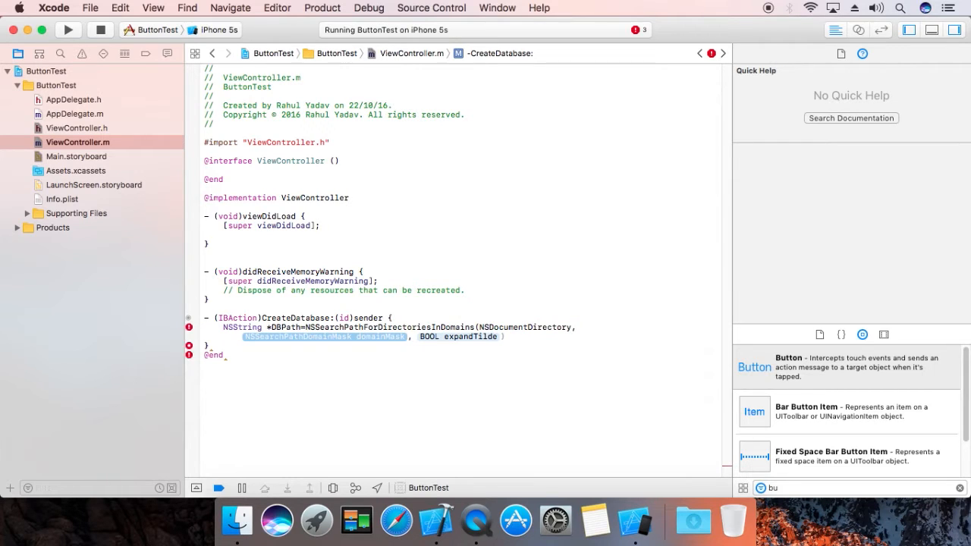
type("NSuserDomainMask, Y)")
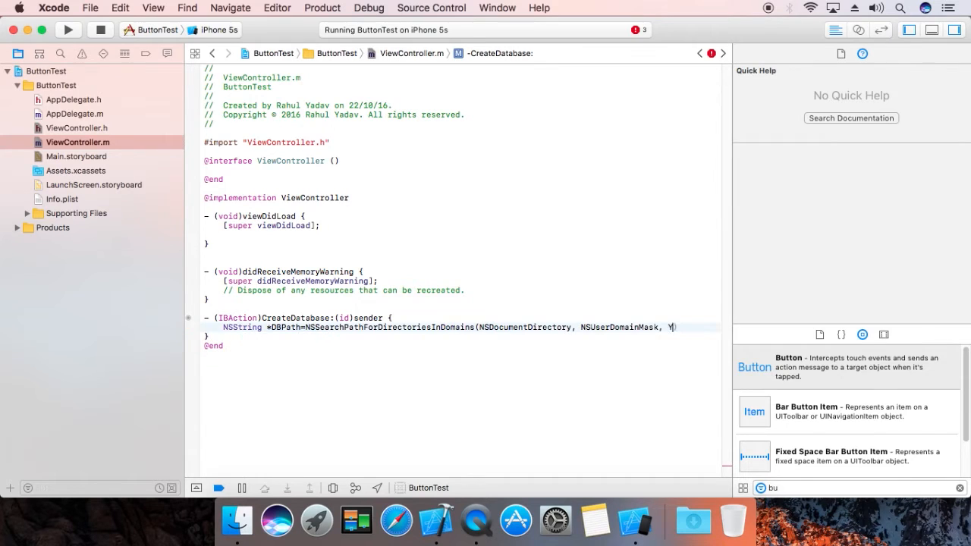
type("ES")
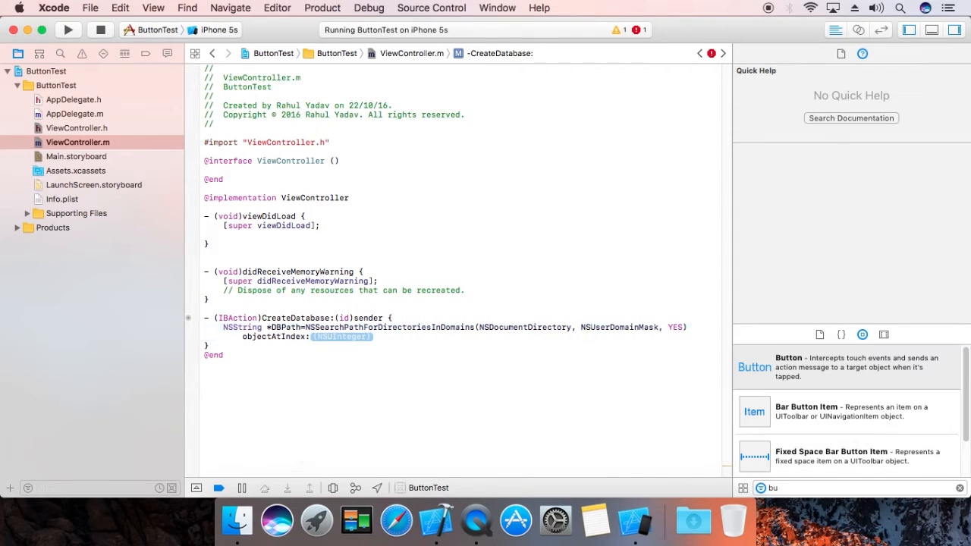
type("0")
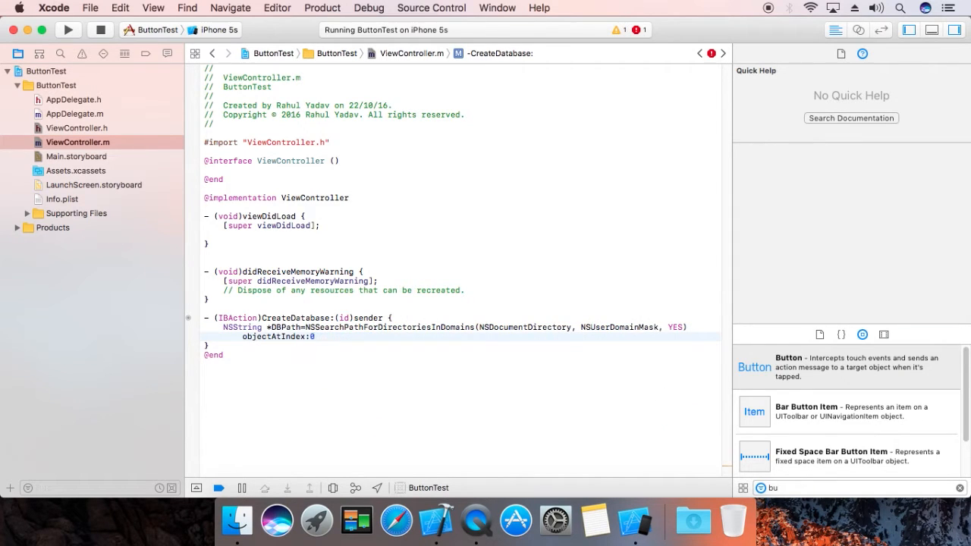
type("]")
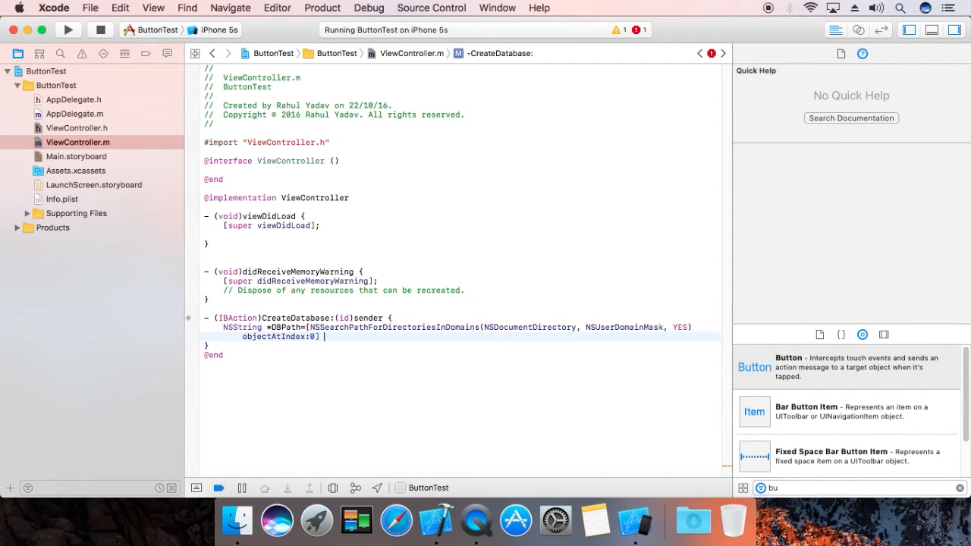
Step: Append the string @"/abc.sqlite" to the Documents directory path
type("app")
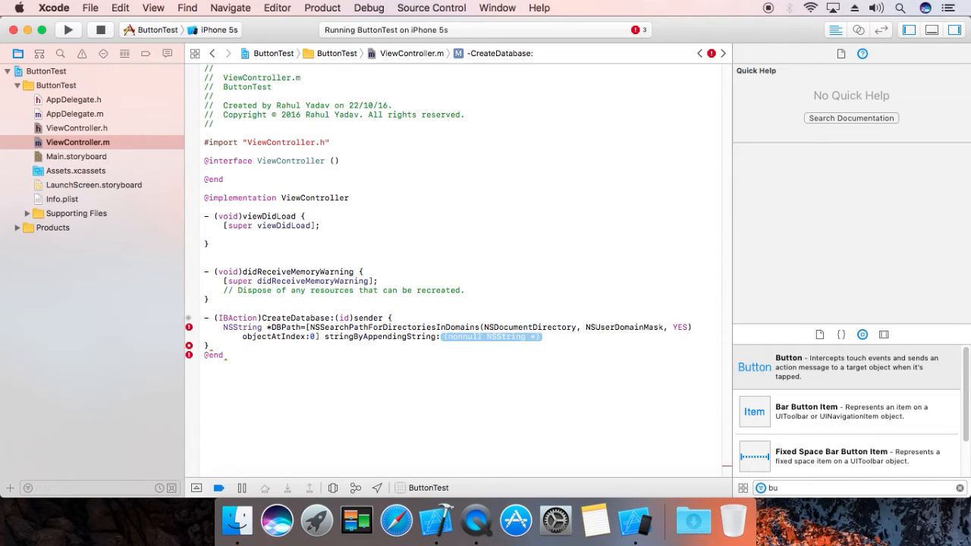
type("@\"\"")
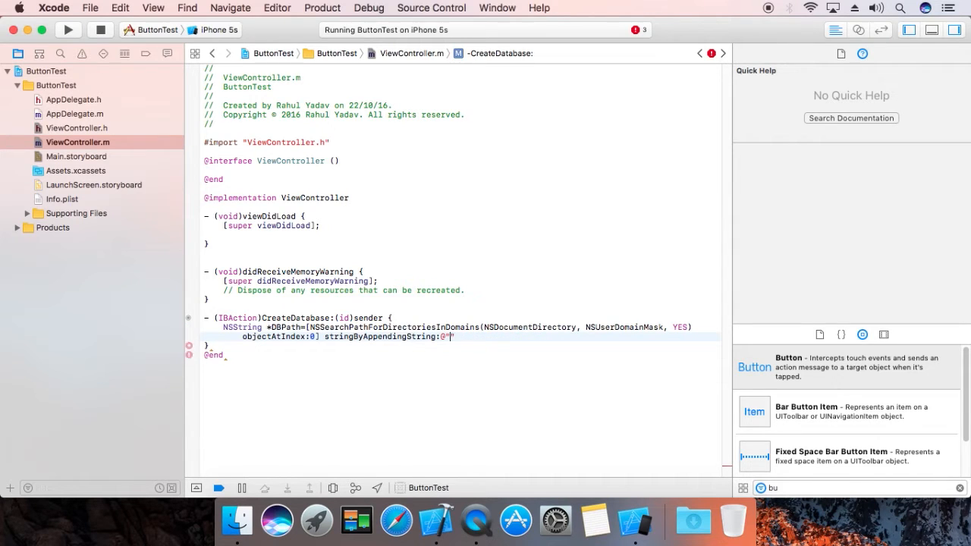
type("/")
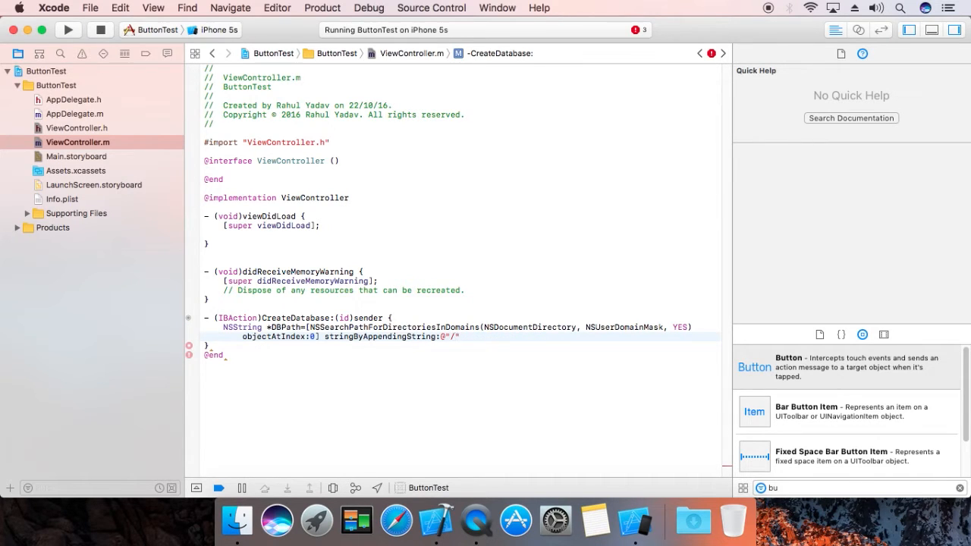
type("abc.")
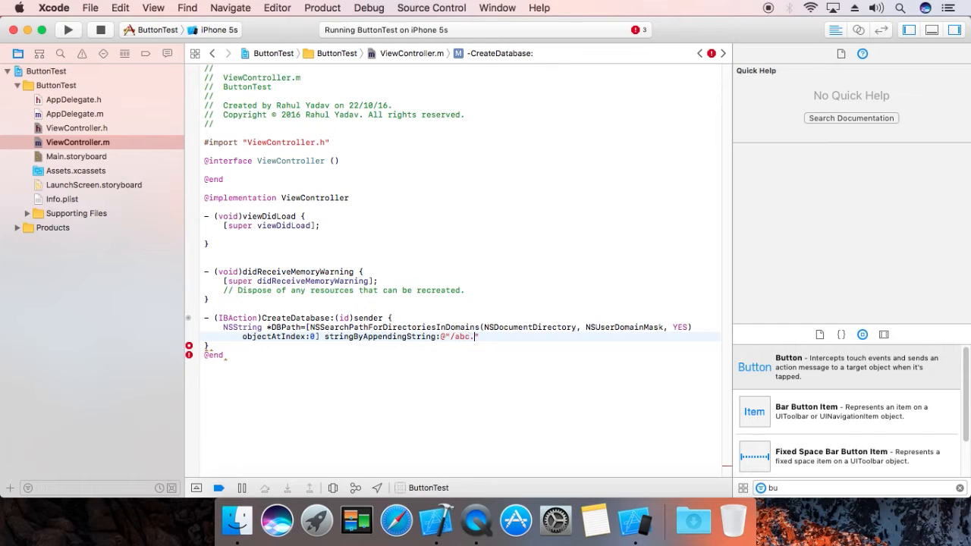
type("sqlite")
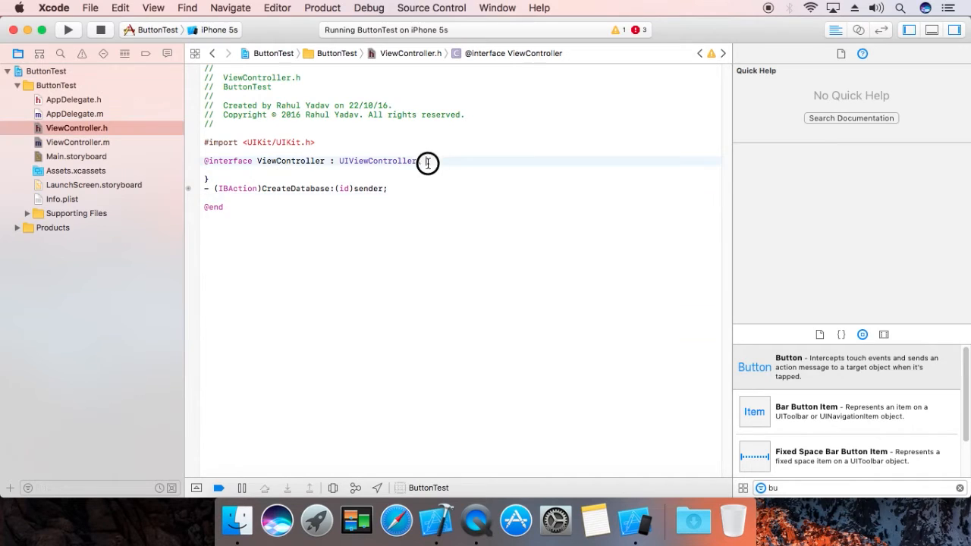
Step: Add interface braces and #import <sqlite3.h> to ViewController.h
type("{")
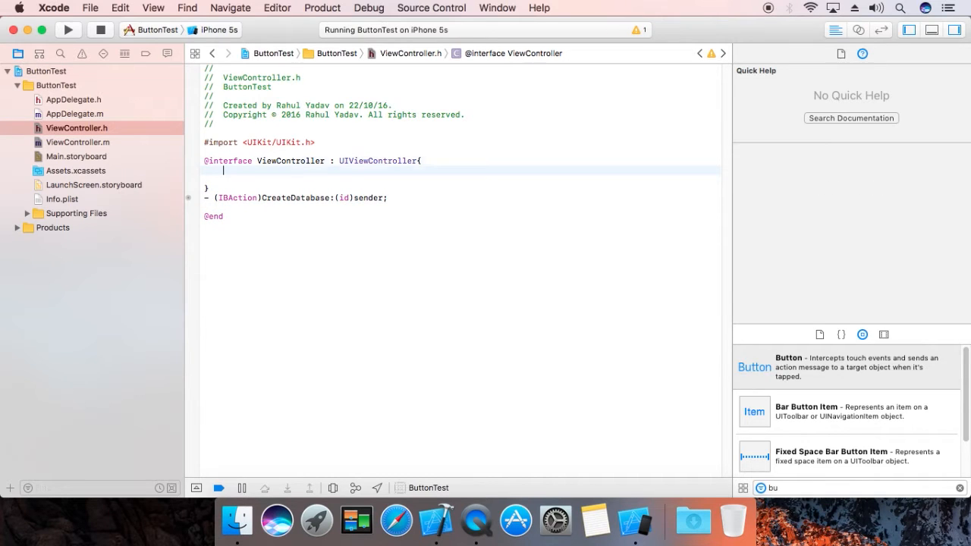
type("#import")
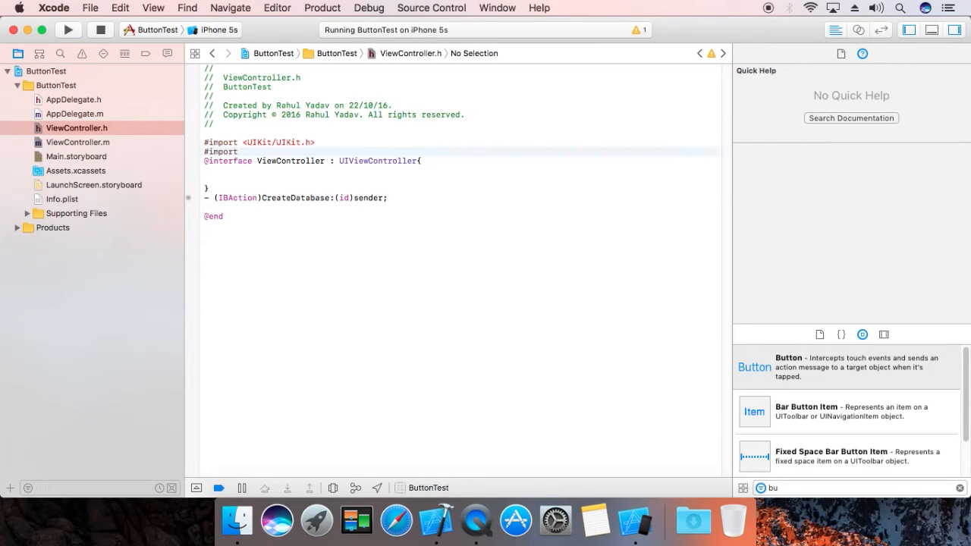
type("<s>")
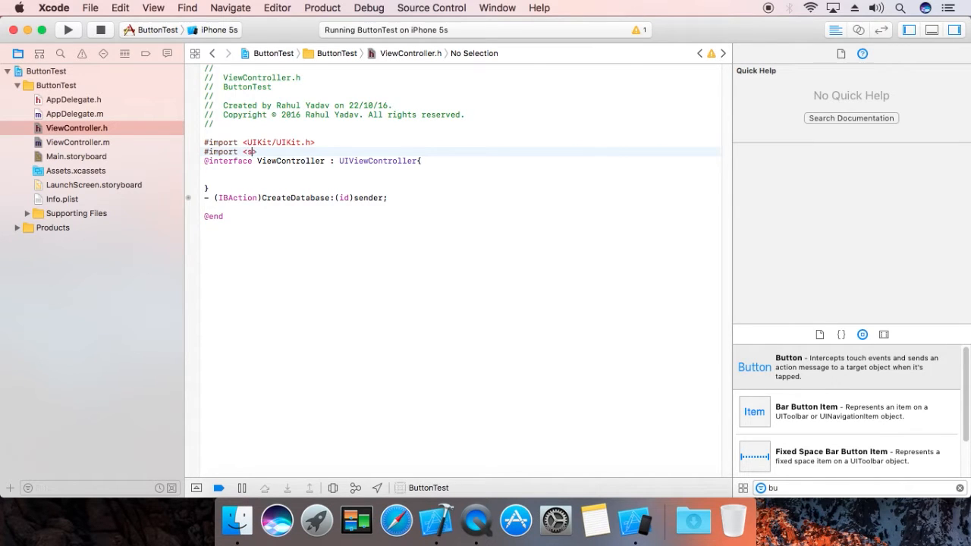
type("qlite3.h>")
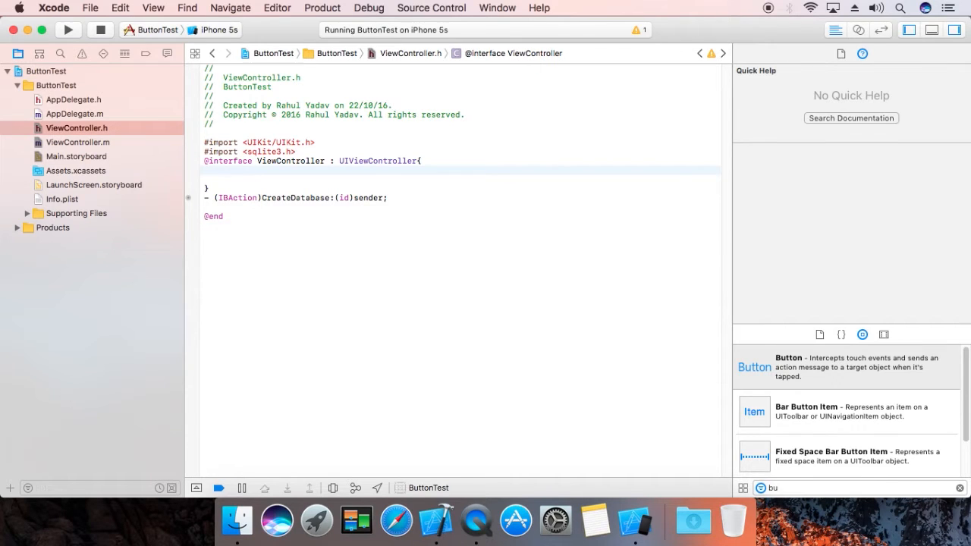
Step: Declare sqlite3 *db_instance; in the header and return to ViewController.m
type("sqlite3")
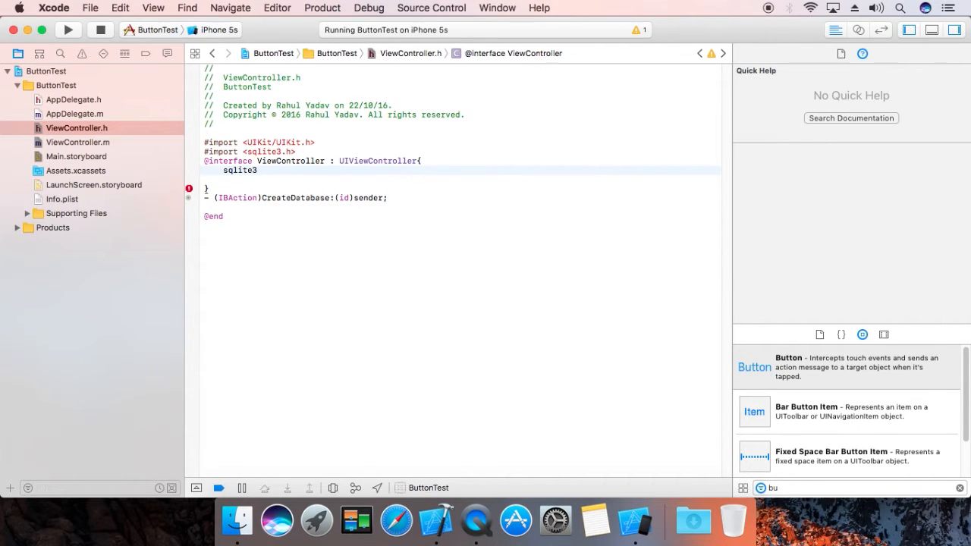
type("db_insta")
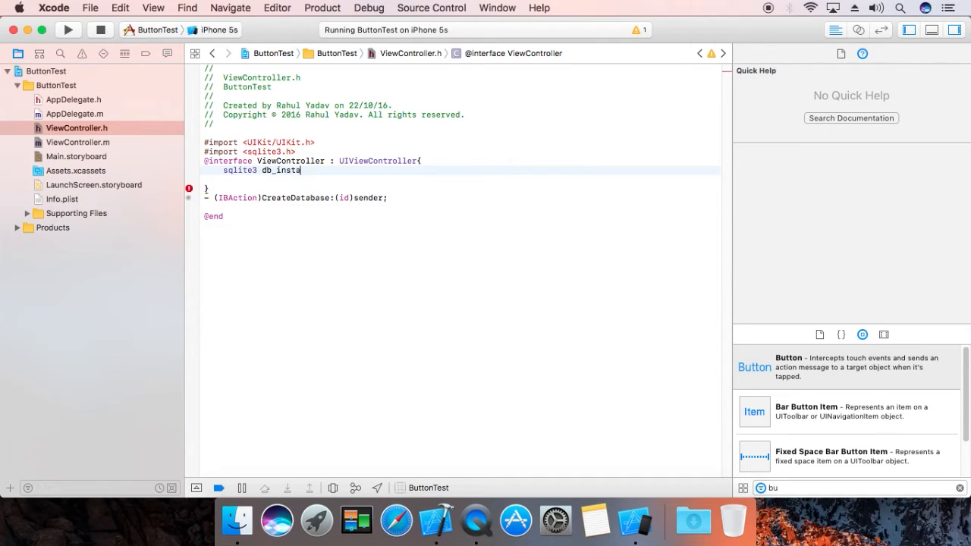
type("nce;")
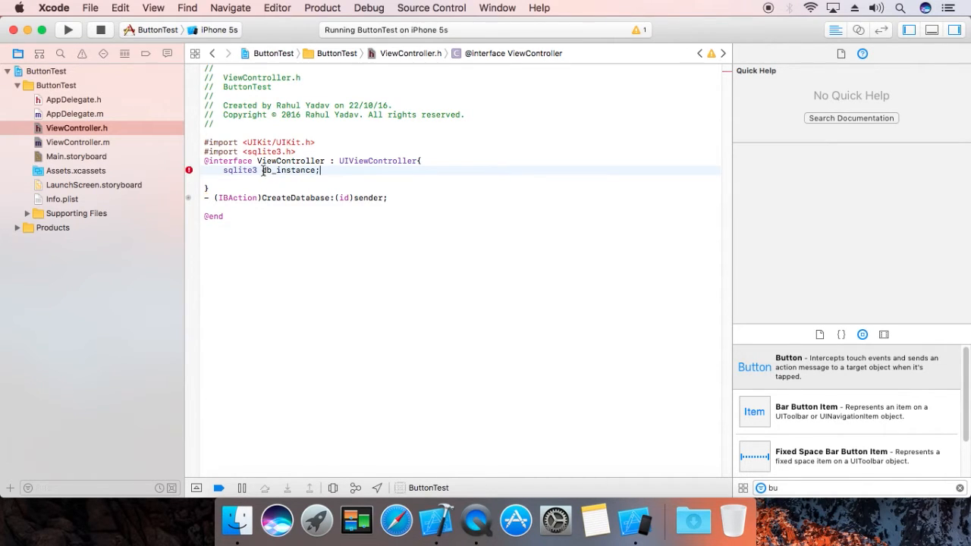
type("d")
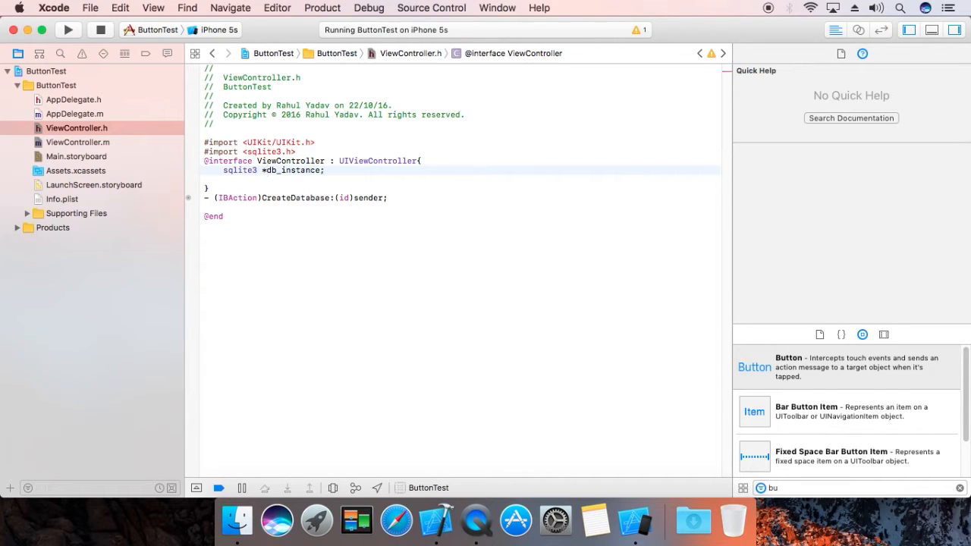
double_click(292, 170)
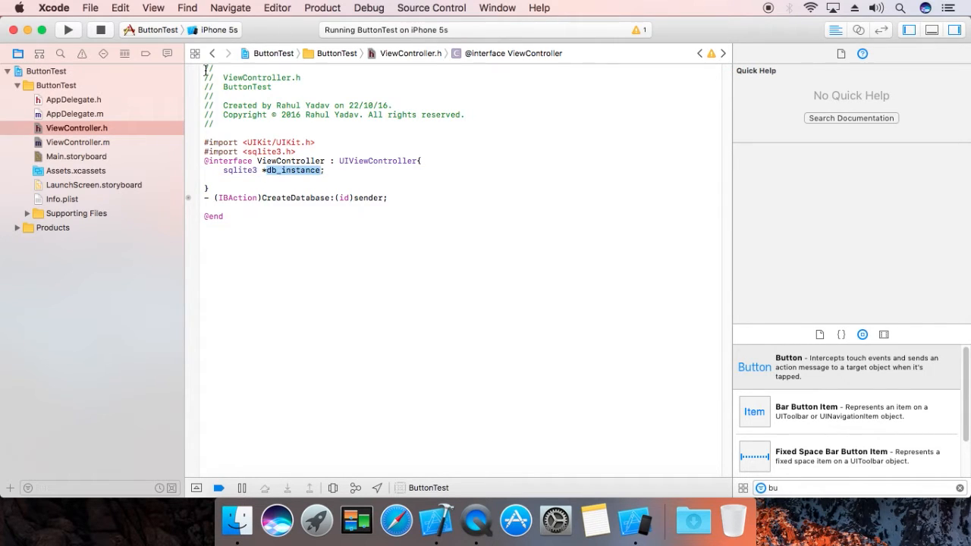
left_click(79, 142)
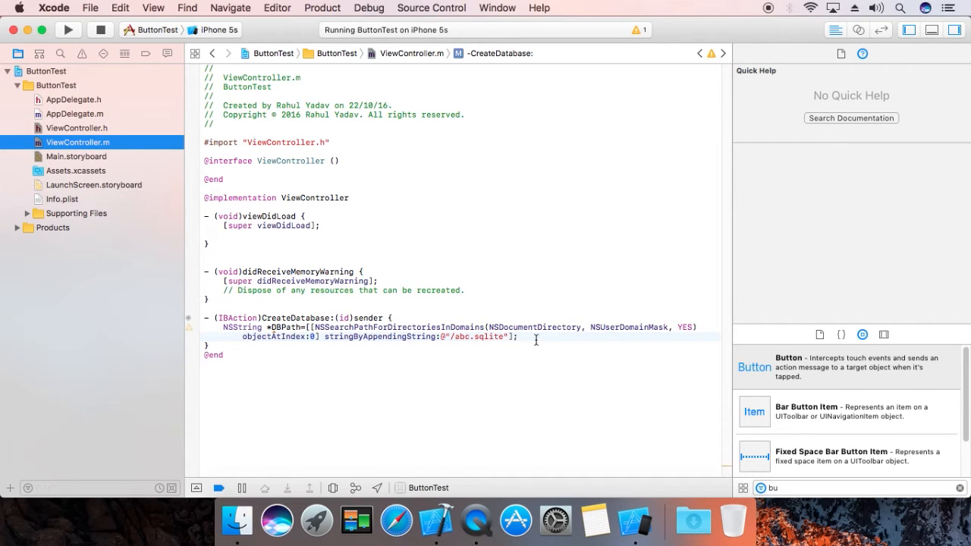
Step: Write if(![[NSFileManager defaultManager] fileExistsAtPath:DBPath]){ } after the DBPath line
type("if([N")
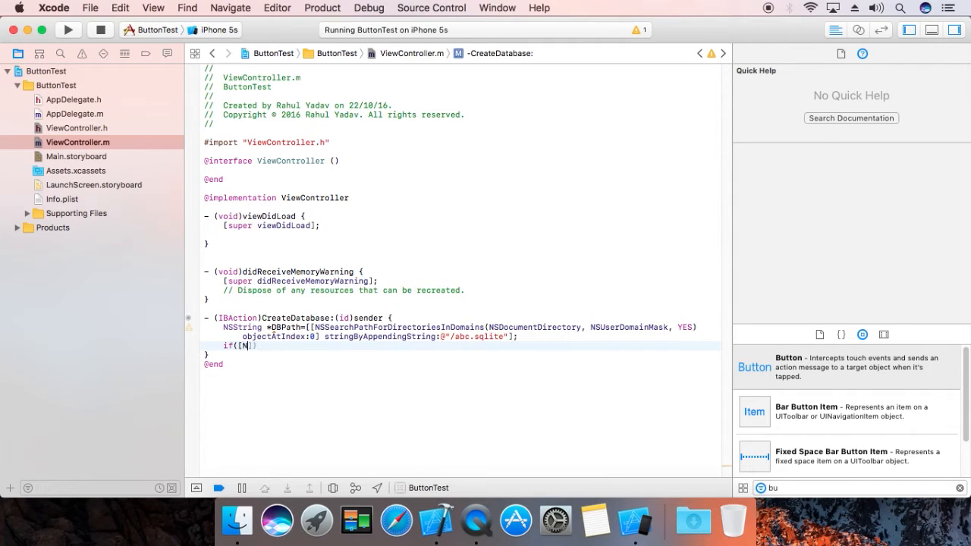
type("FileManager")
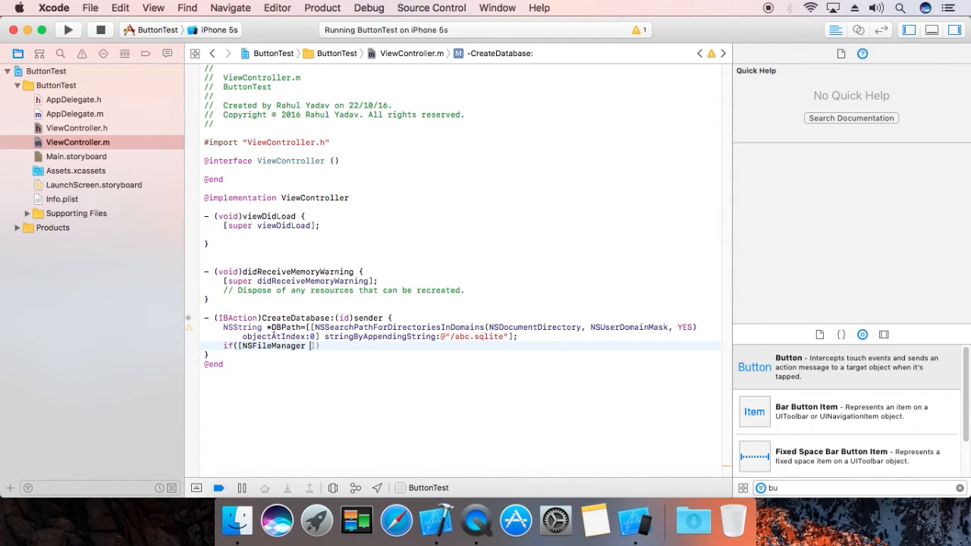
type("defaultManager]")
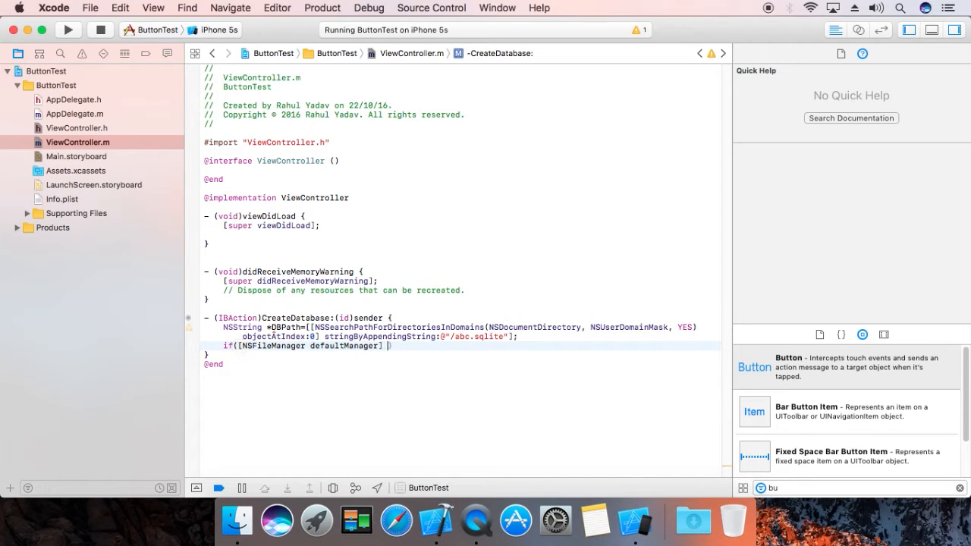
type("fi")
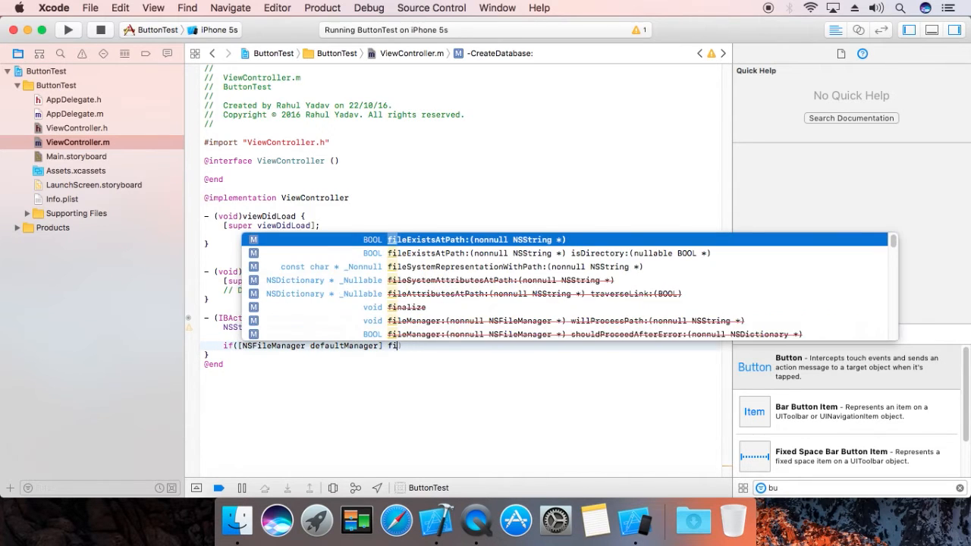
type("le")
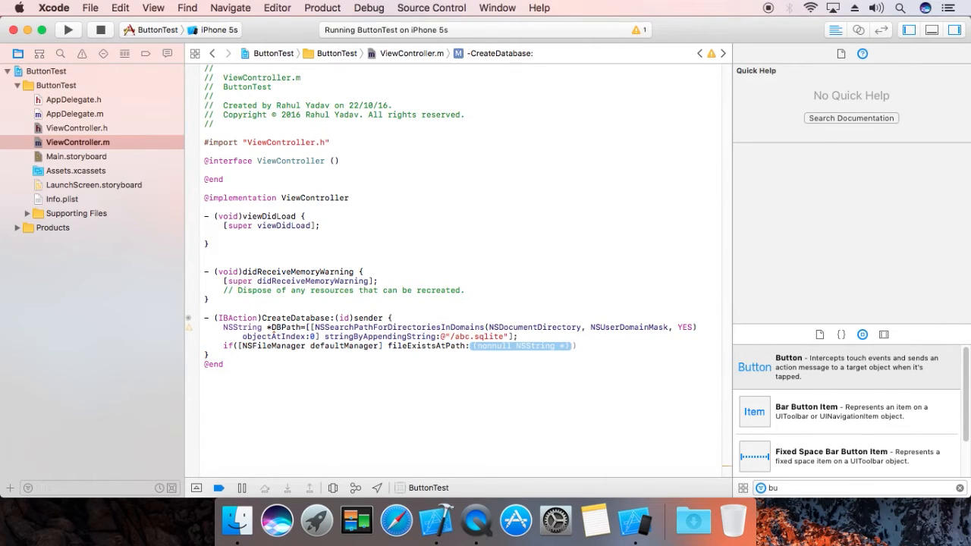
type("DBPath")
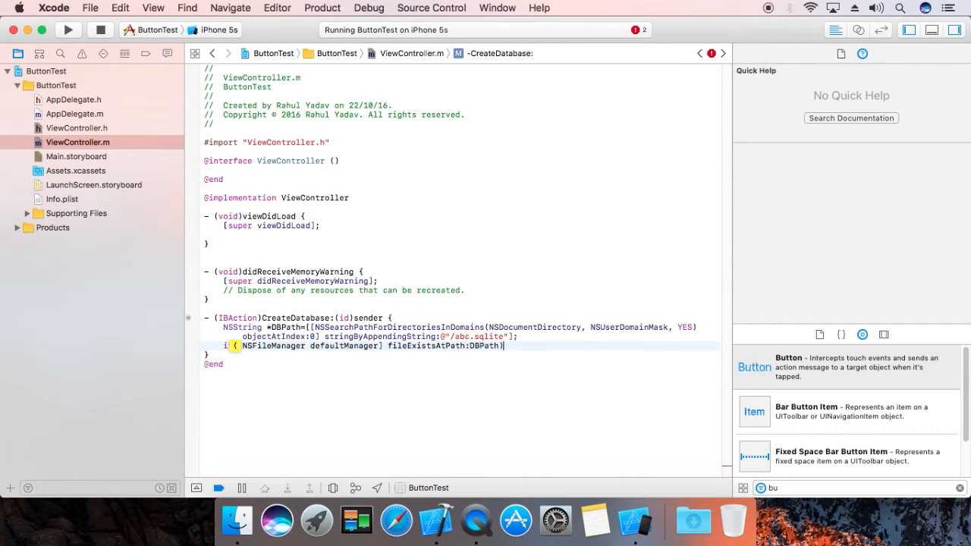
type("f")
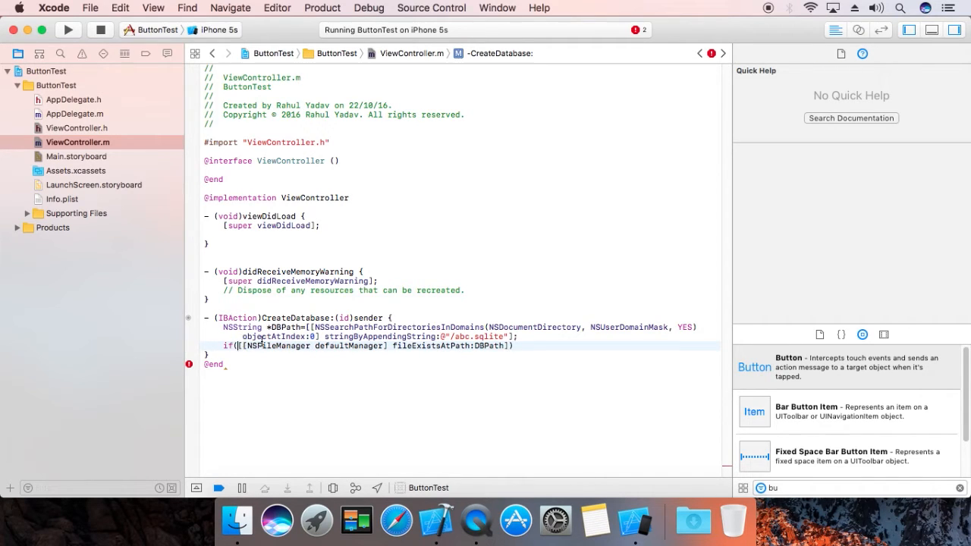
type("!")
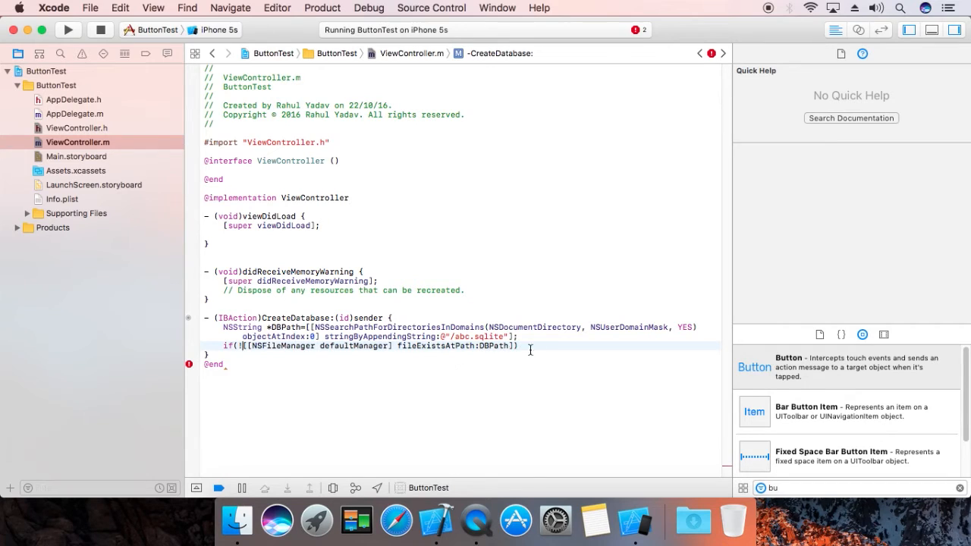
type("{")
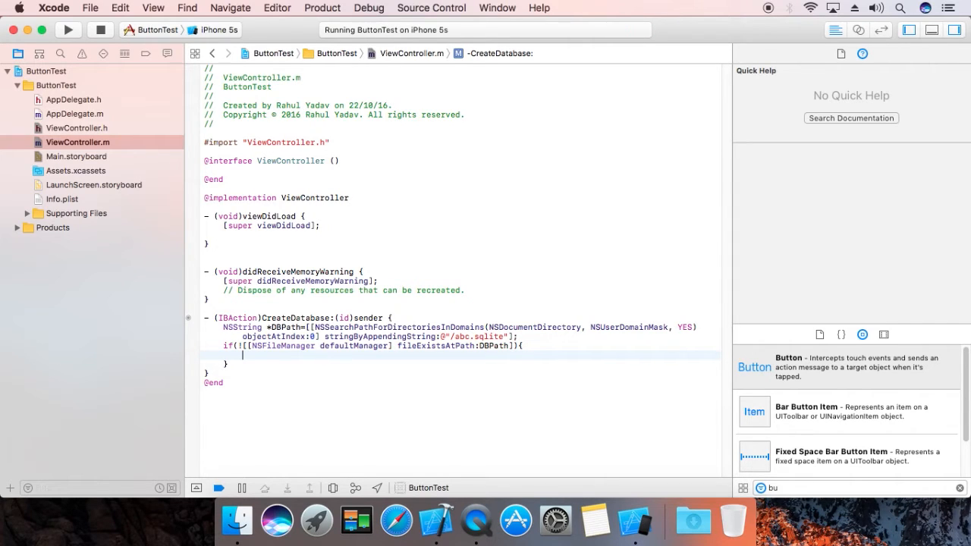
Step: Write sqlite3_open([DBPath UTF8String], &db_instance) inside the file-missing block
type("s")
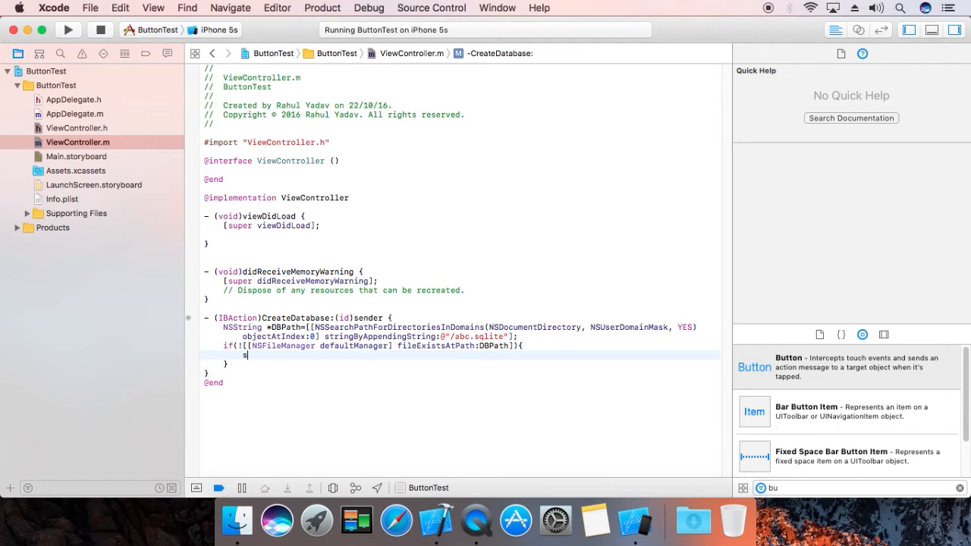
type("qlite3_open([,")
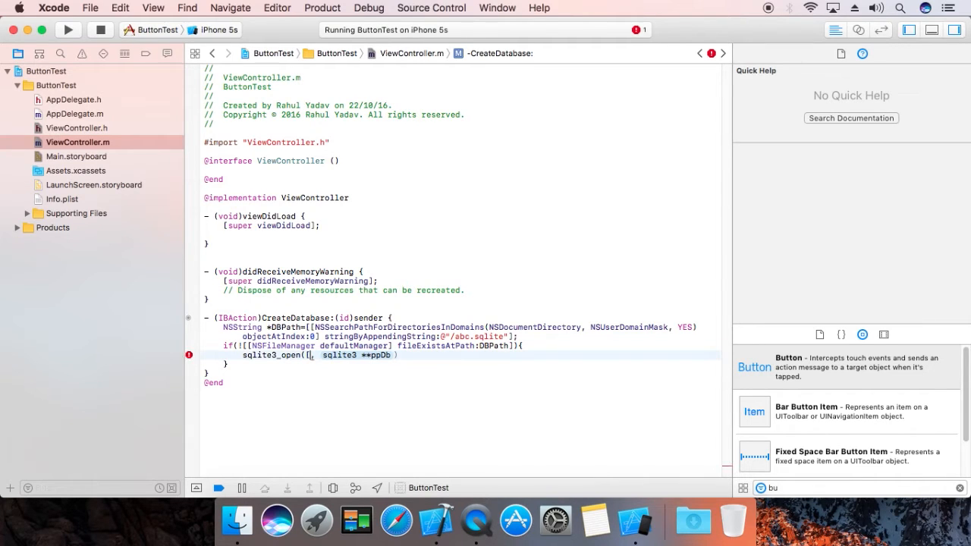
type("DBPath ]")
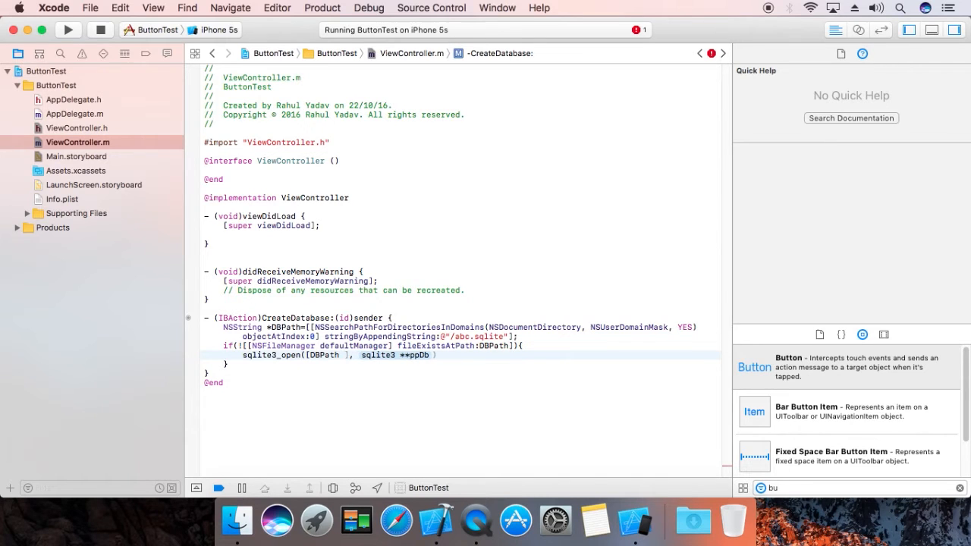
type("UTF8String")
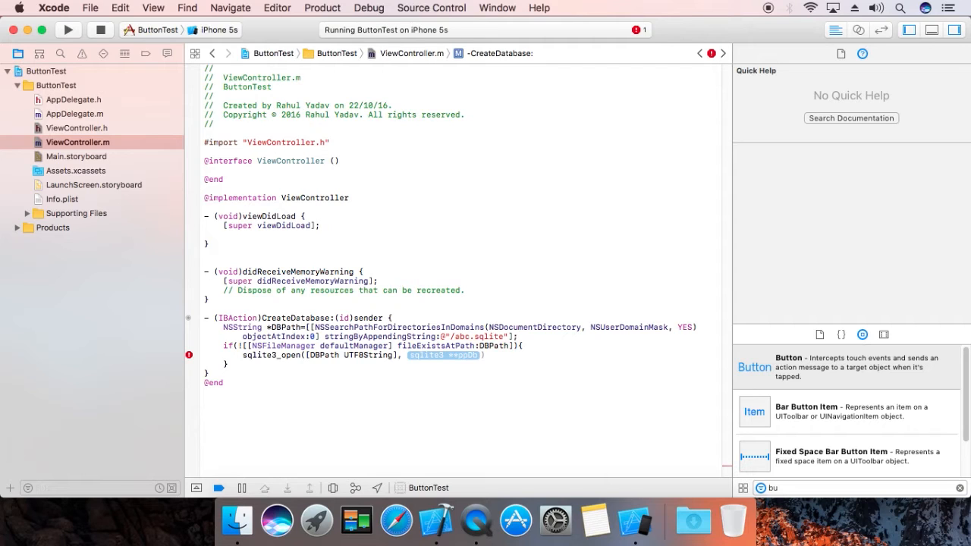
type("&")
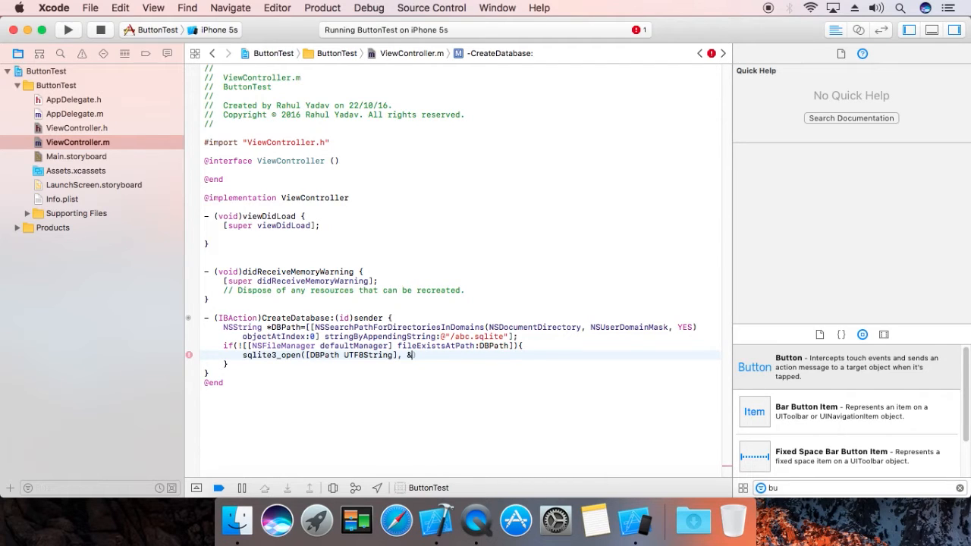
type("db_")
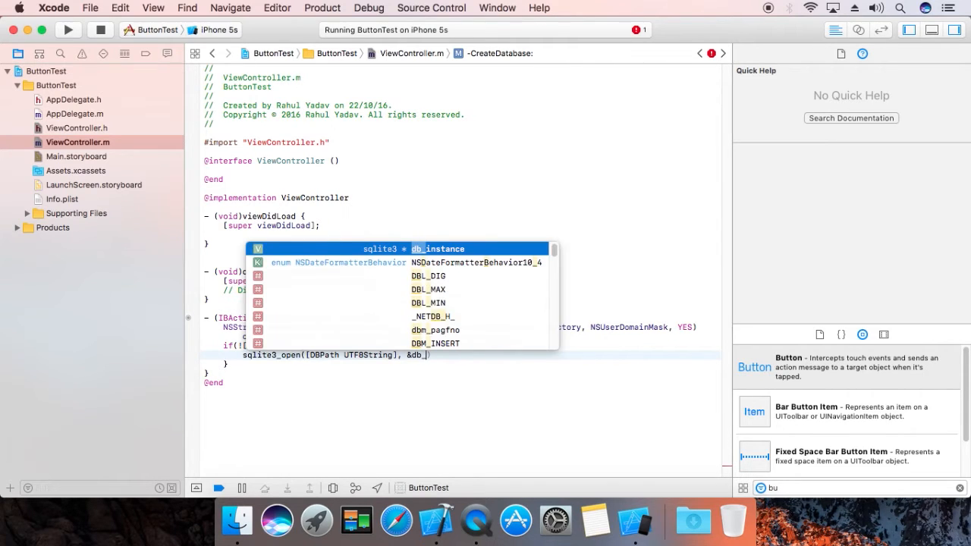
key("escape")
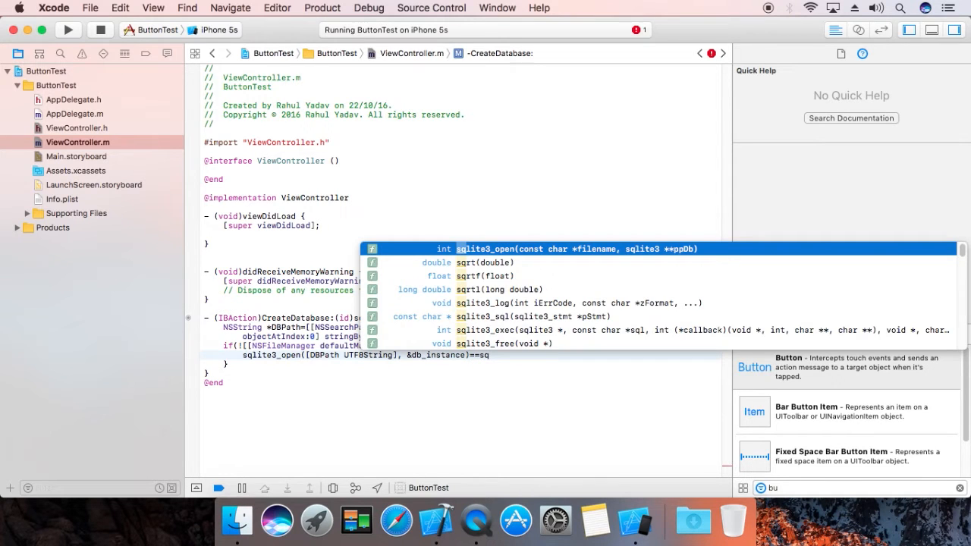
Step: Wrap the open call in if(...==SQLITE_OK) with an empty body
type("like")
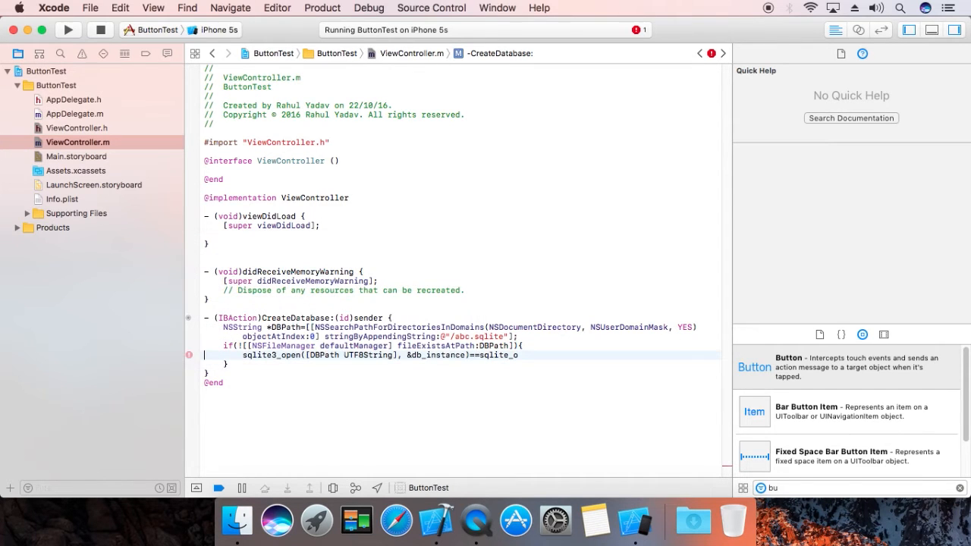
type("sqlite_o")
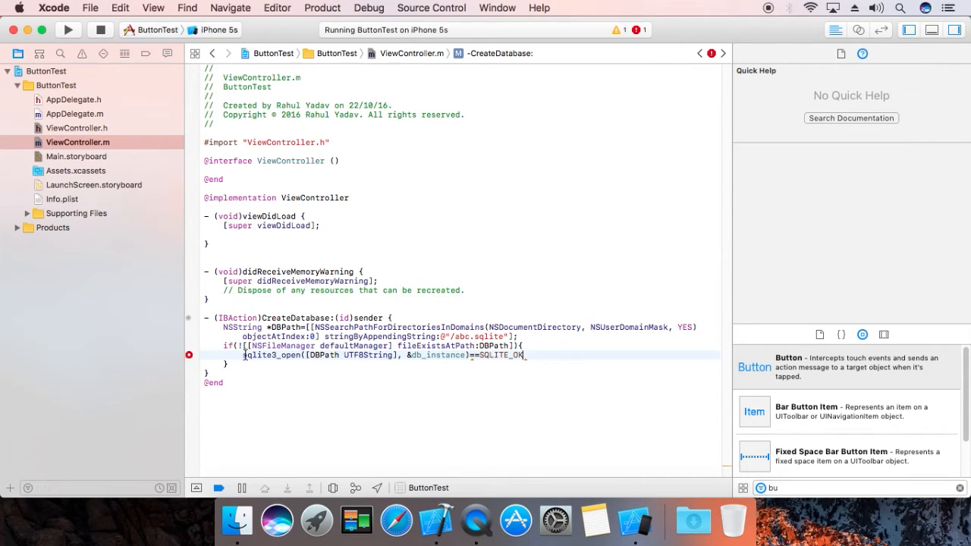
type("if(")
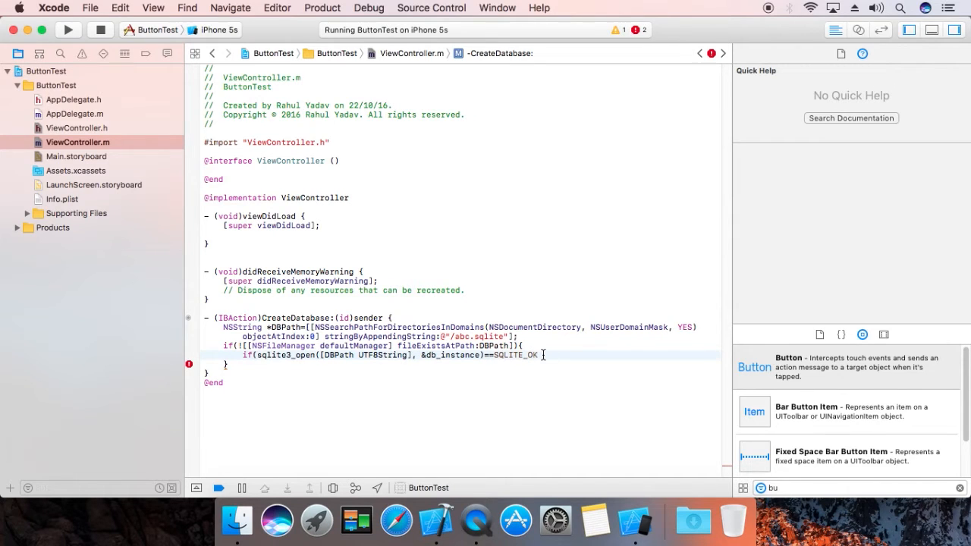
key("Return")
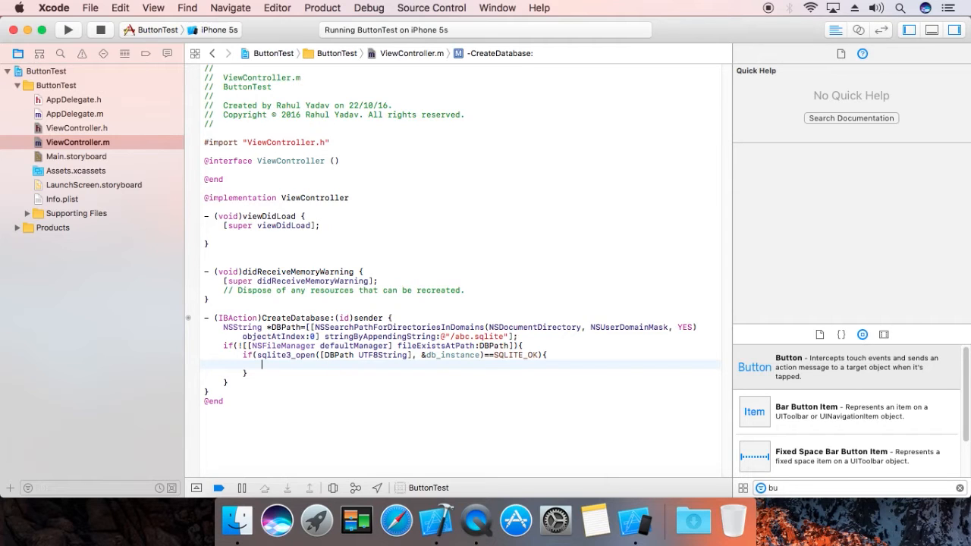
Step: Start a sqlite3_exec call on db_instance from the autocomplete suggestions
type("s")
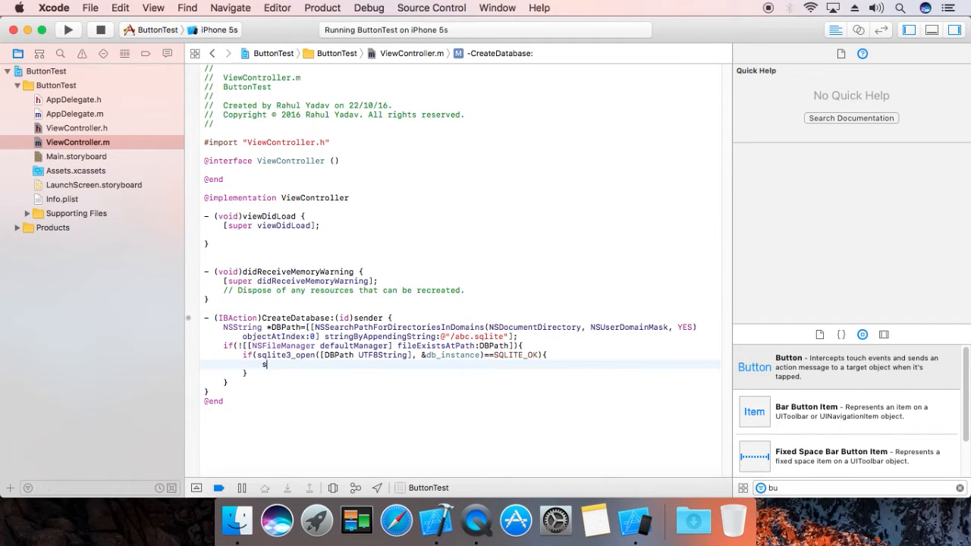
type("q")
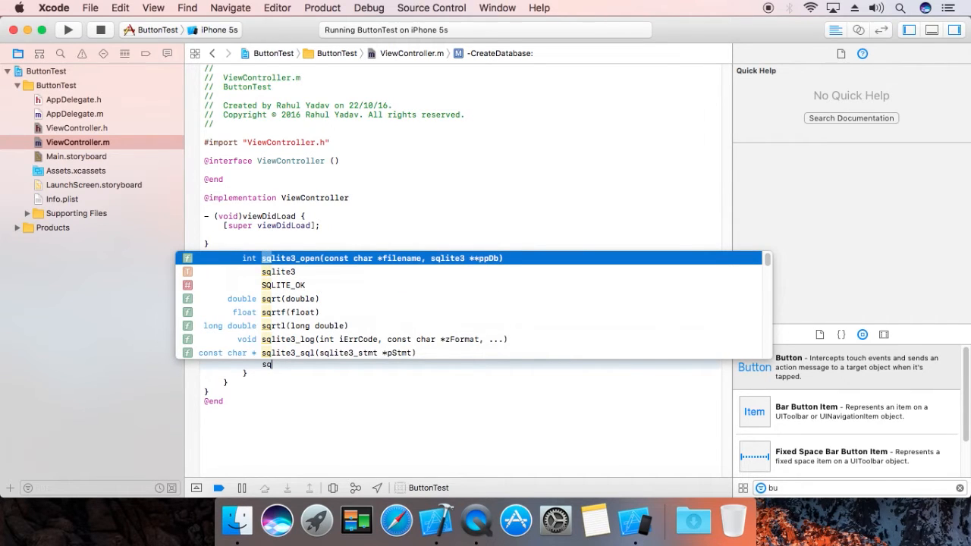
type("lite3_exe")
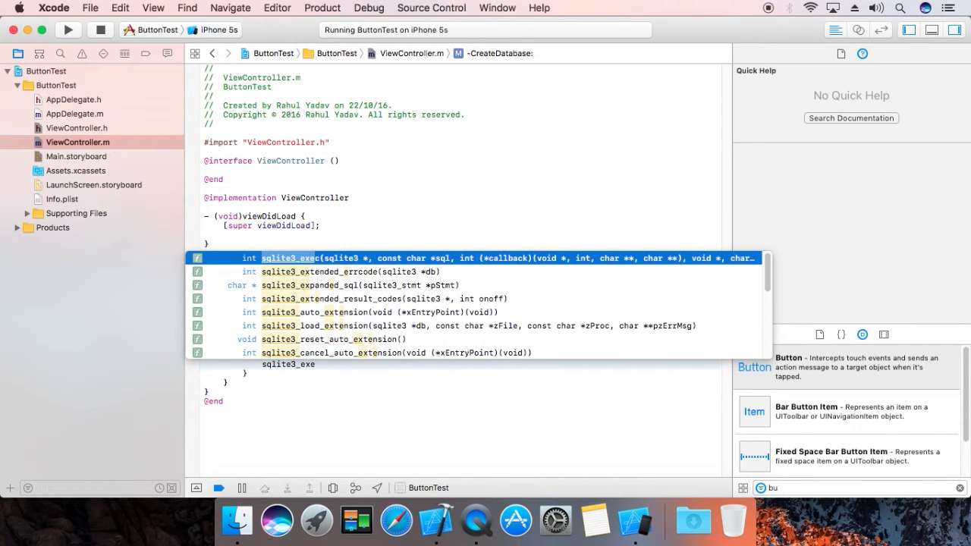
left_click(287, 258)
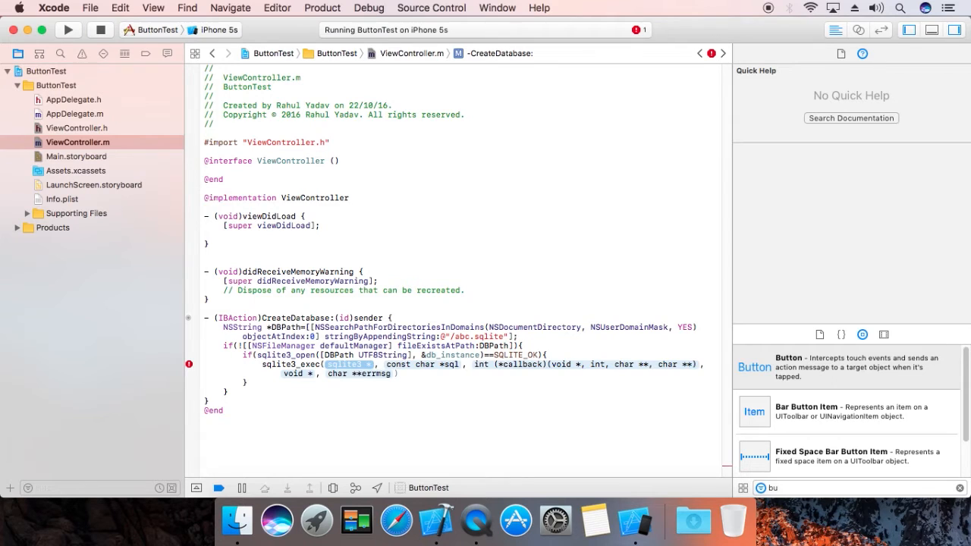
type("db_")
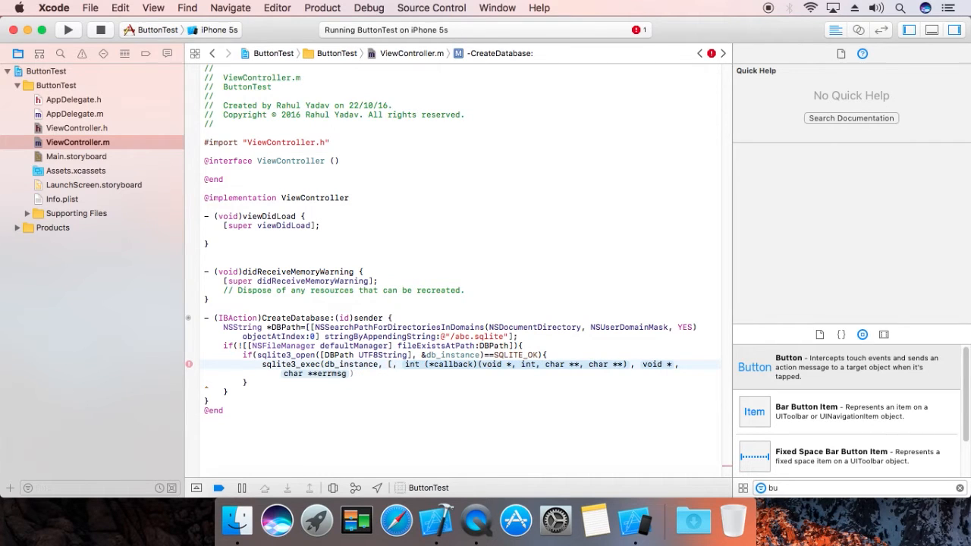
type("NS]")
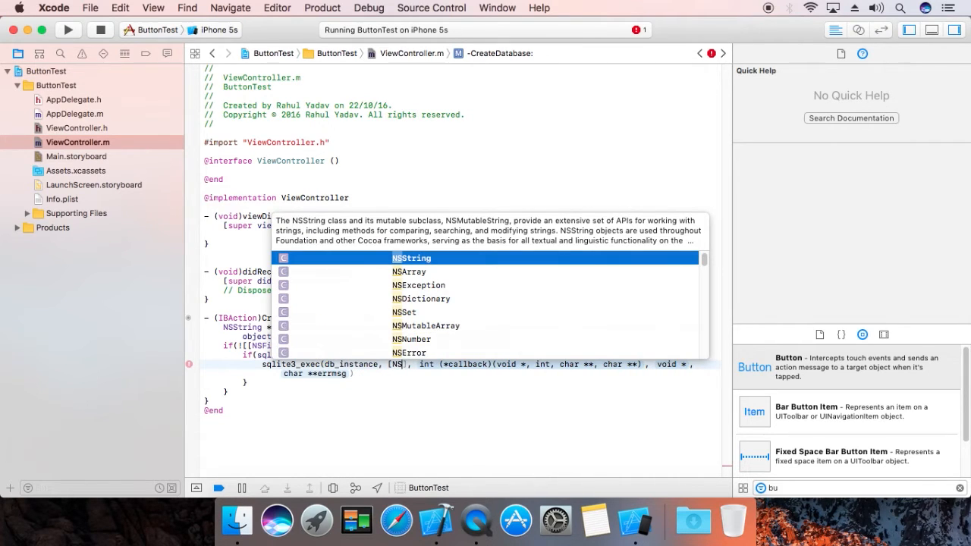
key("Escape")
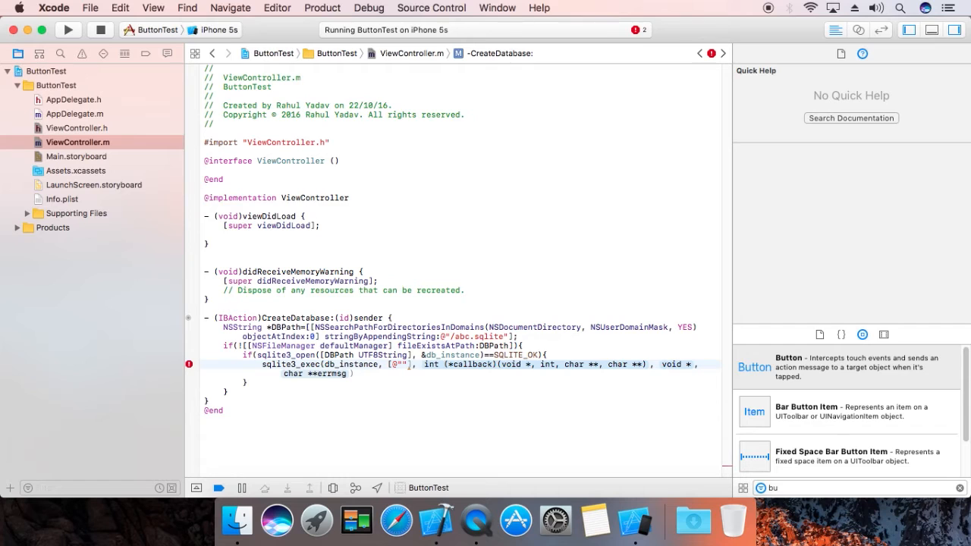
Step: Fill in @"create table Name(Uname varchar(100))" UTF8String with NULL, NULL arguments
type("ct")
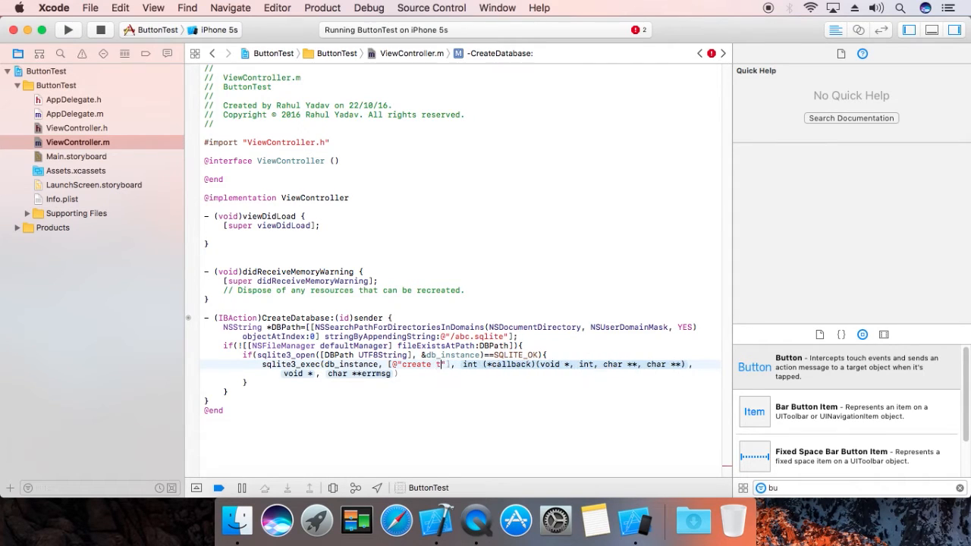
type("able Name(Uname")
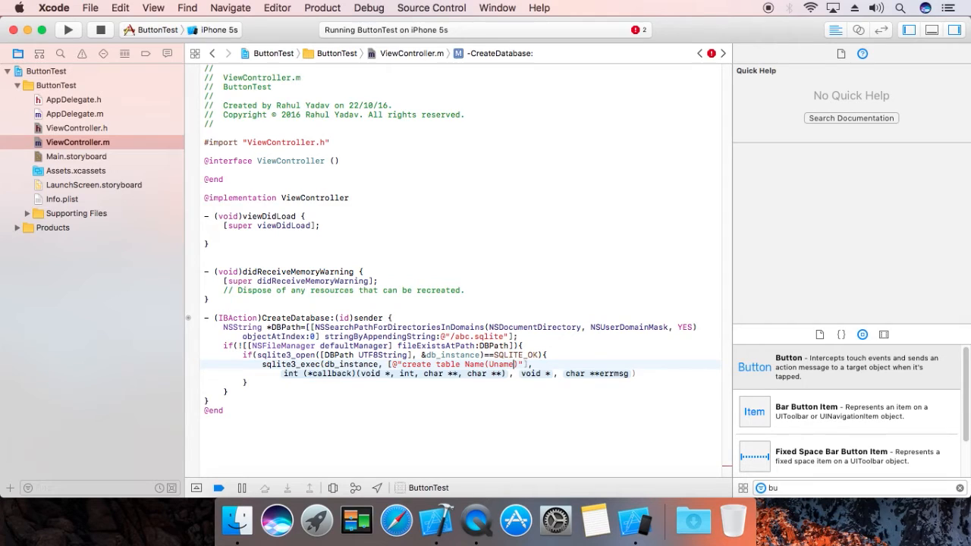
type("varchar")
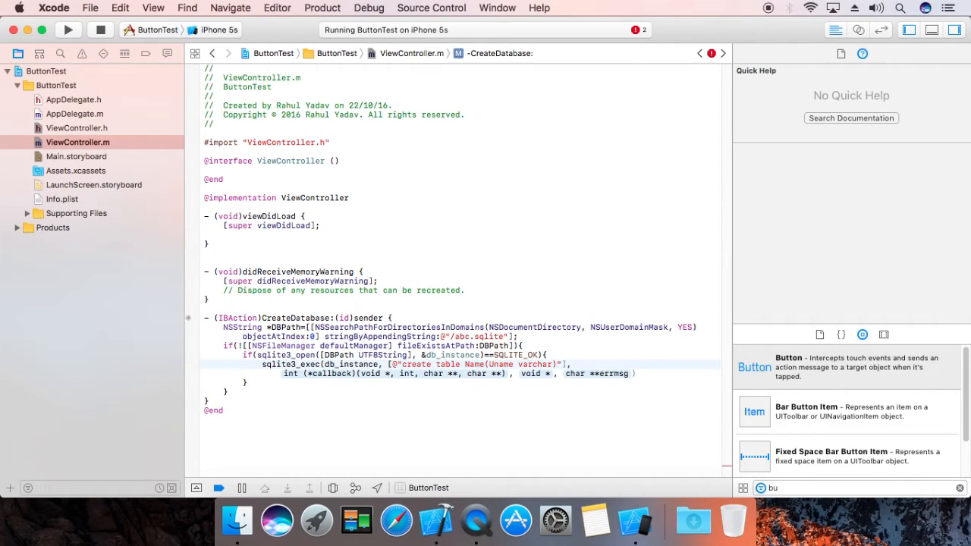
type("(100)")
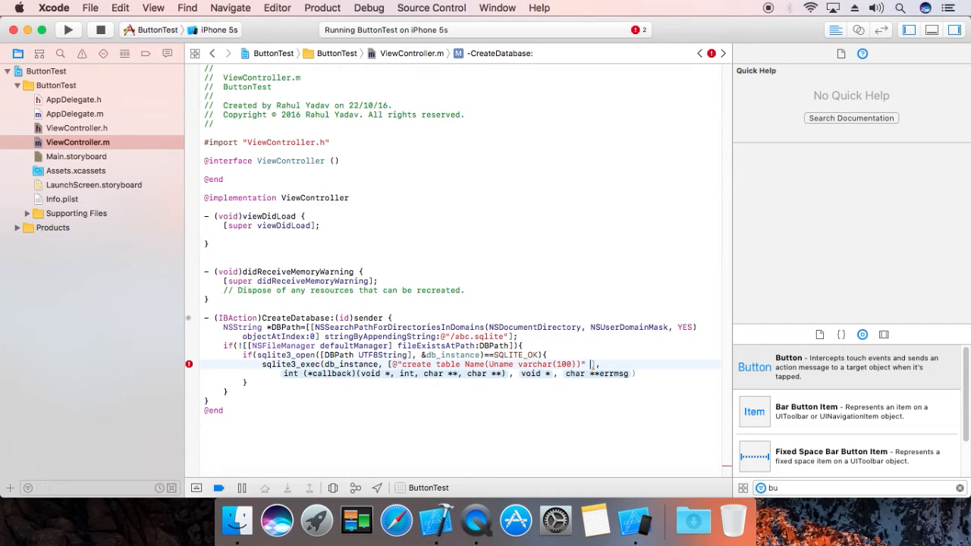
type("UTF8String]")
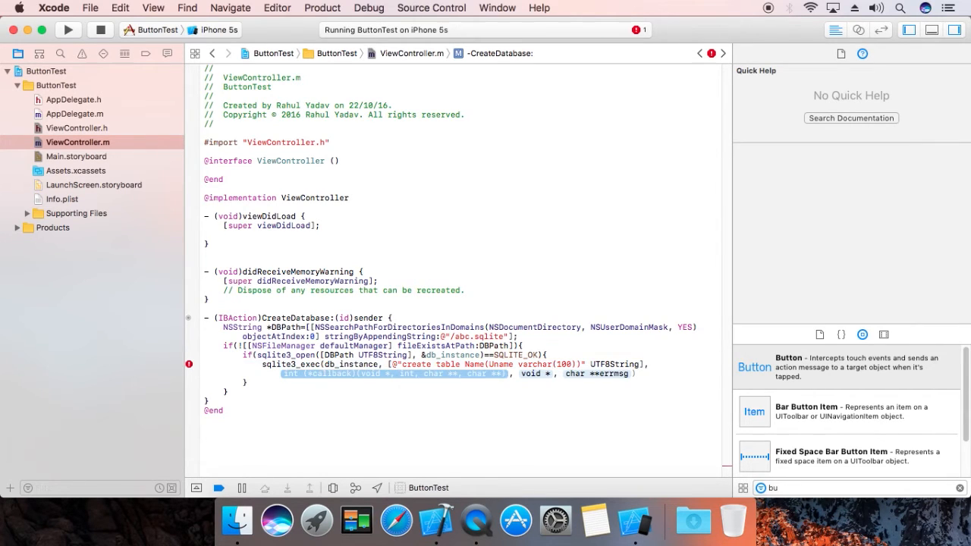
type("U")
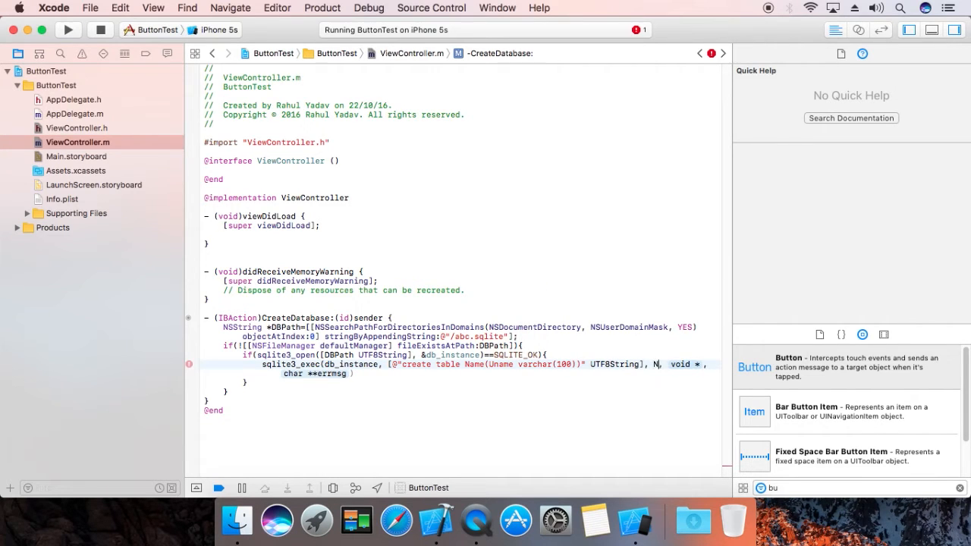
type("ULL")
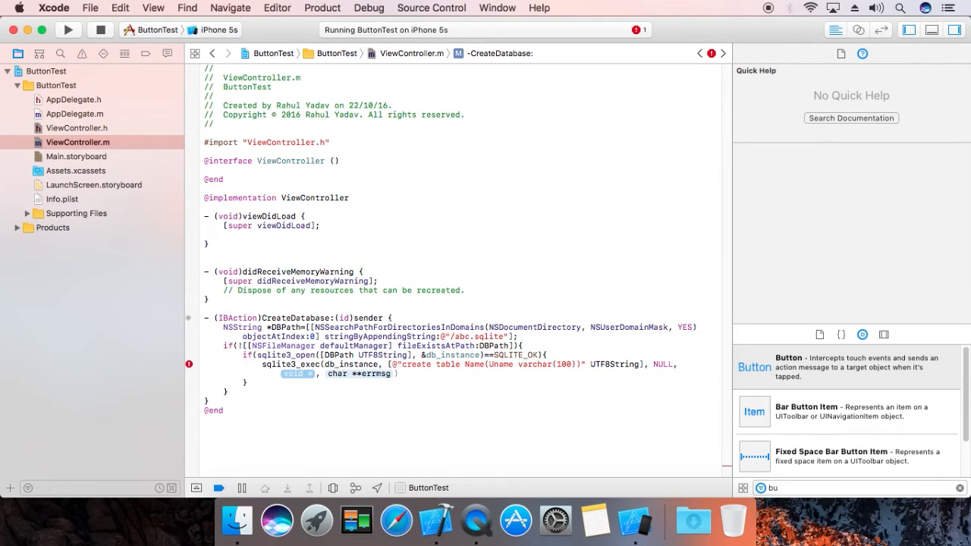
type("N,")
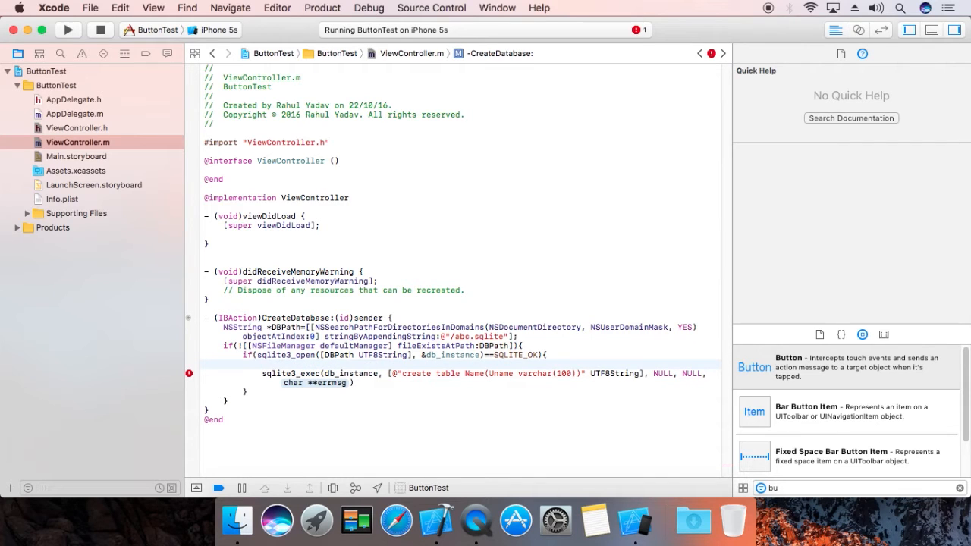
Step: Declare char *err; and pass &err as sqlite3_exec's error argument
type("char")
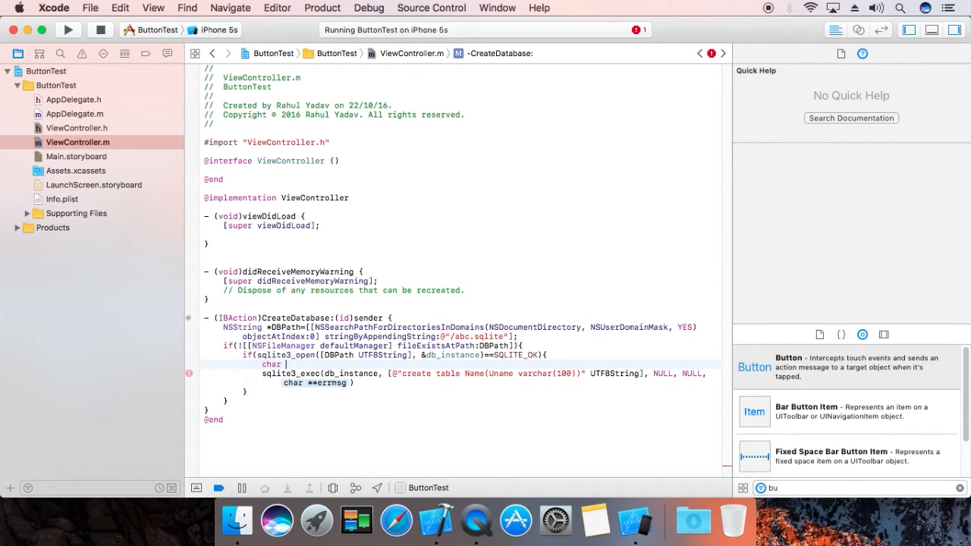
type("*err")
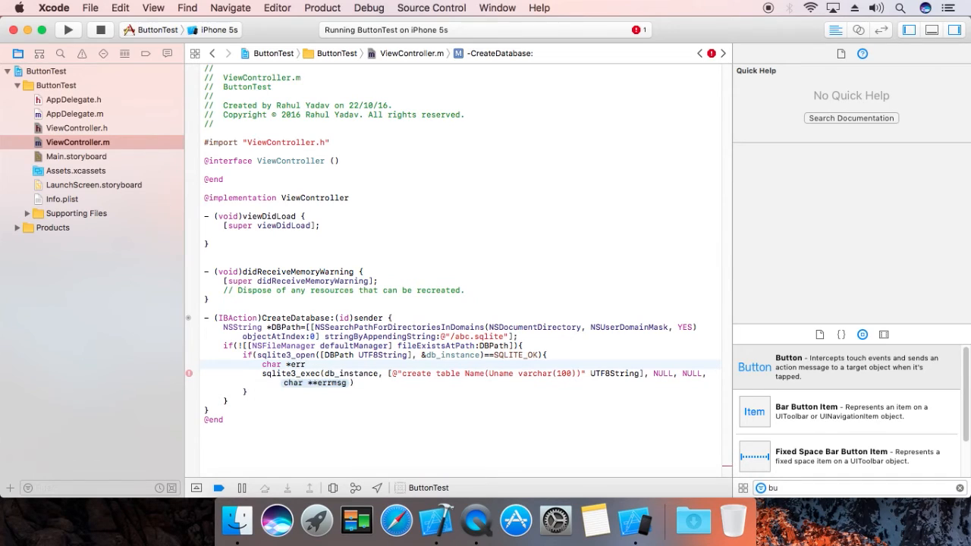
double_click(316, 383)
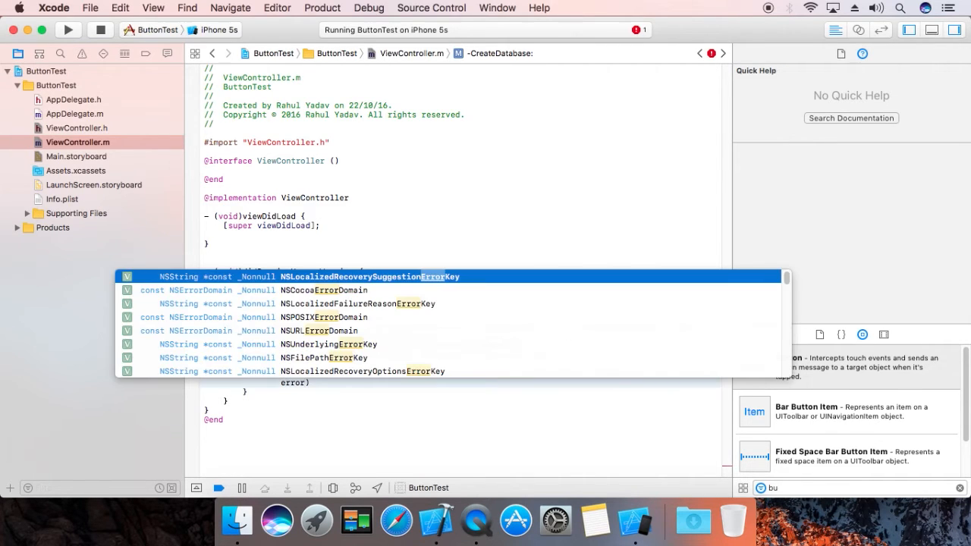
type("err")
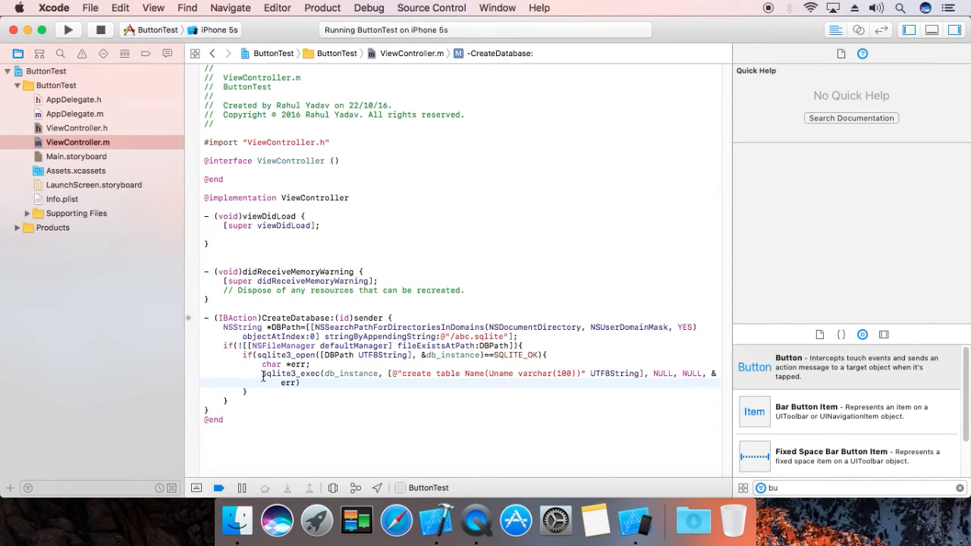
Step: Wrap the exec in if(...==SQLITE_OK) and log "Table Created" with NSLog
type("if(")
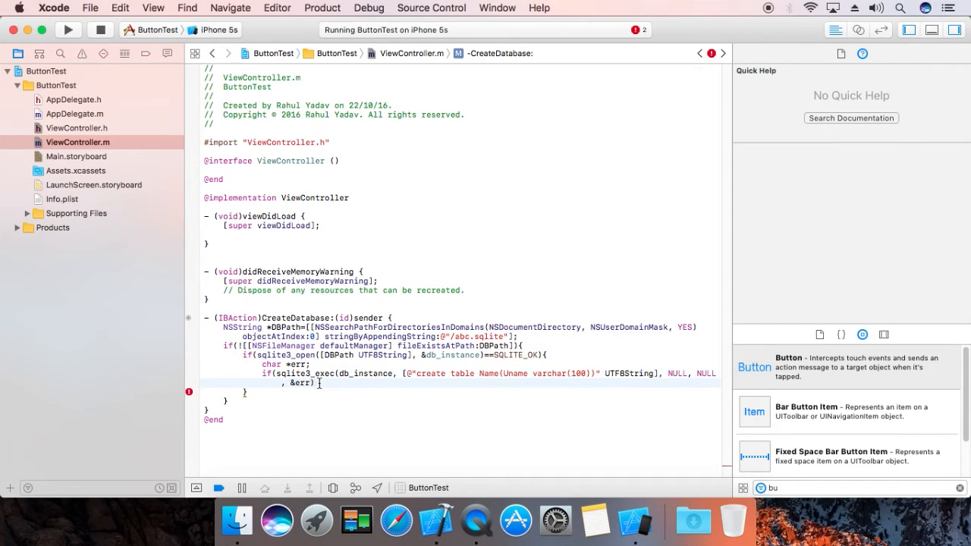
type("==S")
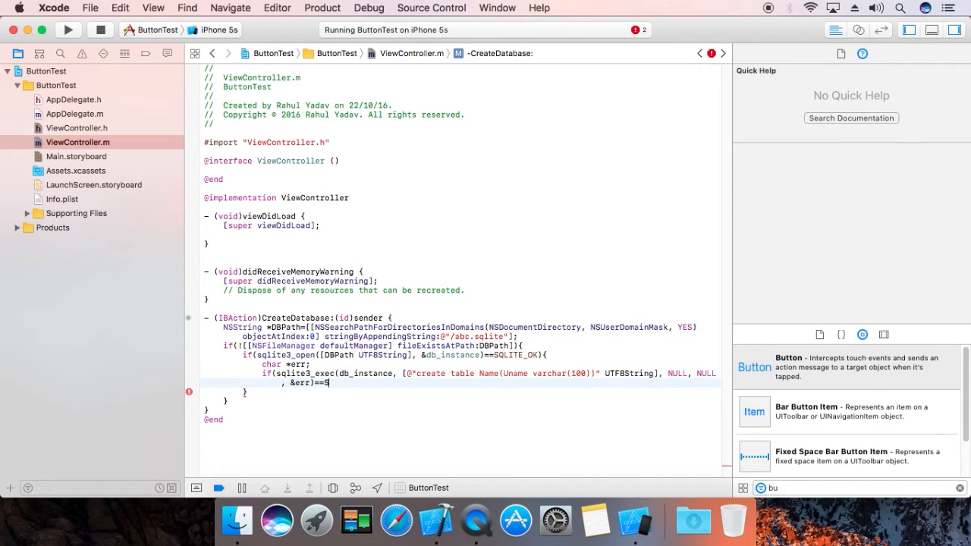
type("qlite")
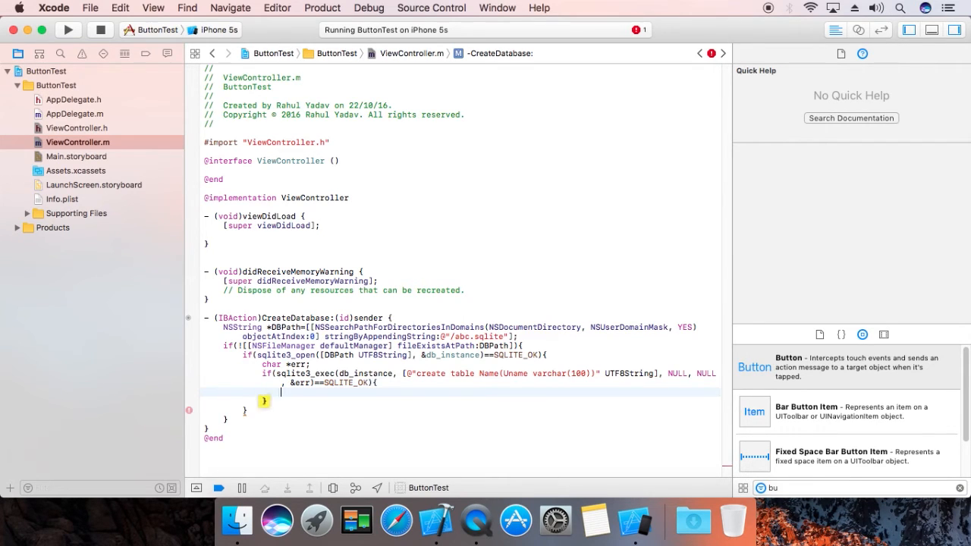
type("NSLog(@")
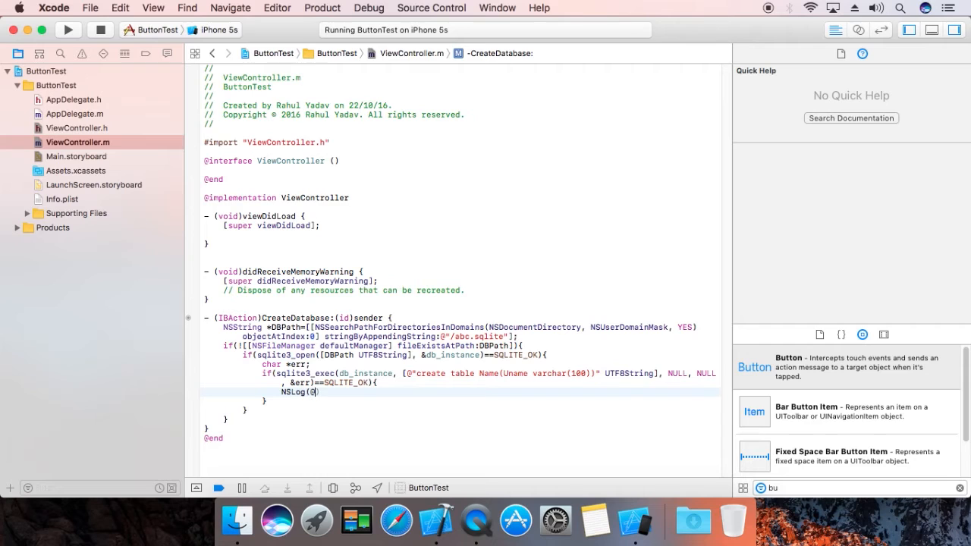
type("Table Created\");")
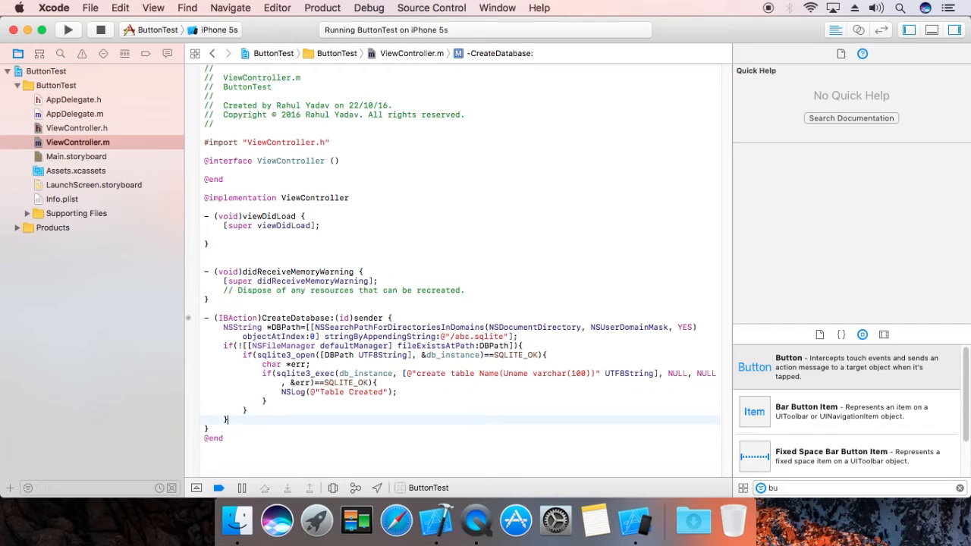
Step: Add an else branch opening DBPath into db_instance and logging "DB Open" on SQLITE_OK
type("else{")
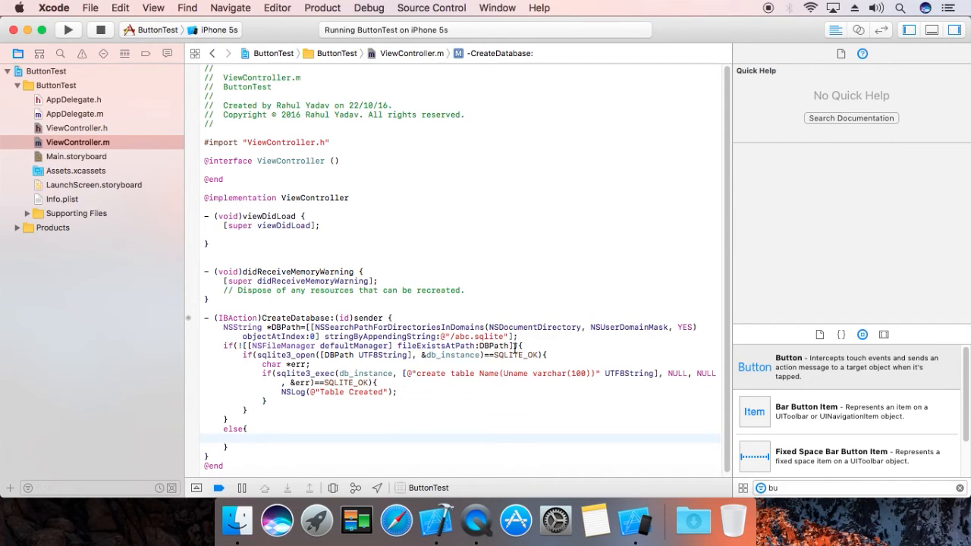
left_click(244, 356)
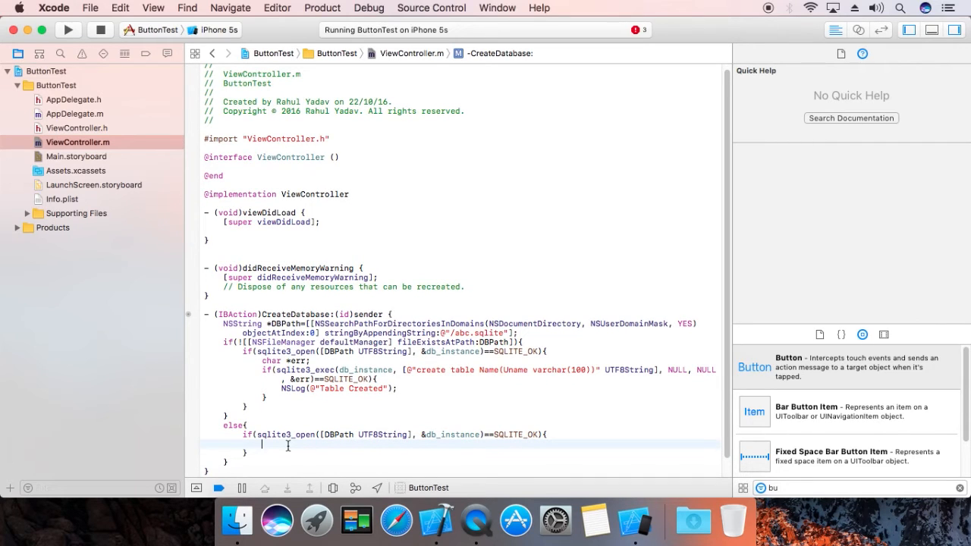
type("NSLog(")
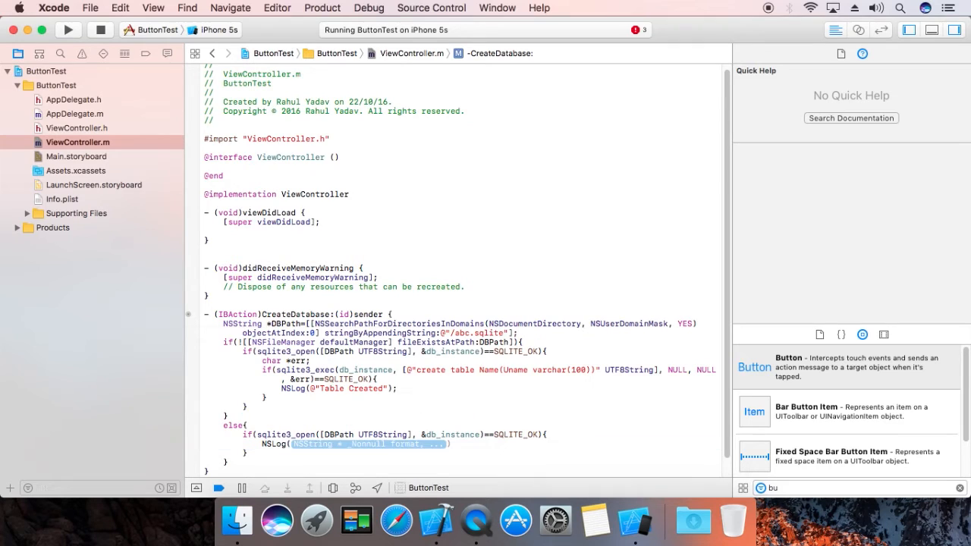
type("@\"\"")
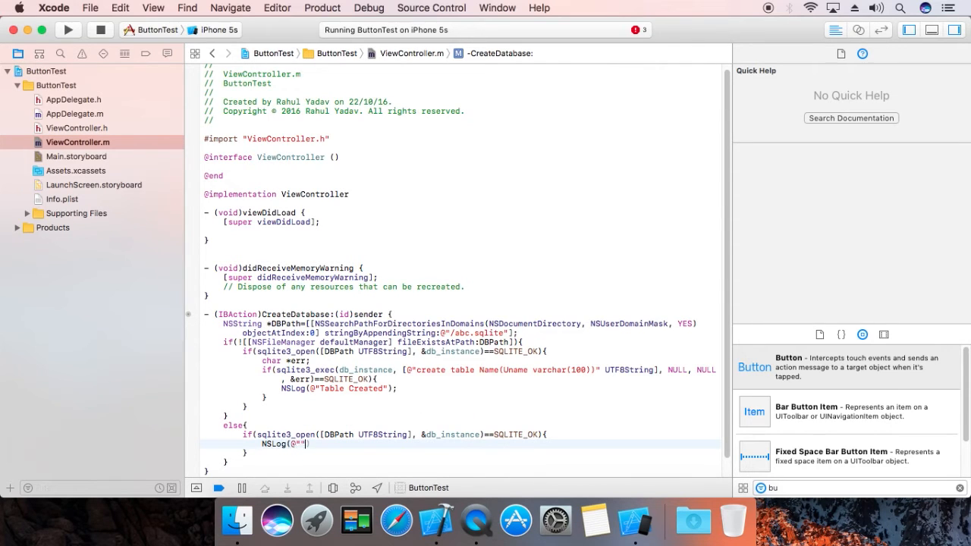
type("DB")
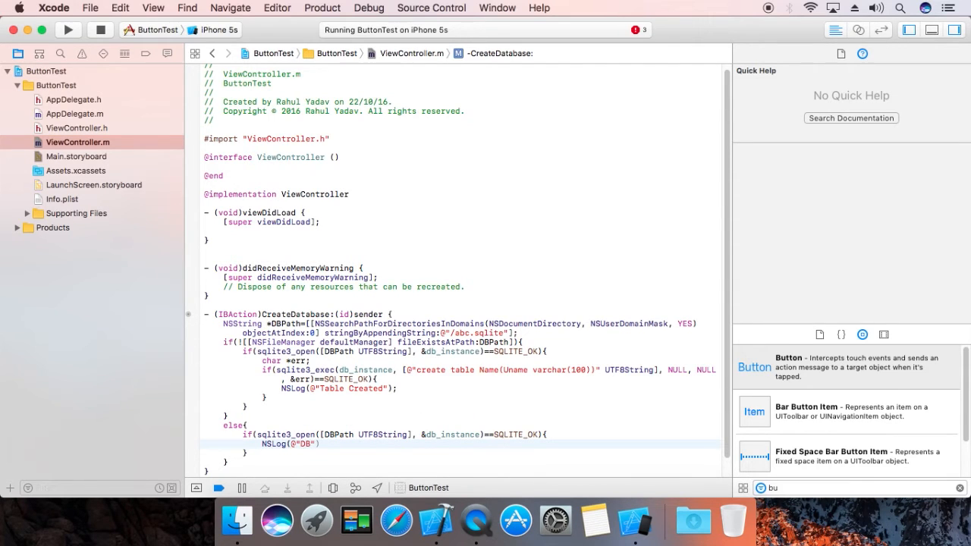
type("Open")
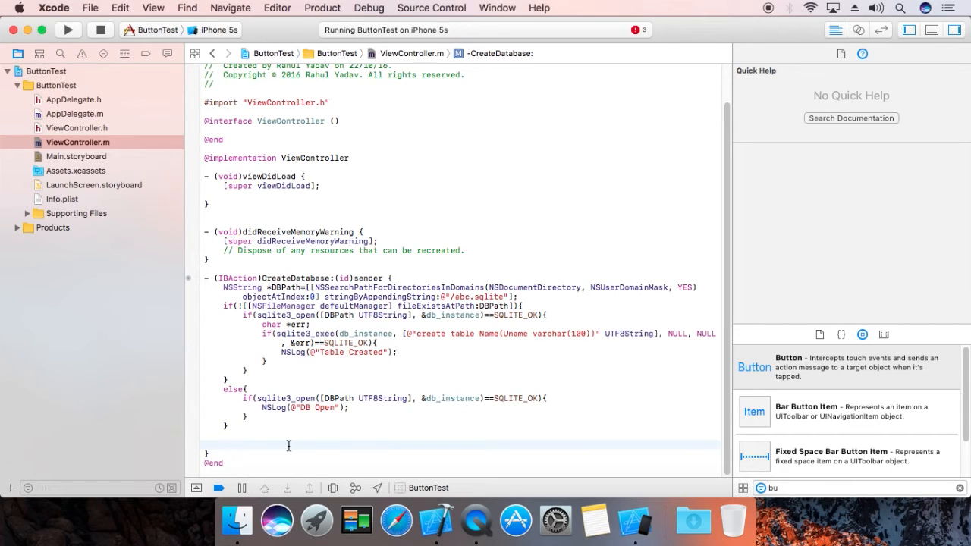
Step: Write sqlite3_exec on db_instance with insert into Name values('CodeVlog') UTF8String
type("sqli")
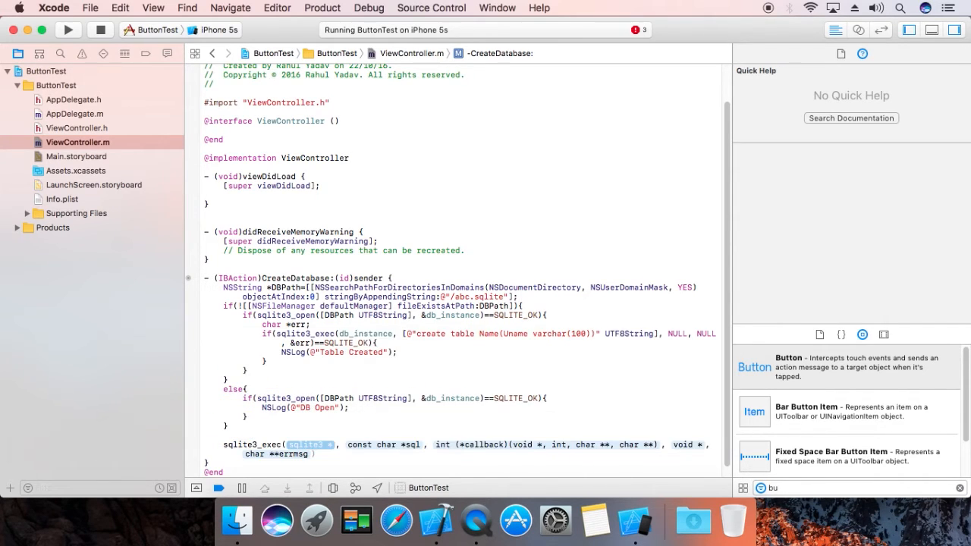
type("db_instanc")
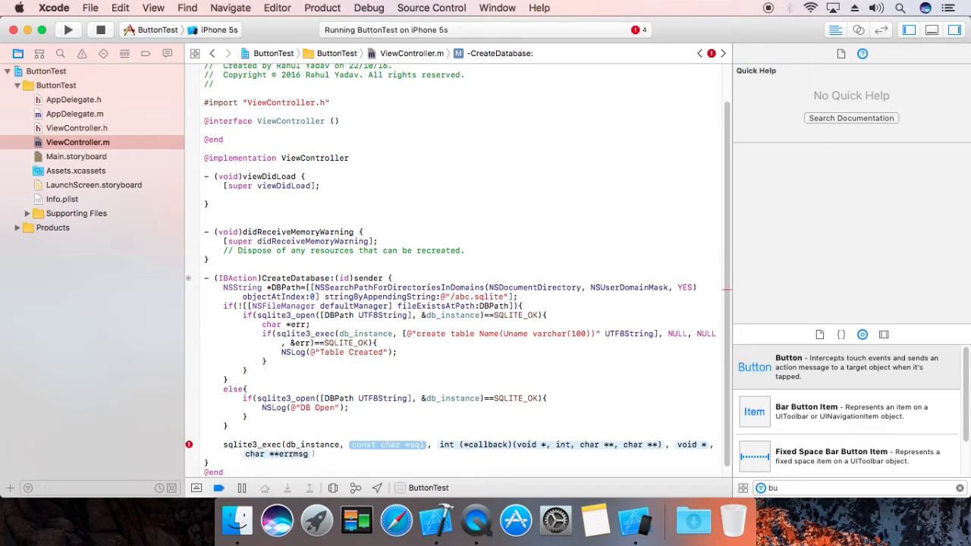
type("@\"\"]")
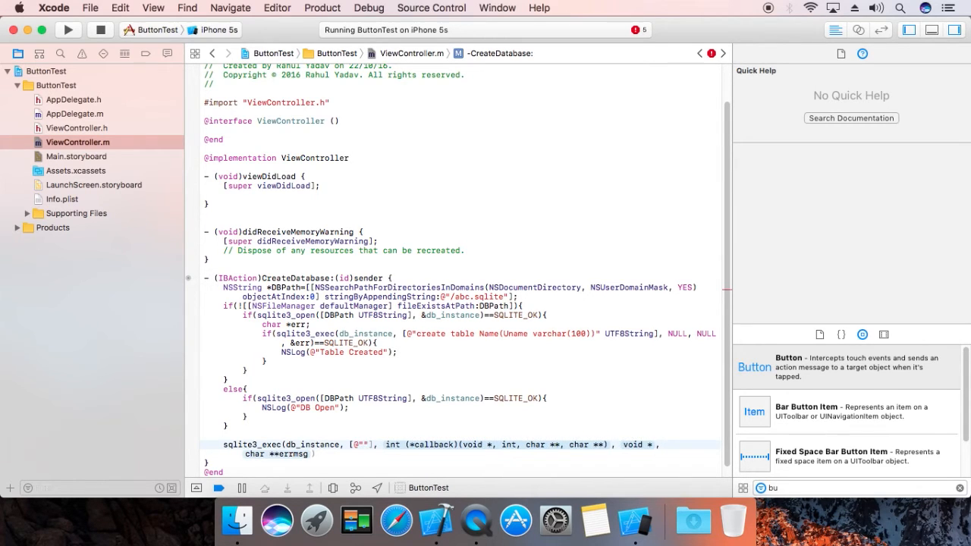
type("utf")
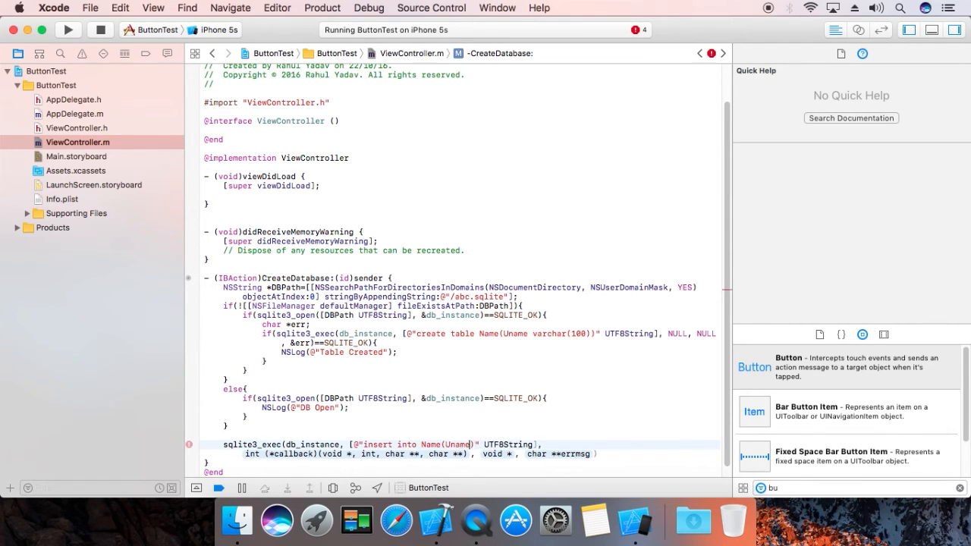
type("values('")
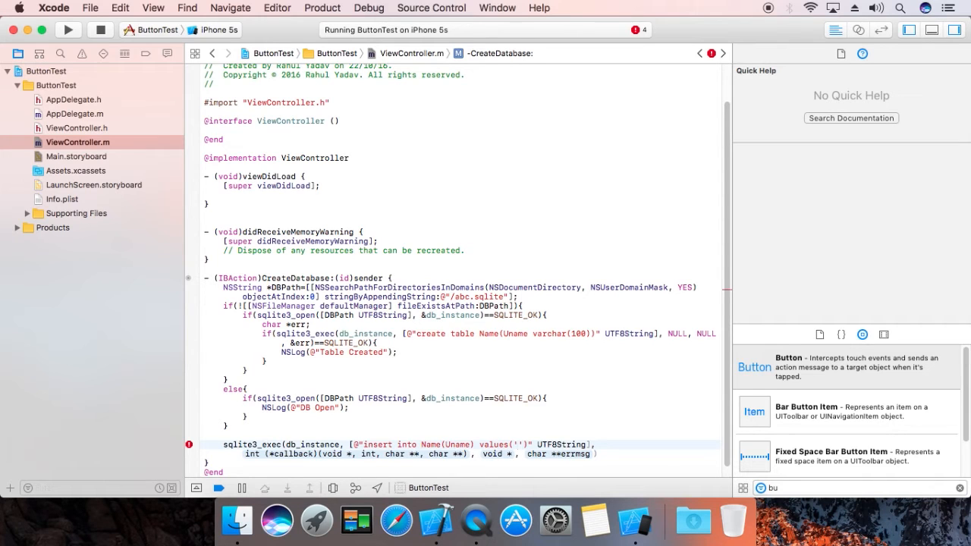
type("CodeVlog")
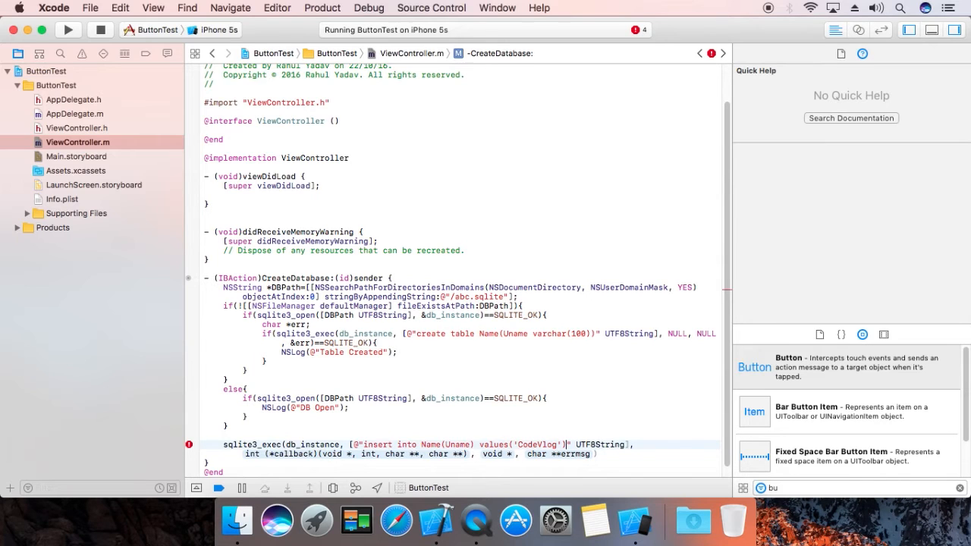
Step: Replace the callback and error placeholders and wrap the insert in if(...==SQLITE_OK)
double_click(349, 454)
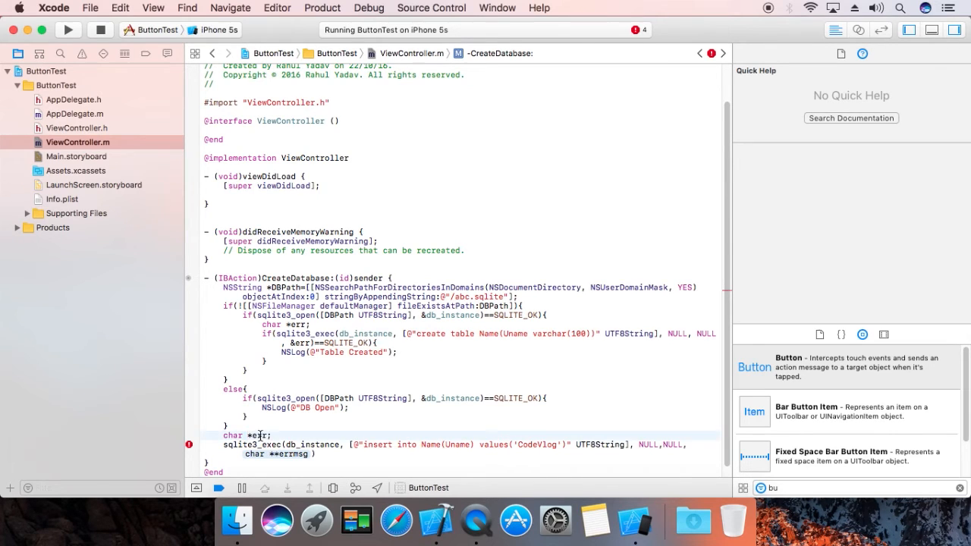
double_click(276, 454)
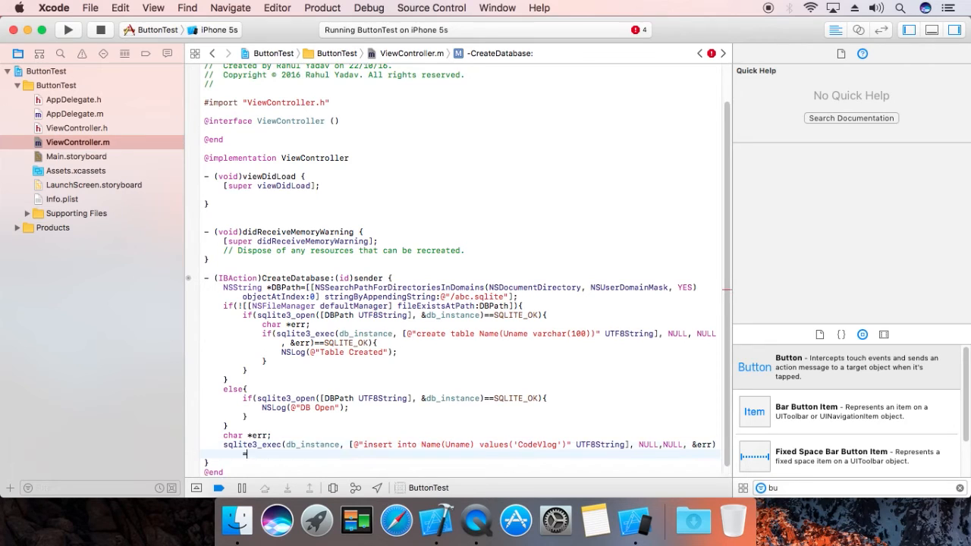
type("=SQLITE_OK){")
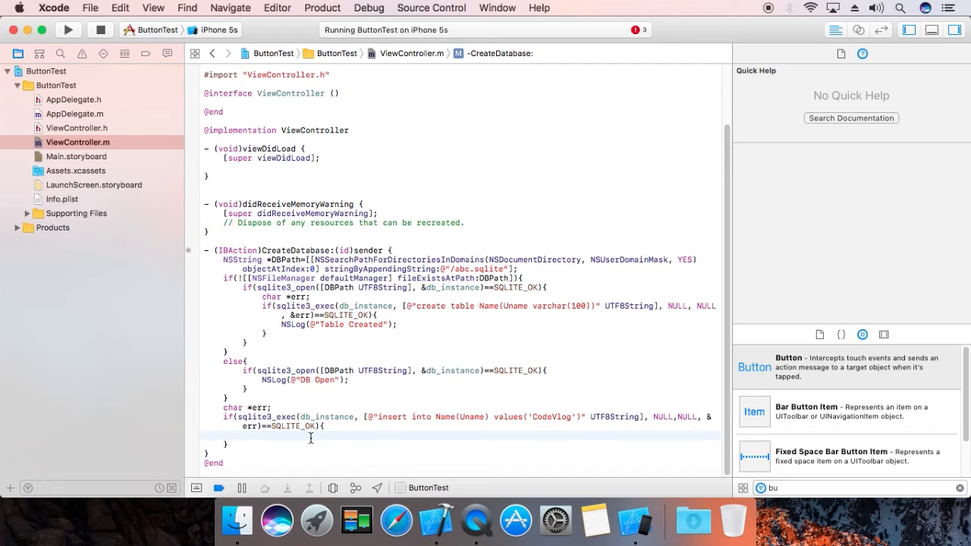
Step: Insert a sqlite3_prepare_v2 call on db_instance inside the insert-success block
left_click(244, 434)
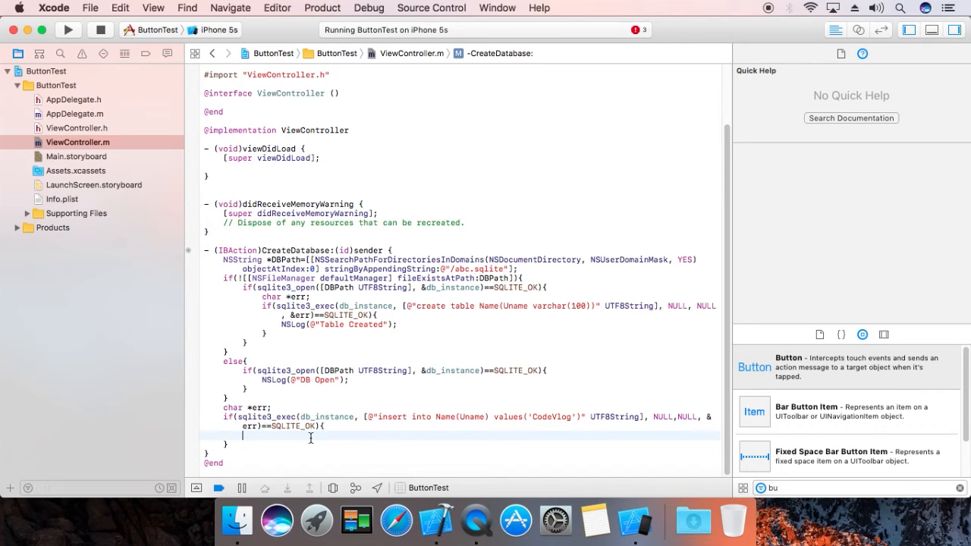
type("s")
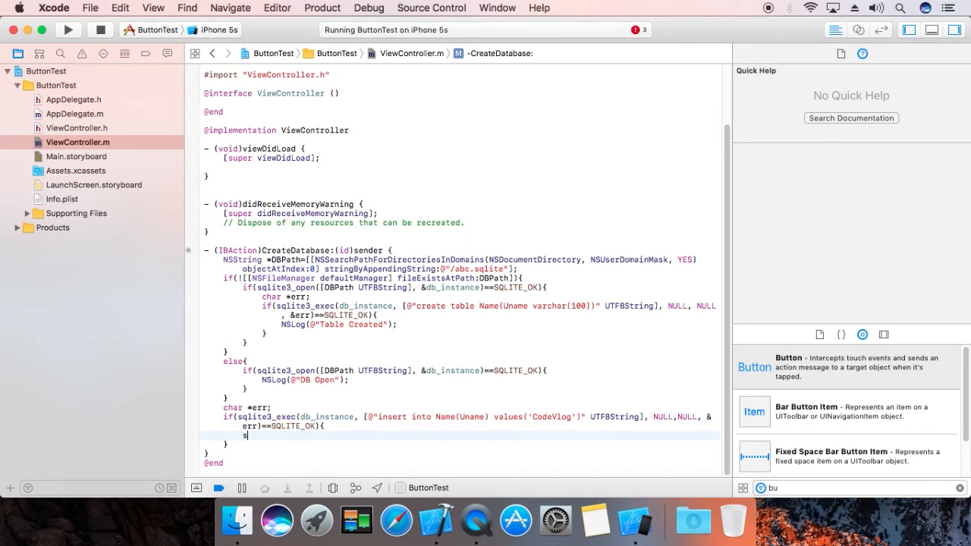
type("s")
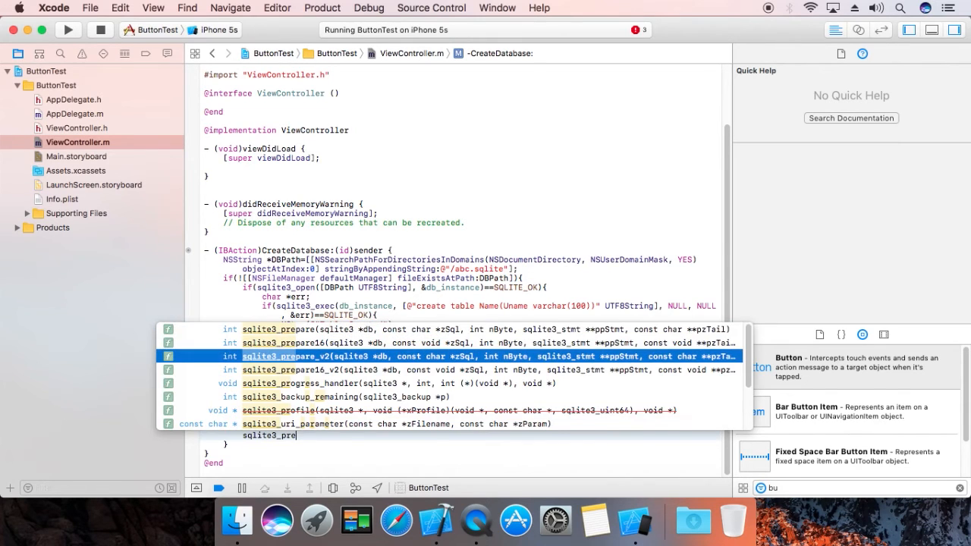
key("return")
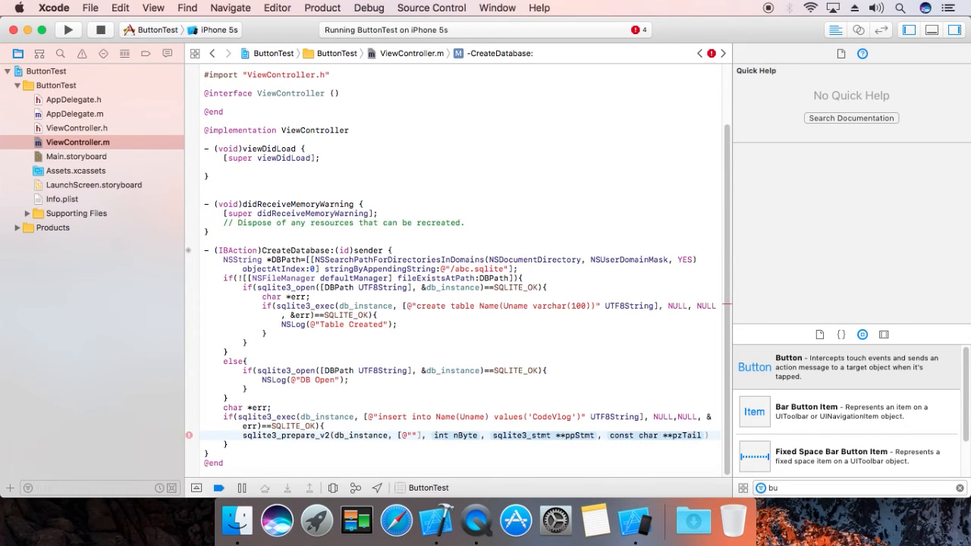
Step: Fill in the query string "select * from Name" with UTF8String
type("utf")
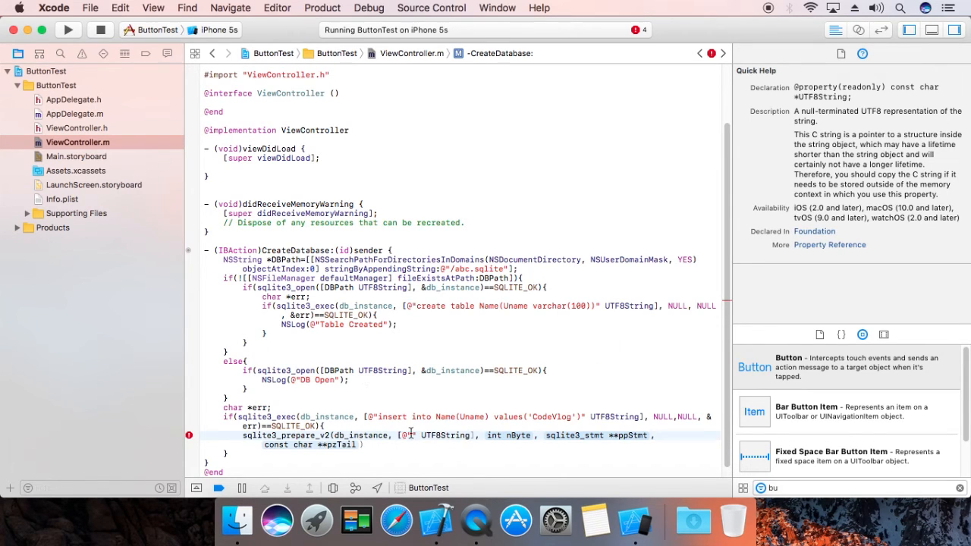
type("seed")
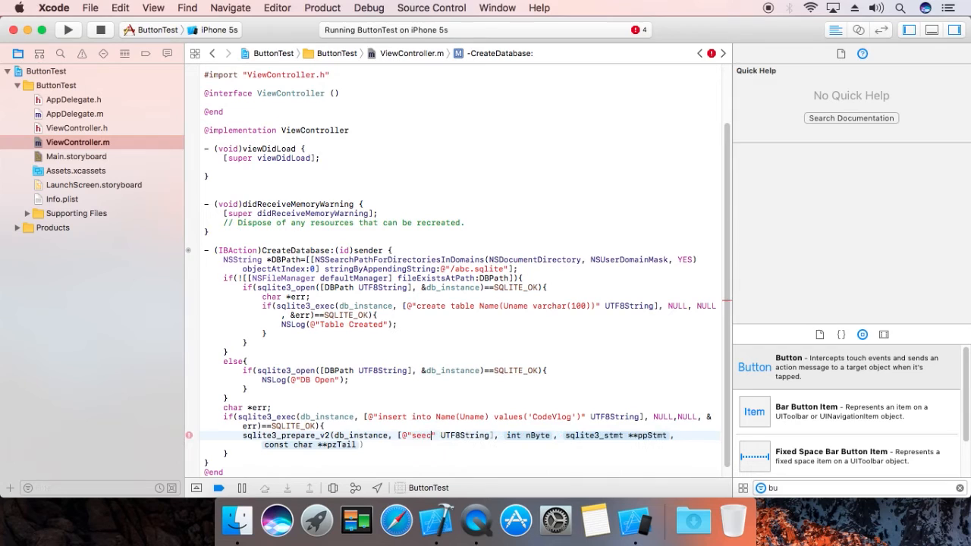
type("select")
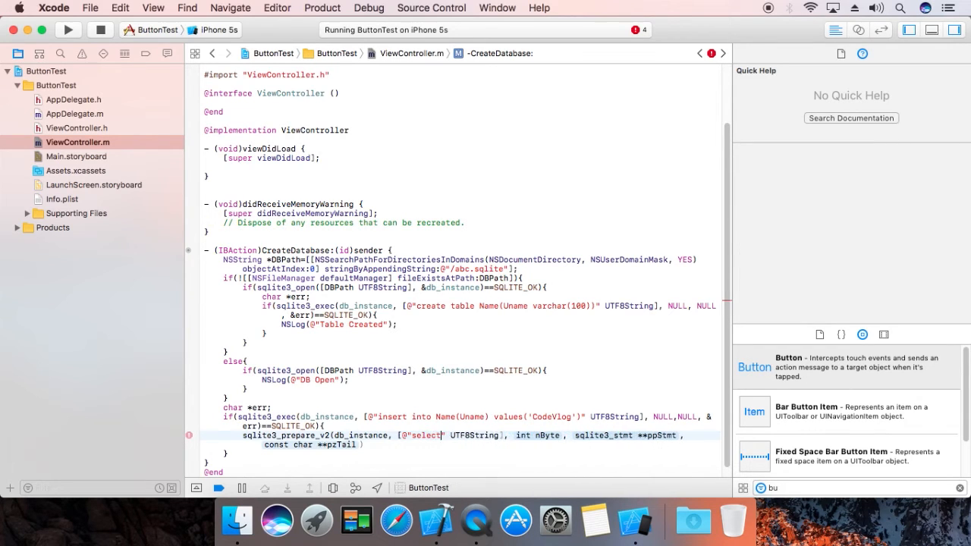
type("* gr")
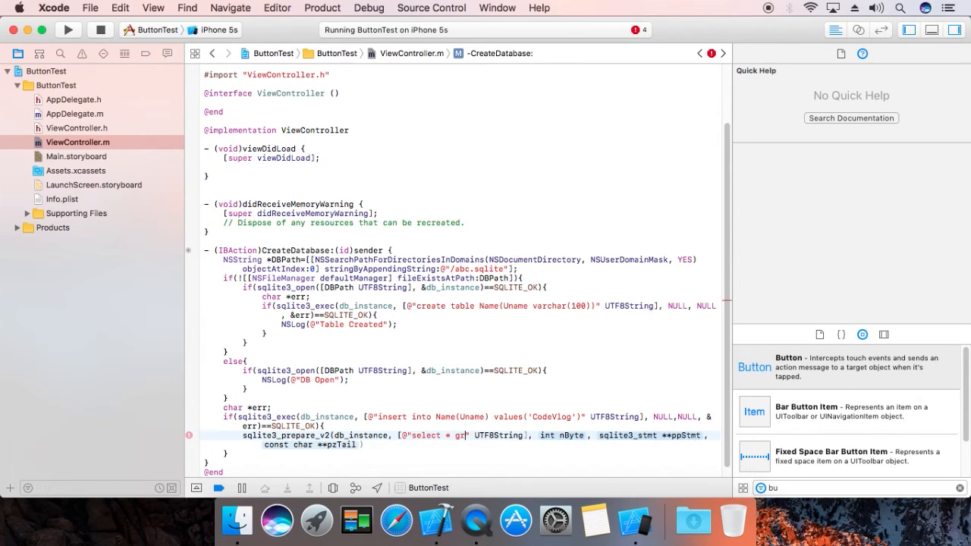
type("from Name")
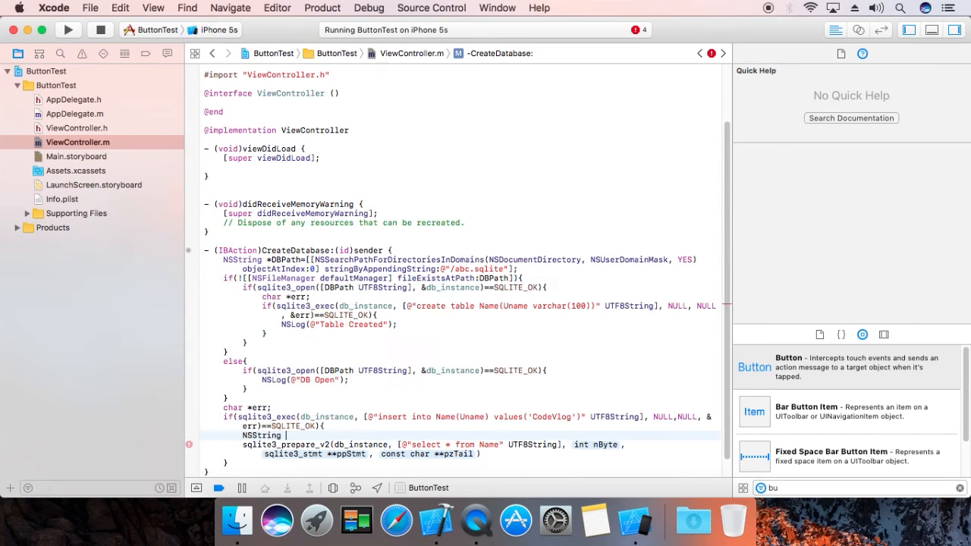
Step: Declare NSString *cmd = @"select * from Name" and fill it into the sqlite3_prepare_v2 arguments
type("cmd=")
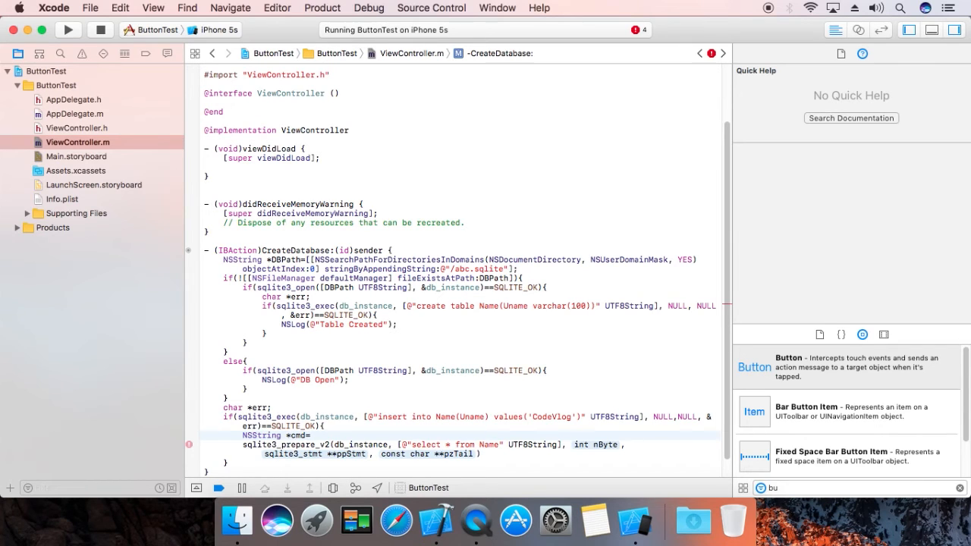
type("@\"select * from Name\";")
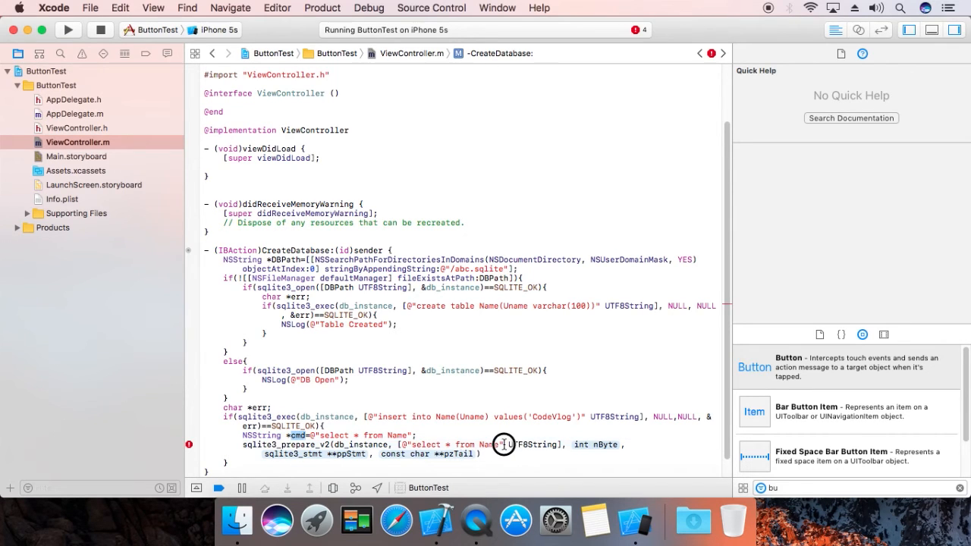
double_click(425, 445)
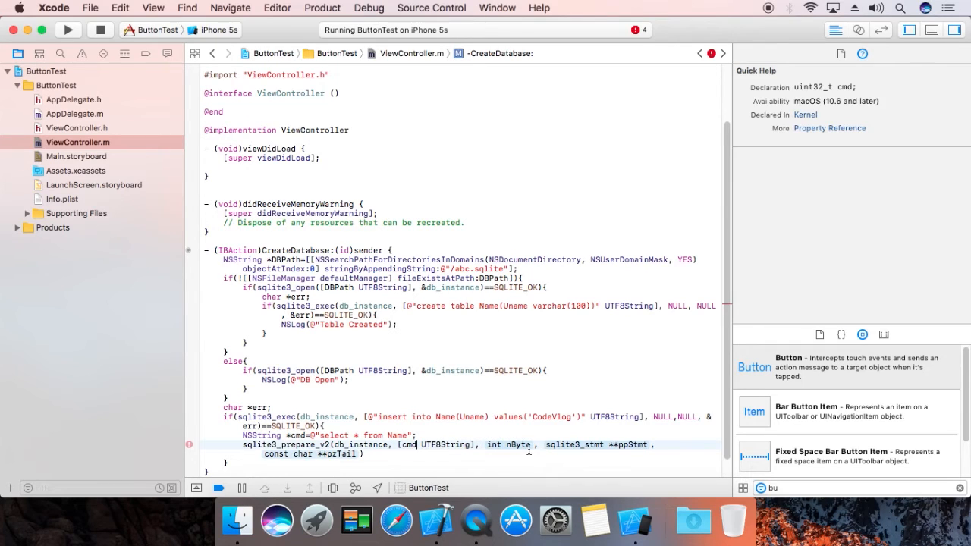
double_click(507, 445)
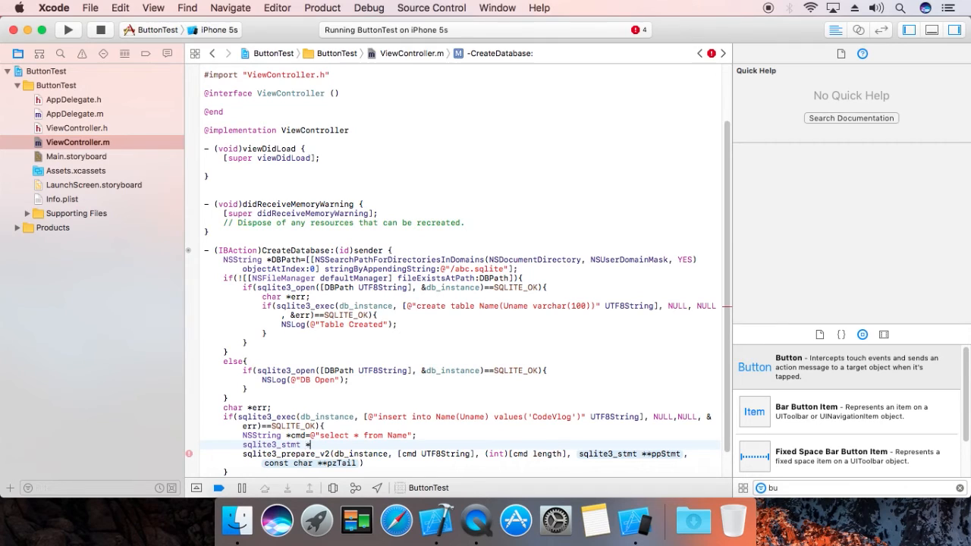
Step: Declare sqlite3_stmt *res as the output statement and test the prepare call against SQLITE_OK
type("res1")
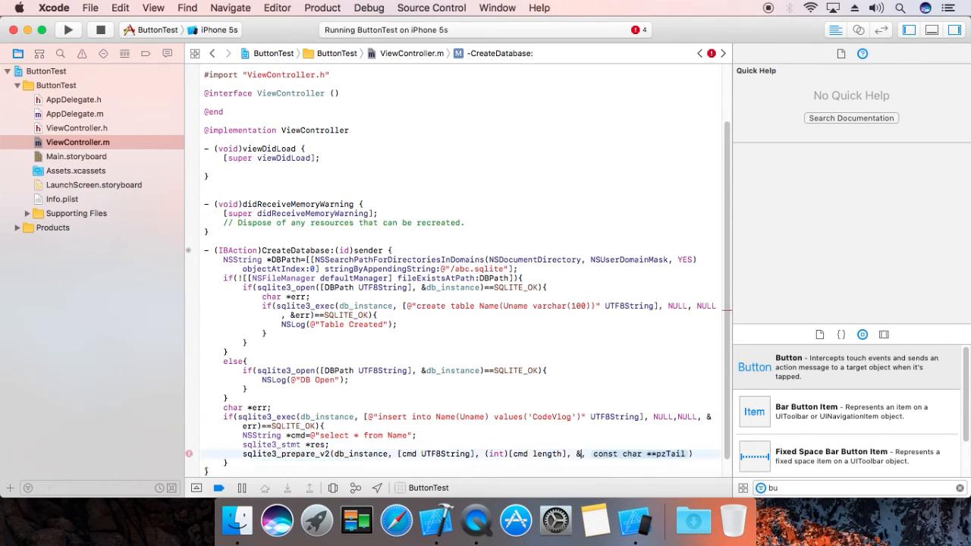
type("res, NULL)")
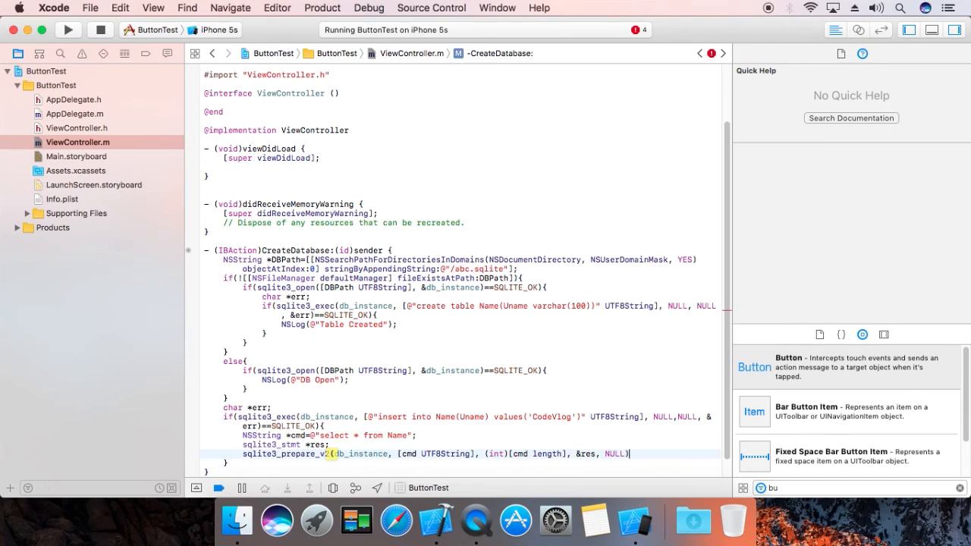
type("==SQLITE_OK){")
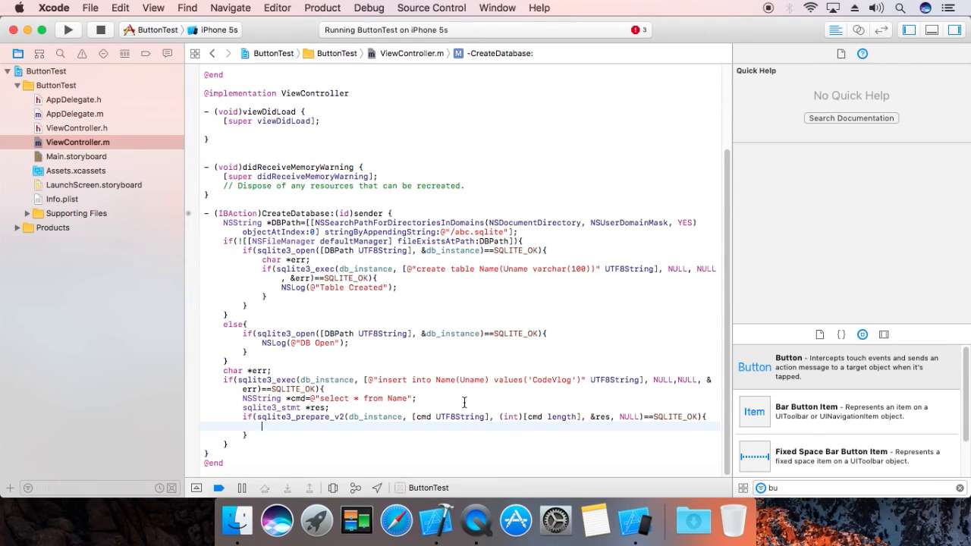
Step: Add a while loop stepping res as long as sqlite3_step returns SQLITE_ROW
type("w")
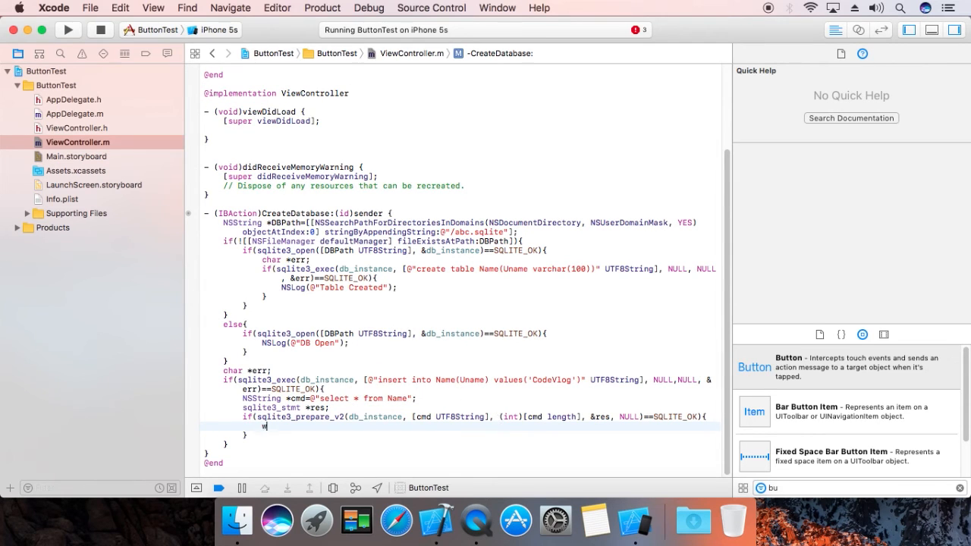
type("w")
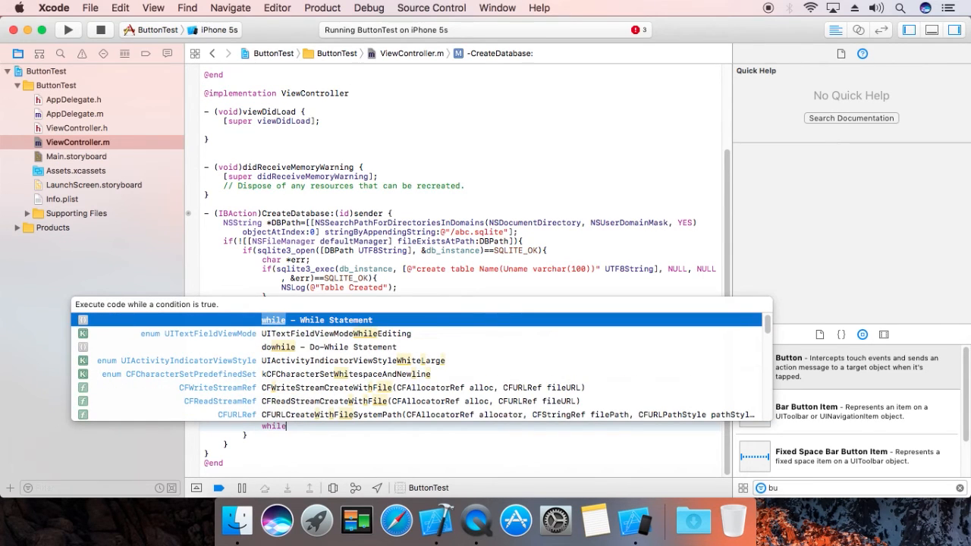
type("sqlite3_step(res")
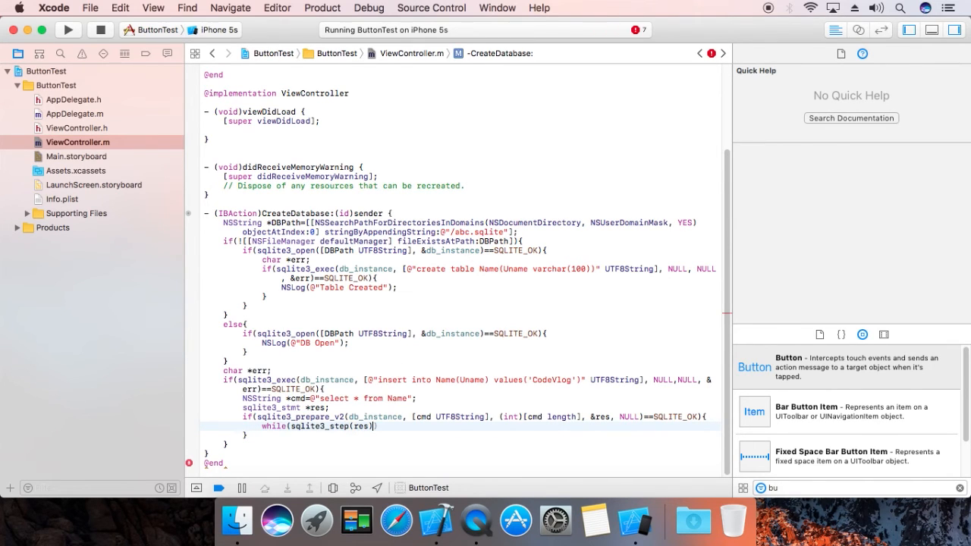
type("==sqli")
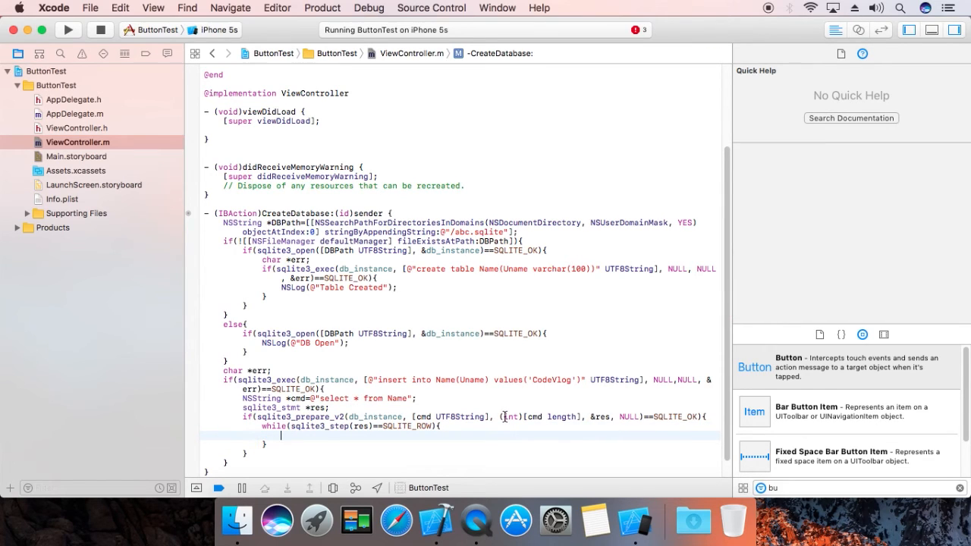
Step: Log each row's first column with NSLog and sqlite3_column_text(res, 0), using a %s format
type("NSLog(@")
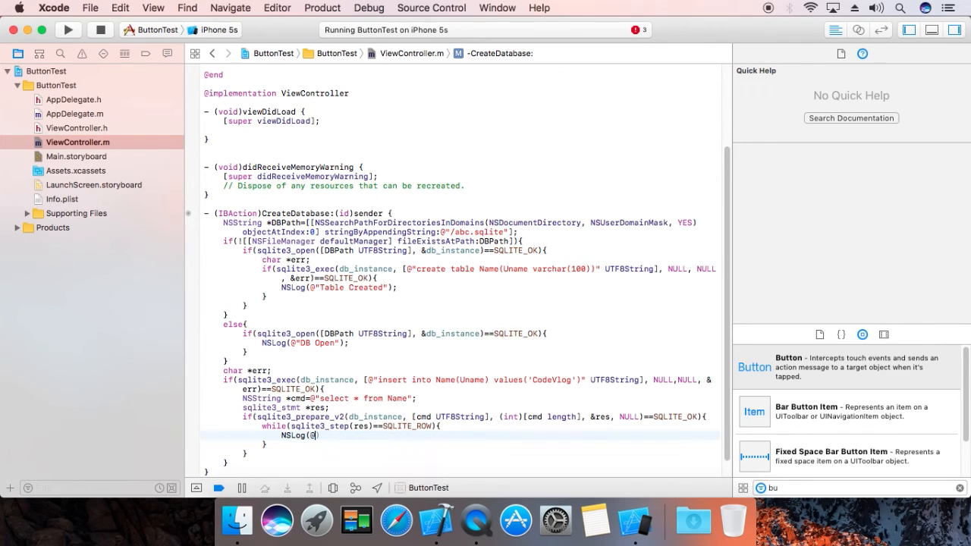
type("%\"")
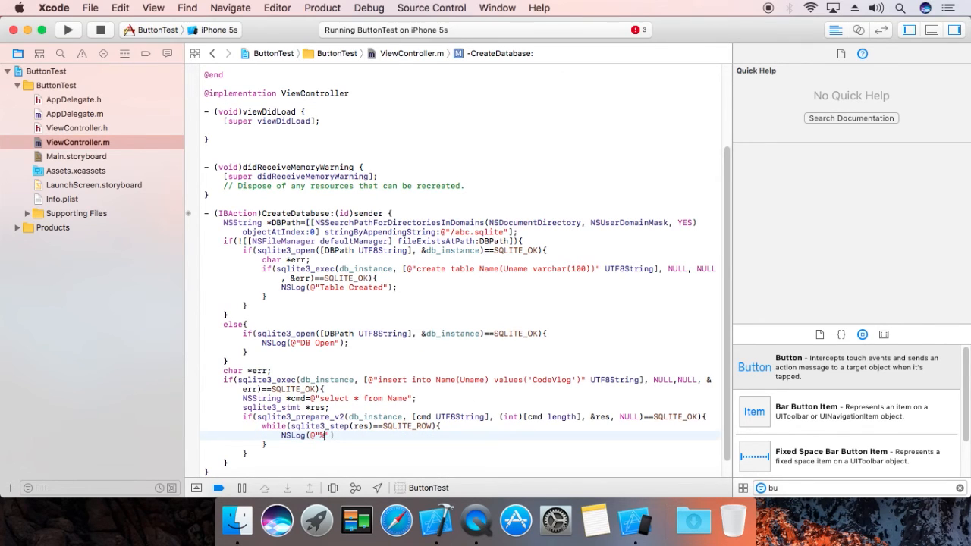
type("%@,")
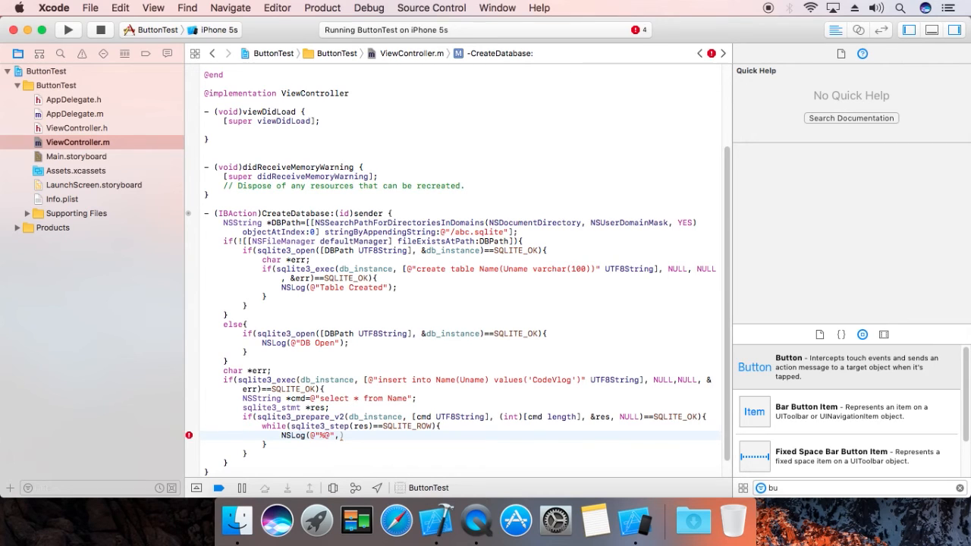
type("sqlite3_")
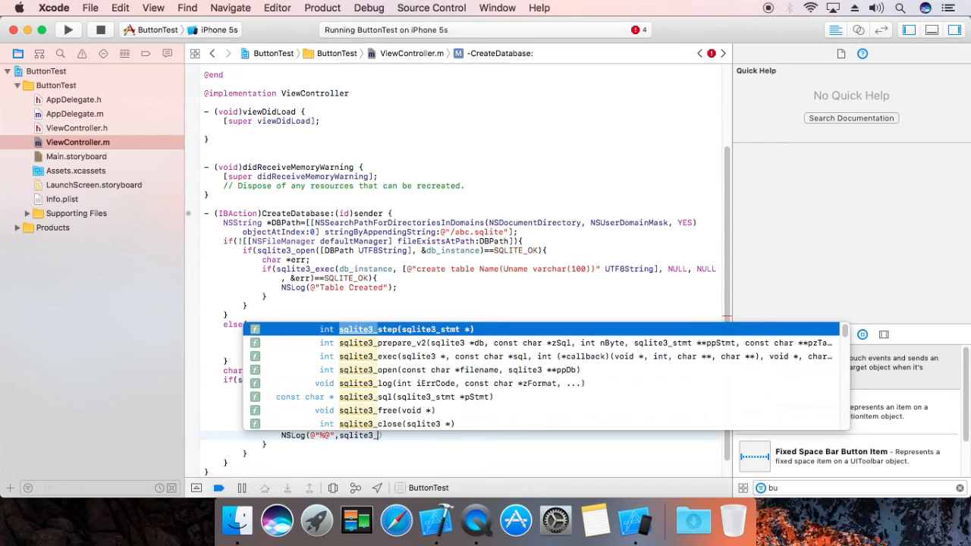
type("text(res, 0));")
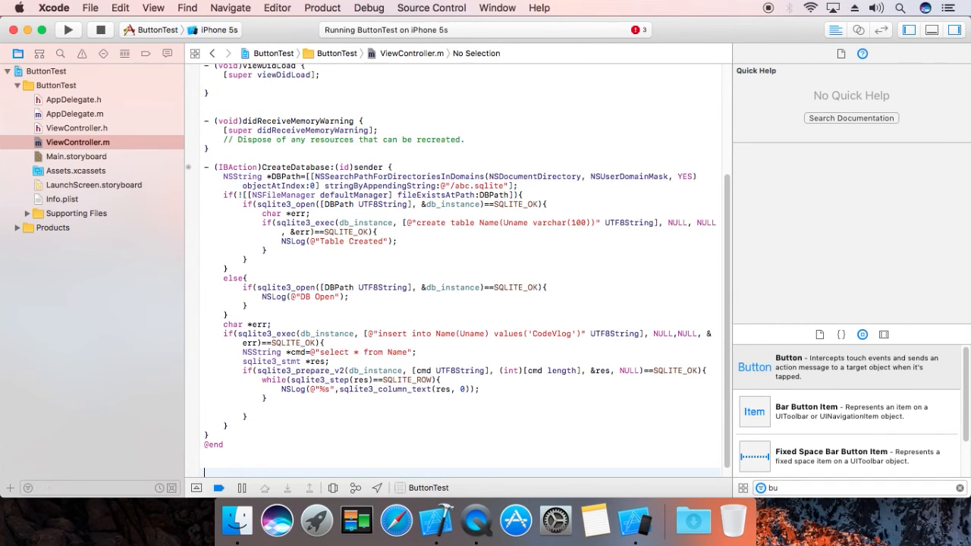
type("sqlite3_finalize(")
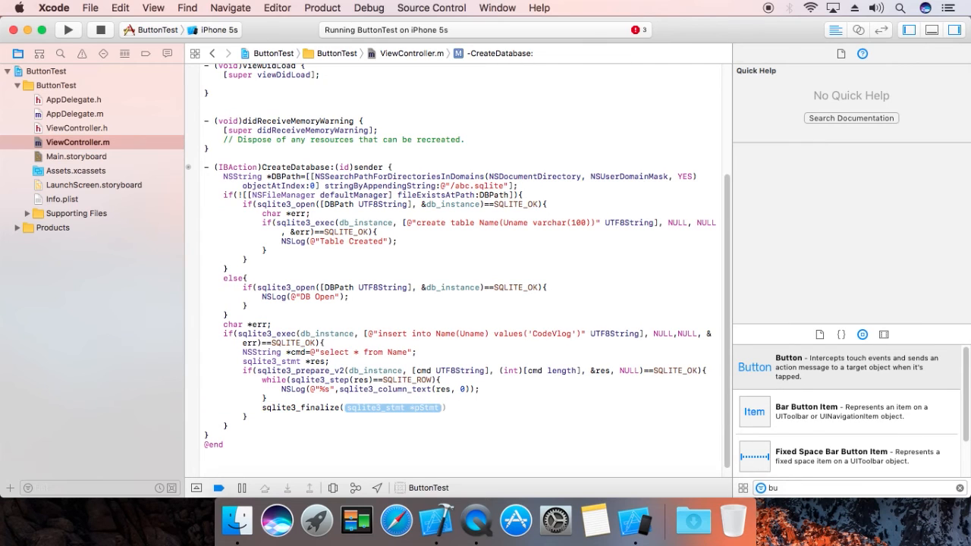
Step: Add sqlite3_finalize(res) after the loop and build, hitting sqlite3 linker errors
type("res")
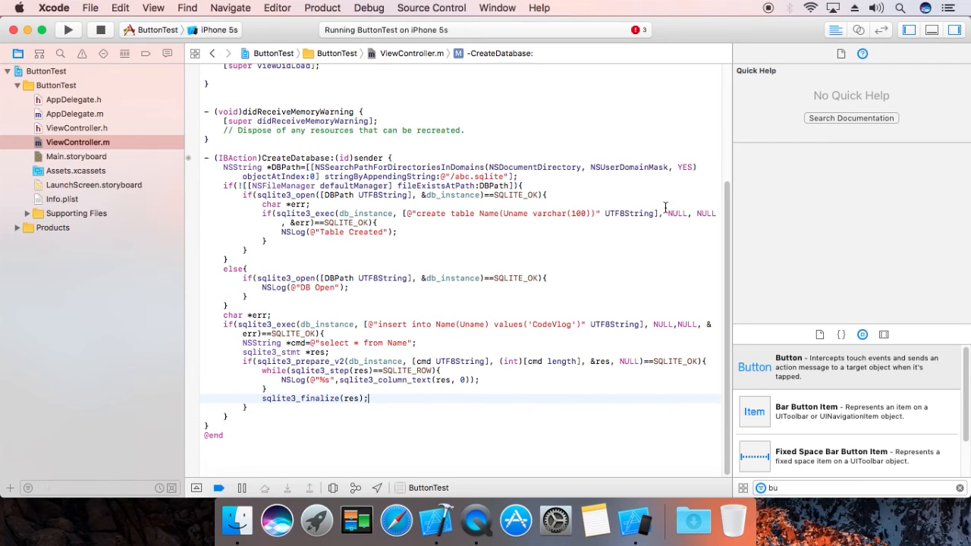
mouse_move(607, 241)
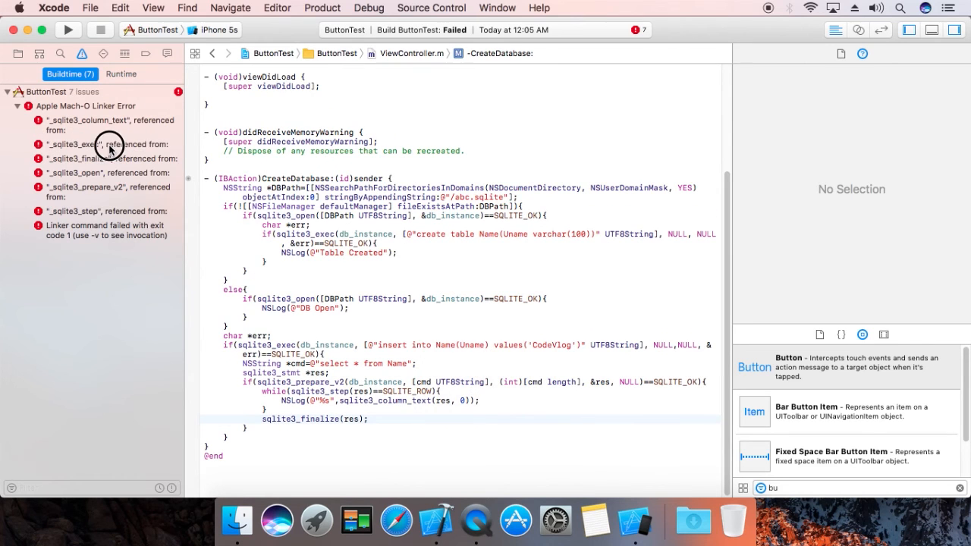
Step: Inspect the undefined sqlite3 symbol error, then go to the ButtonTest project settings
left_click(108, 145)
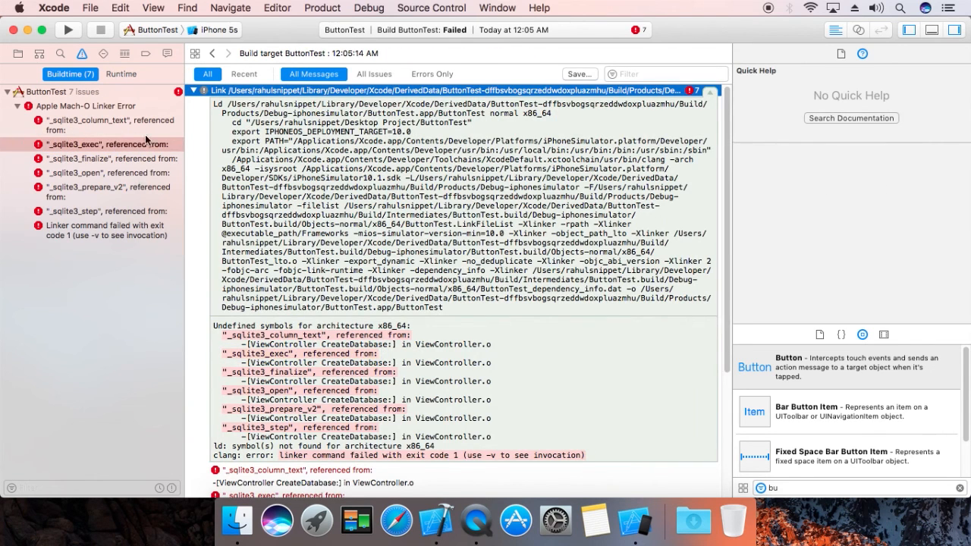
left_click(17, 54)
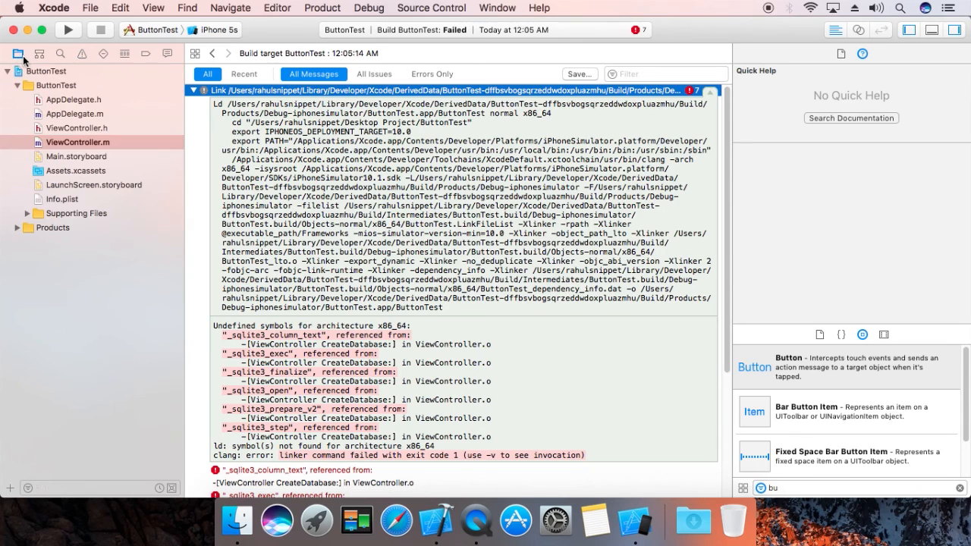
left_click(47, 71)
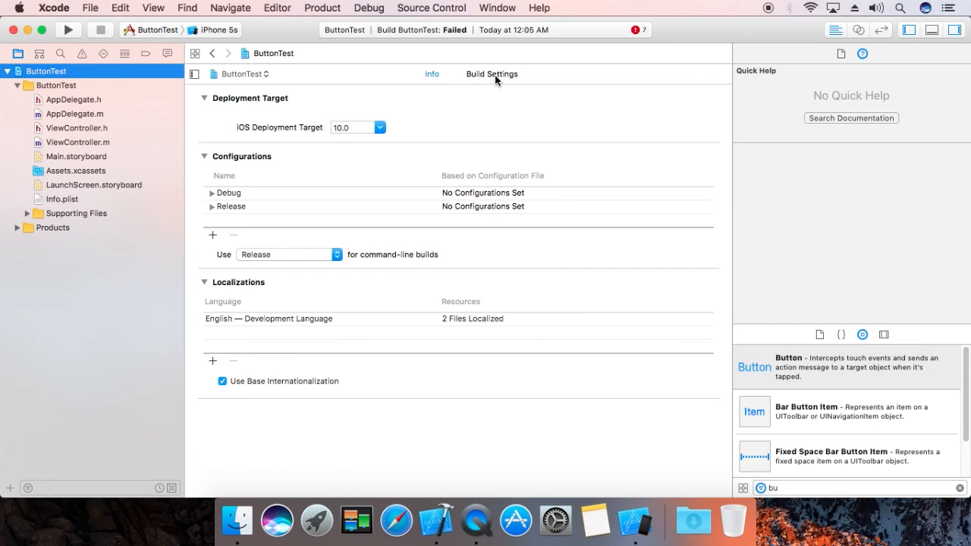
Step: Switch from the project to the ButtonTest app target's settings
left_click(492, 73)
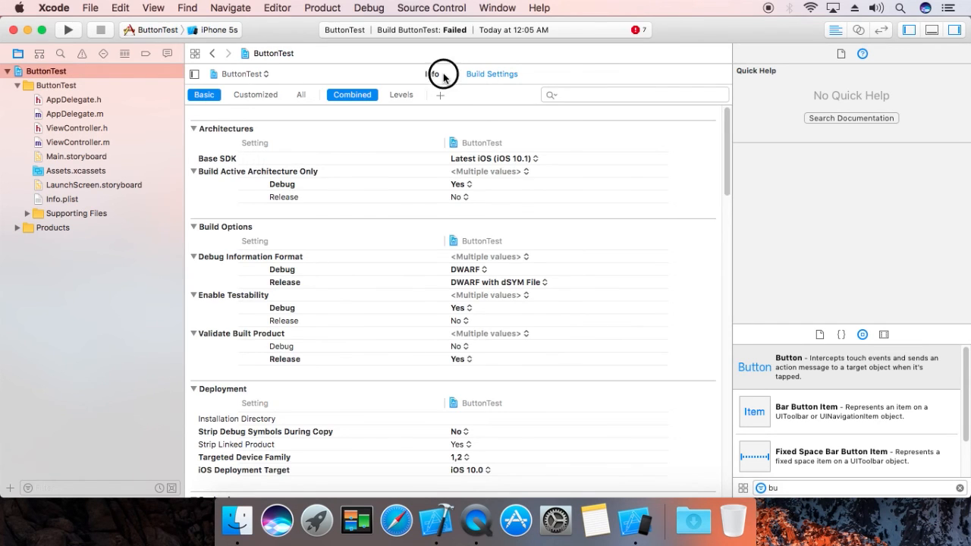
left_click(431, 73)
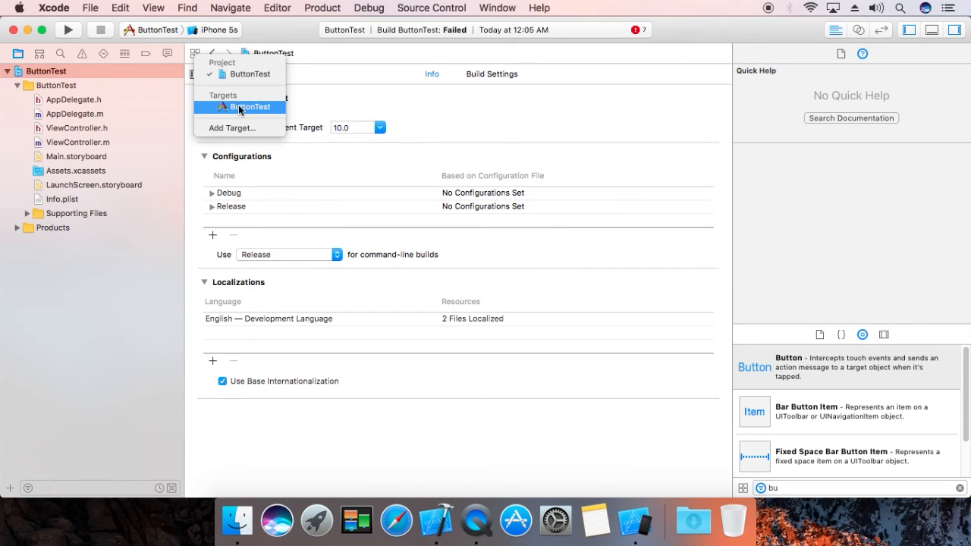
left_click(250, 106)
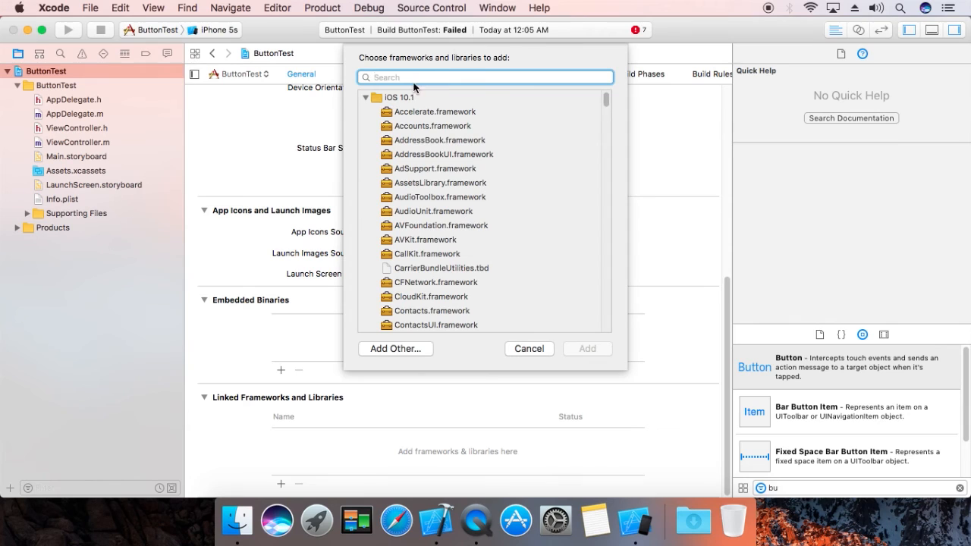
Step: Add libsqlite3.tbd to the target's Linked Frameworks and Libraries, found by searching 'sqlite'
type("sqlite")
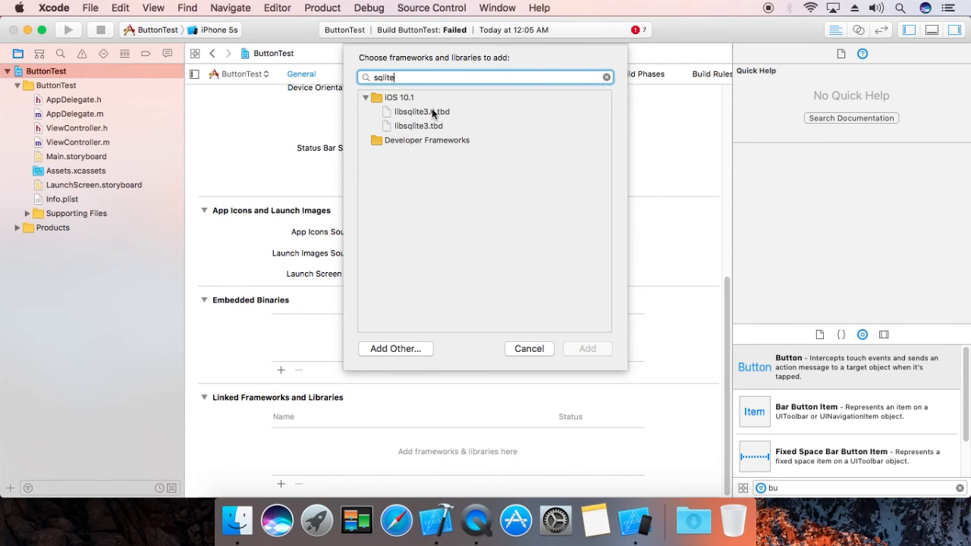
left_click(419, 125)
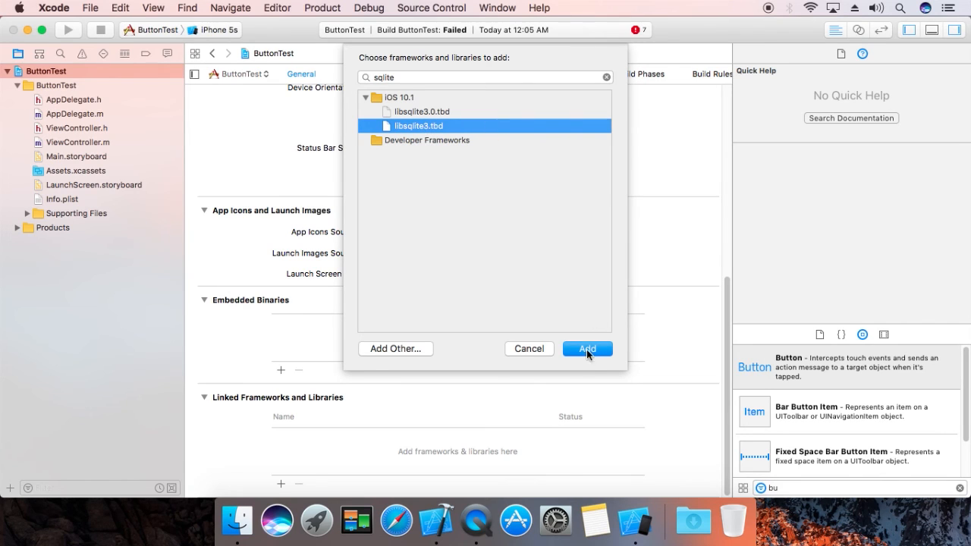
left_click(588, 348)
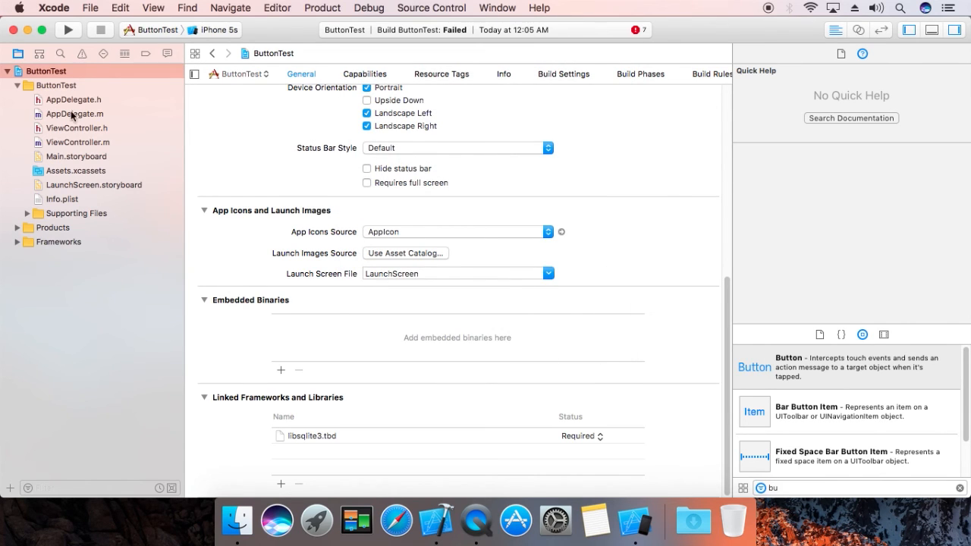
Step: Run ButtonTest in the iPhone simulator, tap Button, and see Table Created and CodeVlog logged
left_click(69, 31)
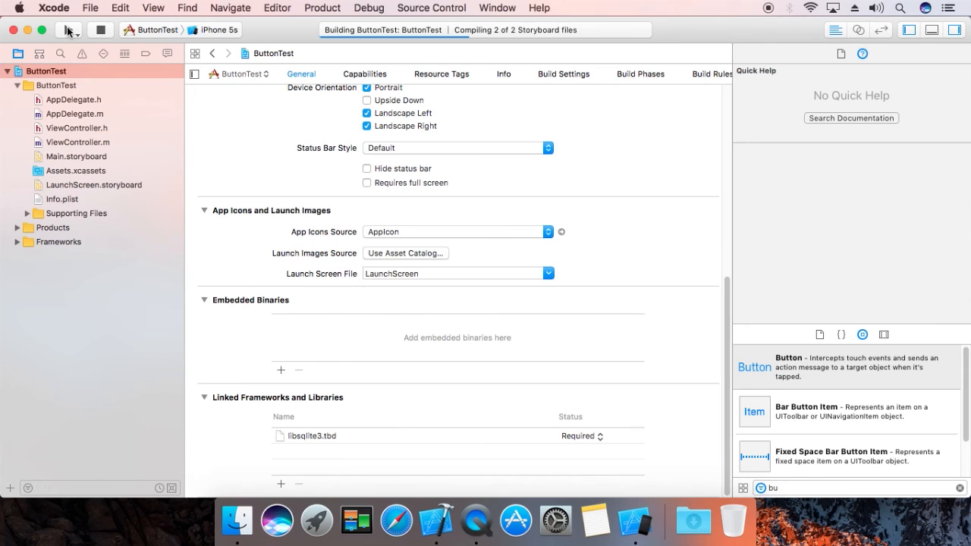
mouse_move(554, 522)
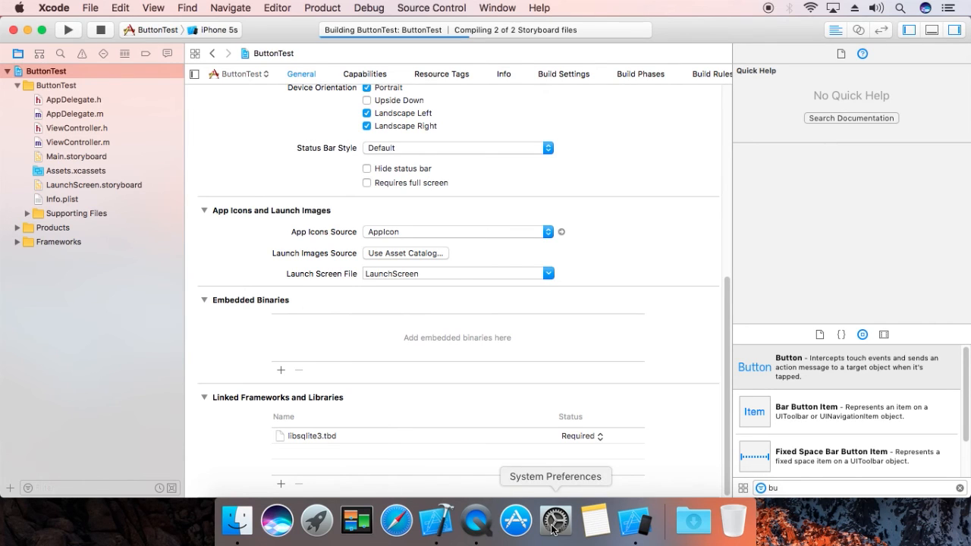
mouse_move(64, 188)
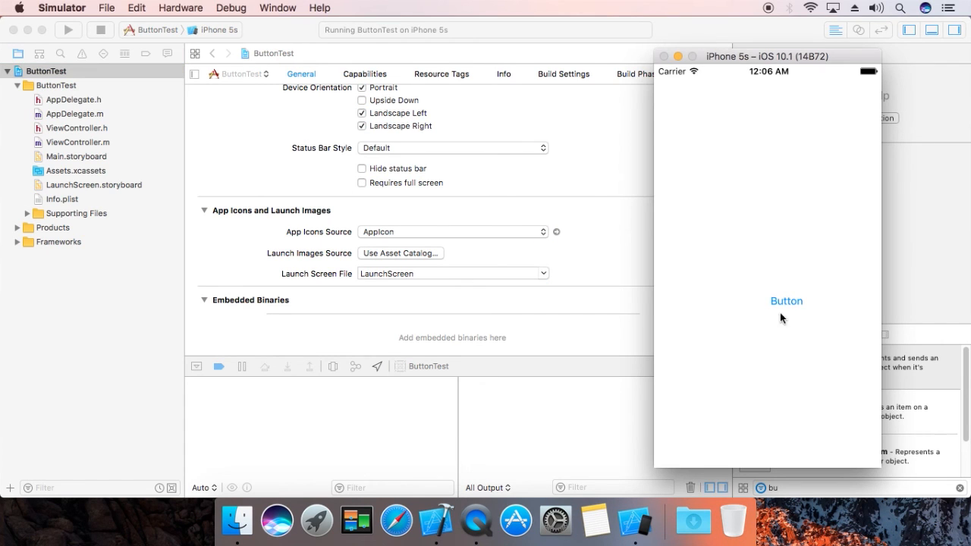
left_click(786, 301)
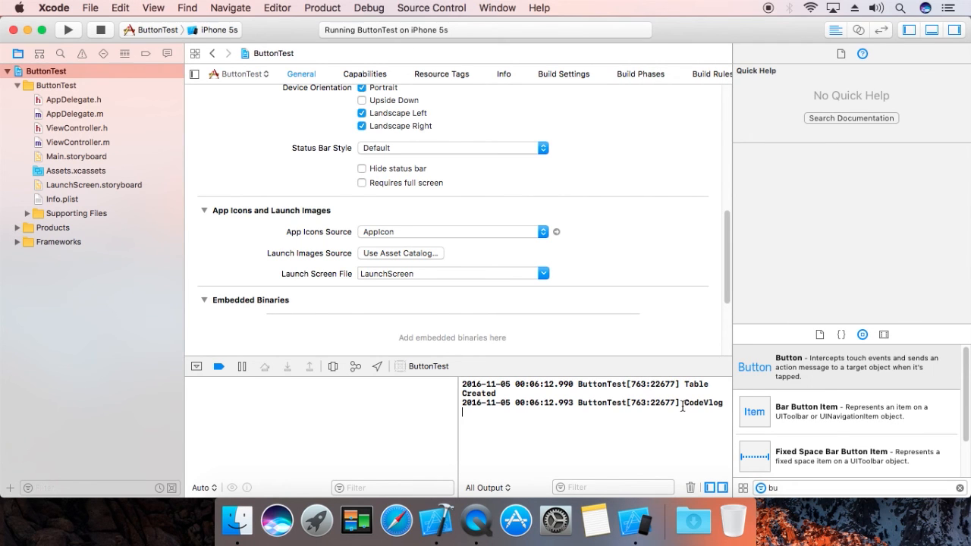
double_click(701, 404)
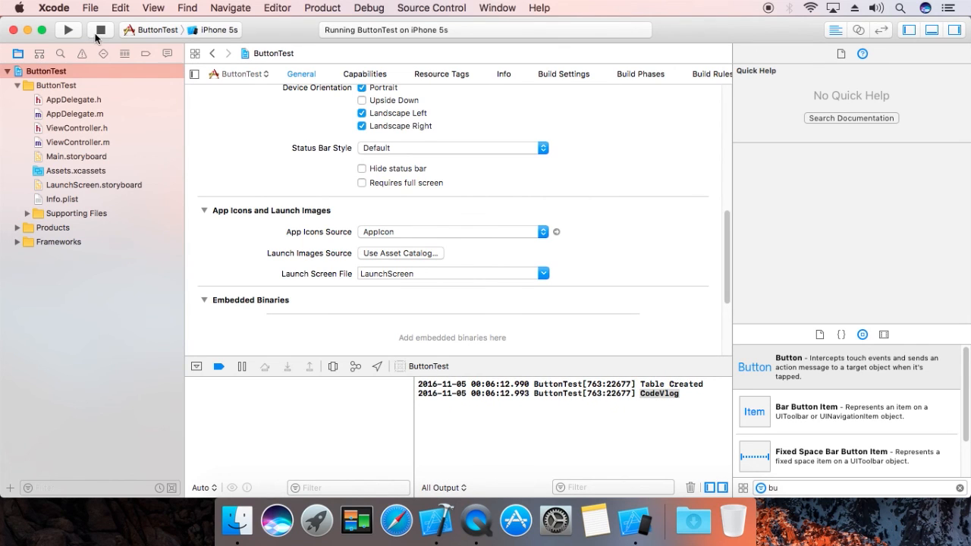
Step: Stop the running app and bring up ViewController.m in the editor
left_click(100, 29)
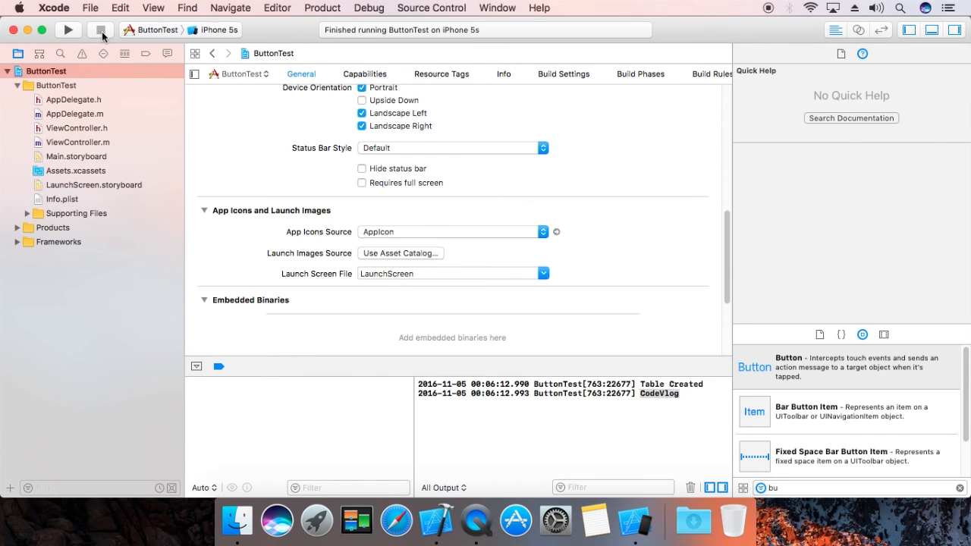
left_click(76, 157)
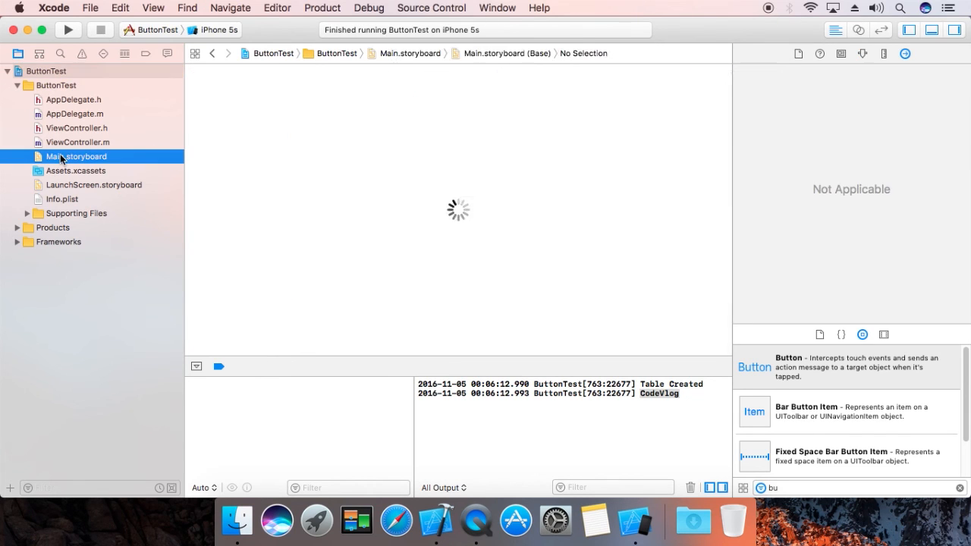
left_click(79, 142)
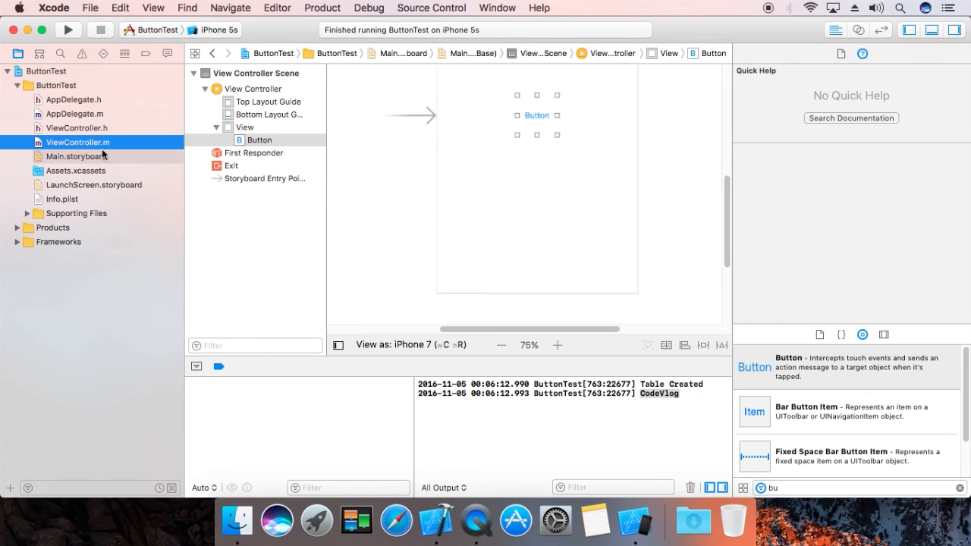
left_click(77, 143)
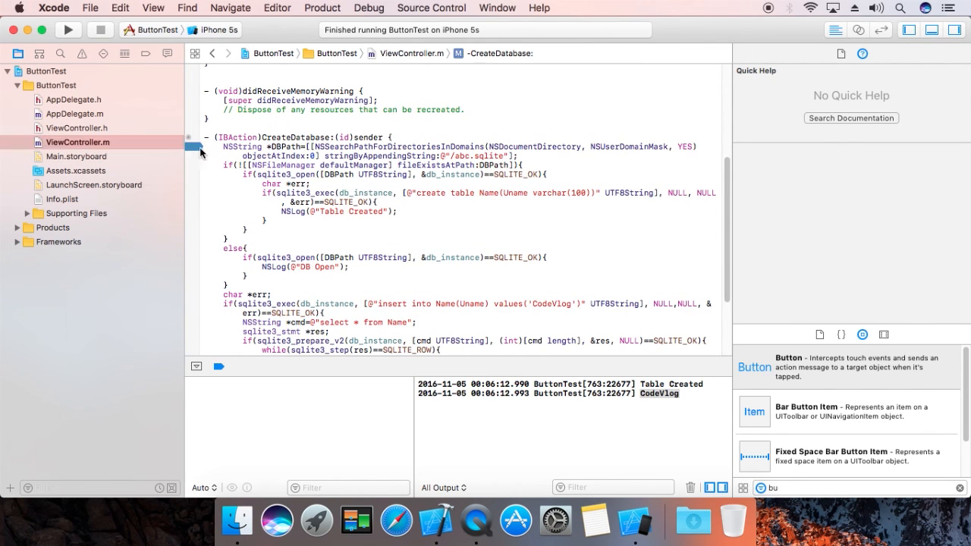
Step: Add a breakpoint at the start of CreateDatabase, run again and bring the simulator forward
left_click(70, 30)
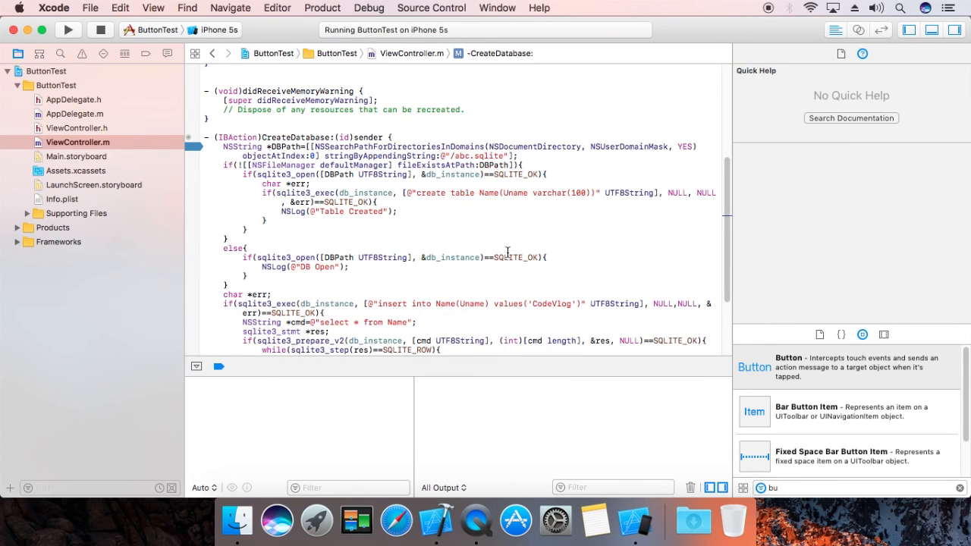
mouse_move(637, 522)
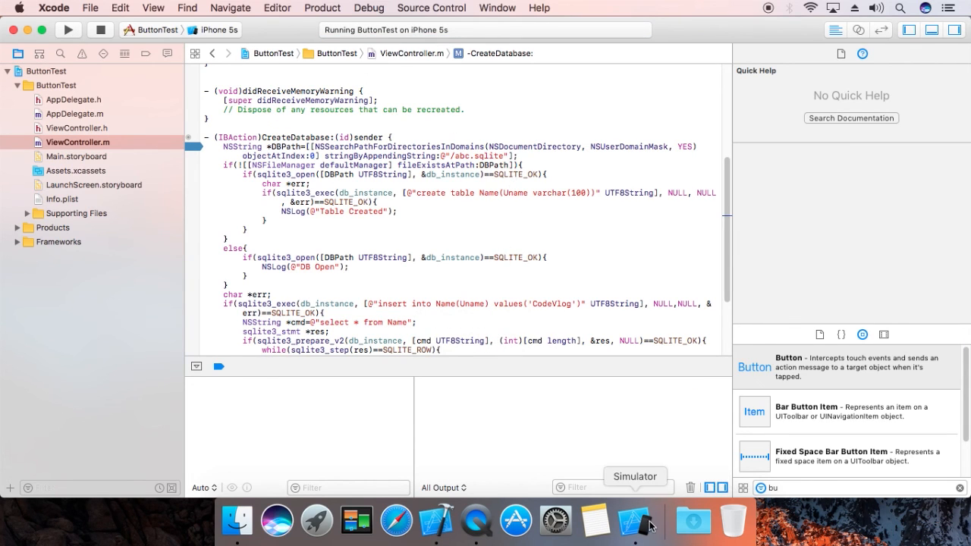
left_click(635, 519)
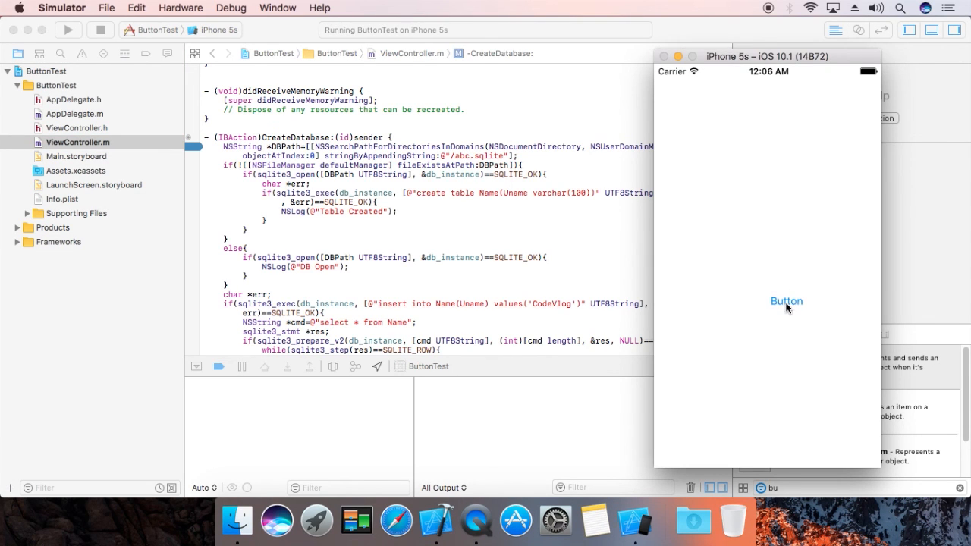
Step: Tap Button to hit the breakpoint and step through CreateDatabase, logging DB Open and CodeVlog twice
left_click(787, 300)
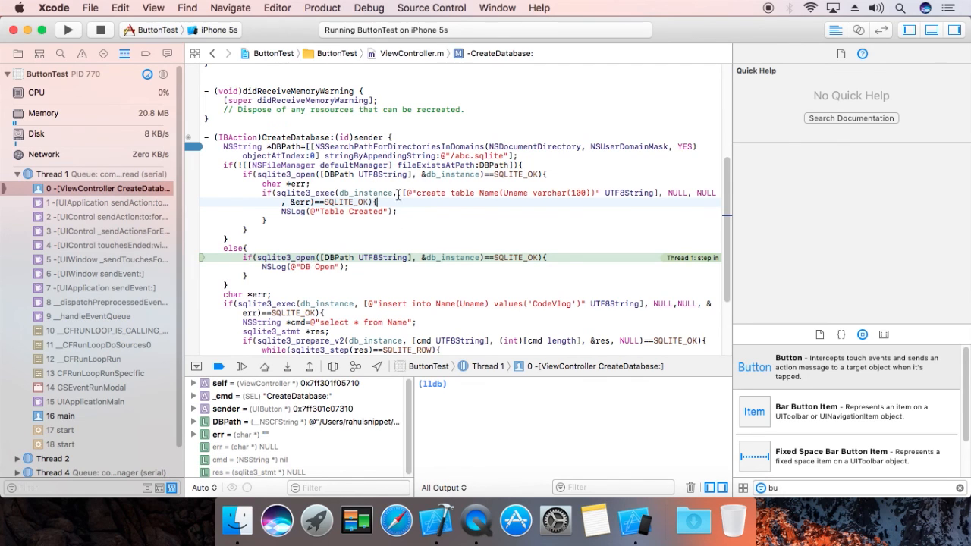
mouse_move(382, 274)
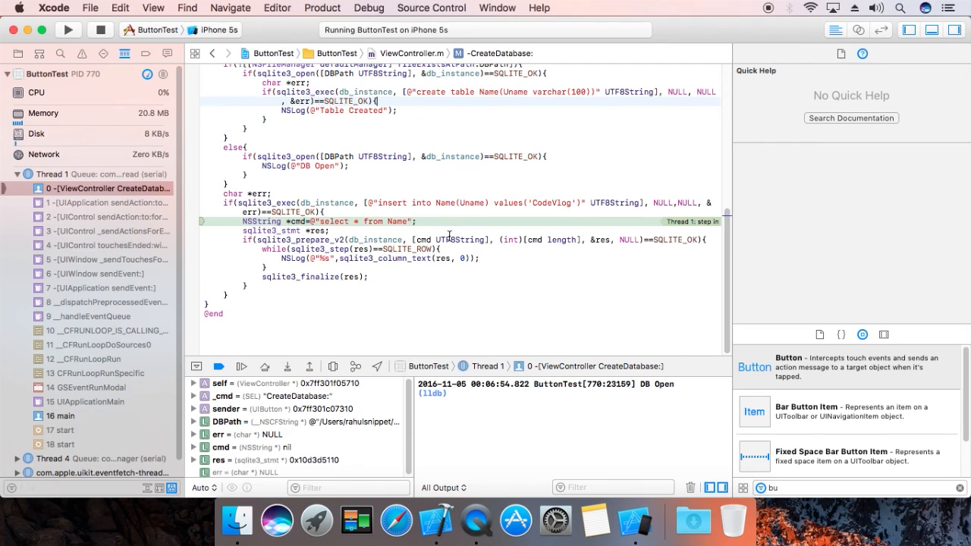
left_click(242, 366)
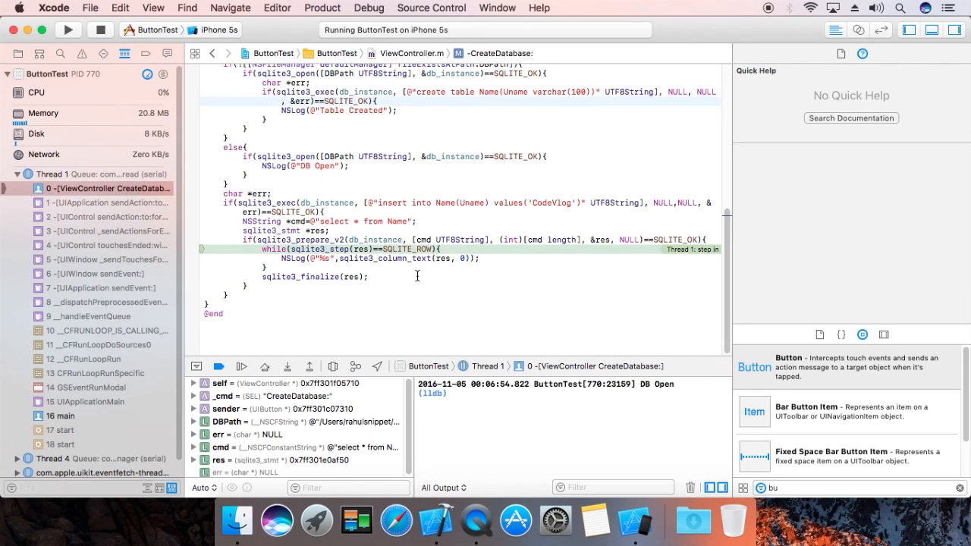
left_click(369, 8)
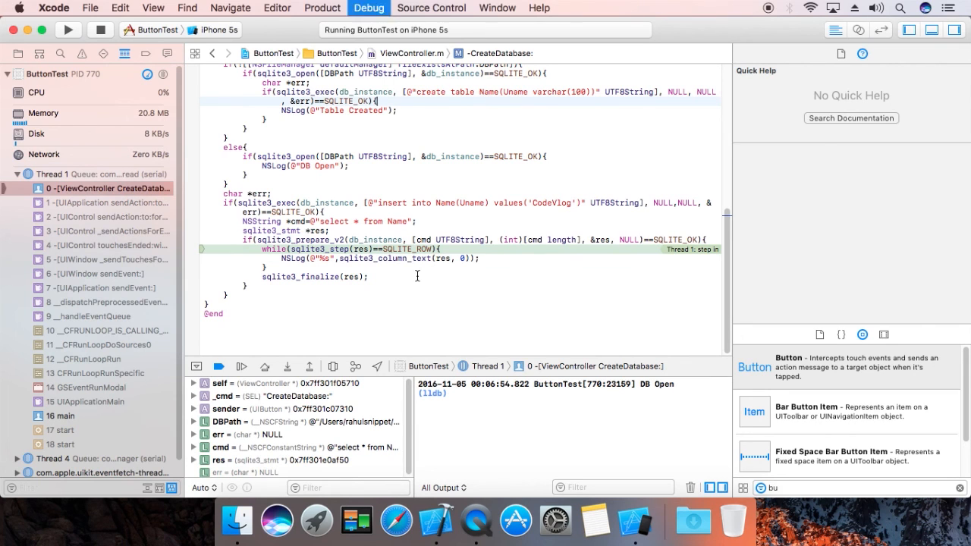
left_click(241, 366)
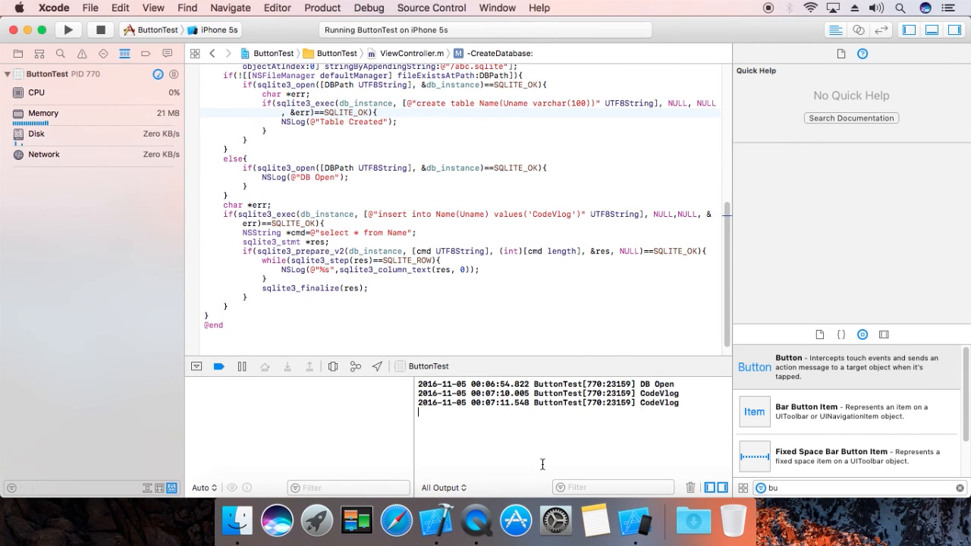
mouse_move(591, 455)
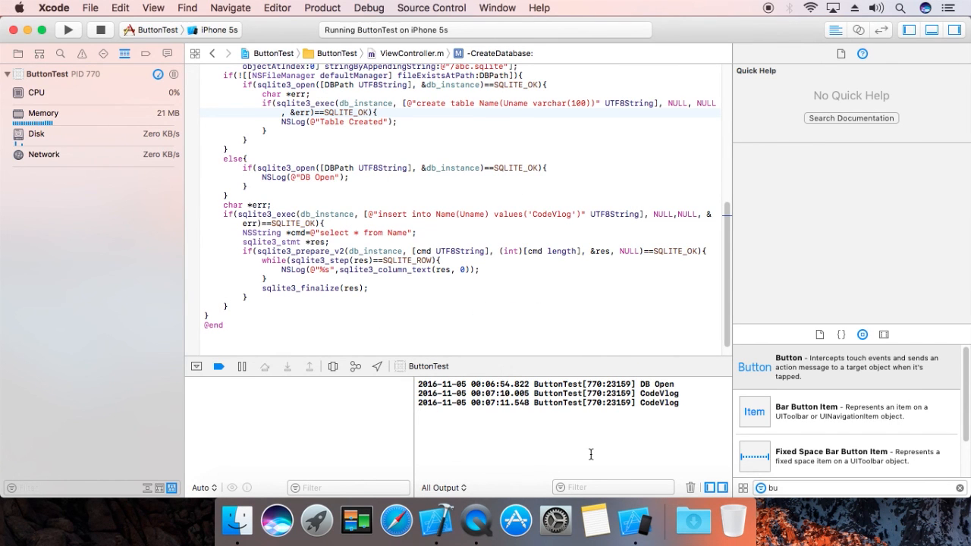